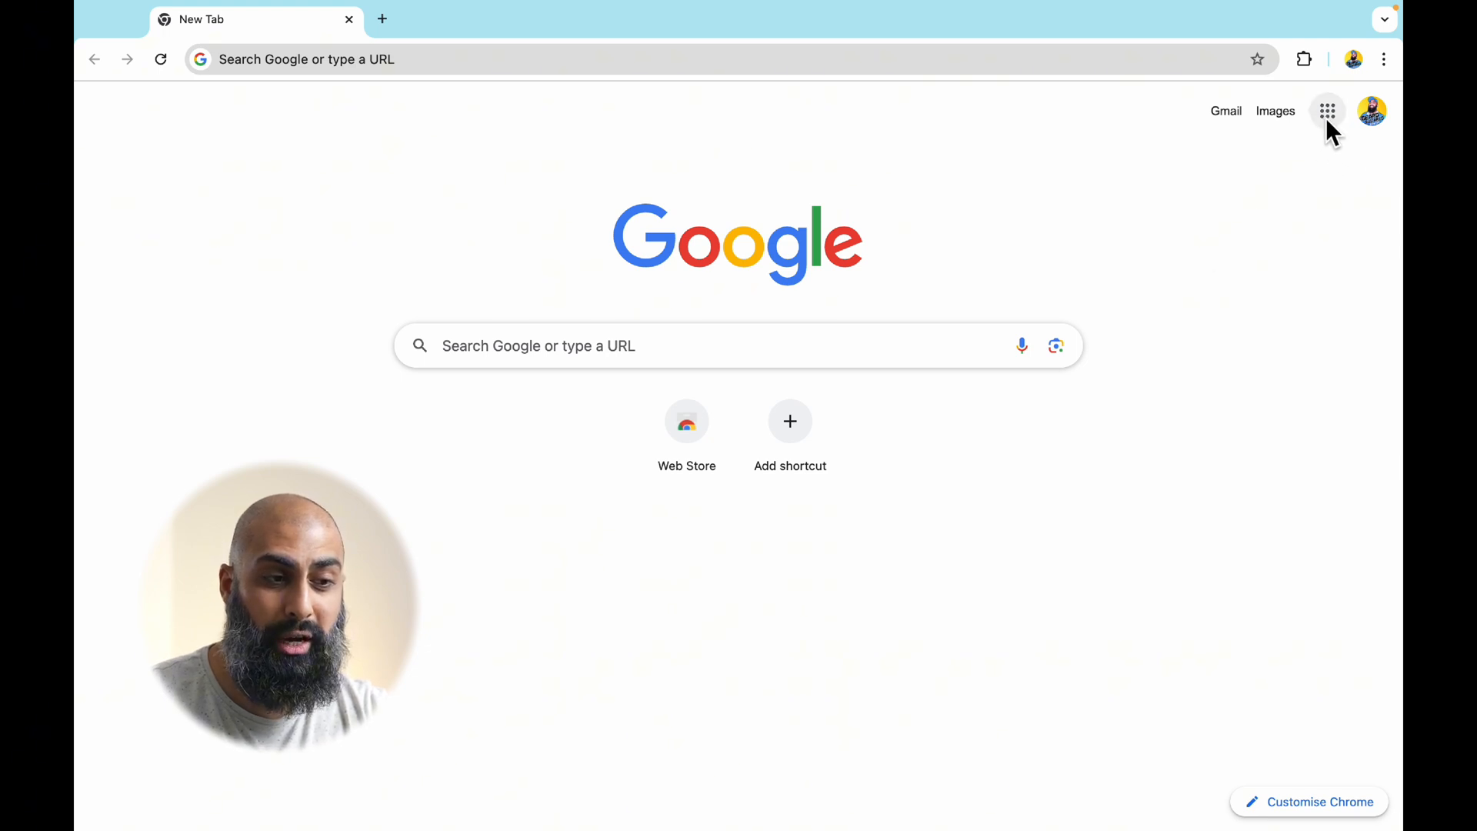
Launch Google Calendar from the New Tab page's Google apps launcher
left_click(1328, 110)
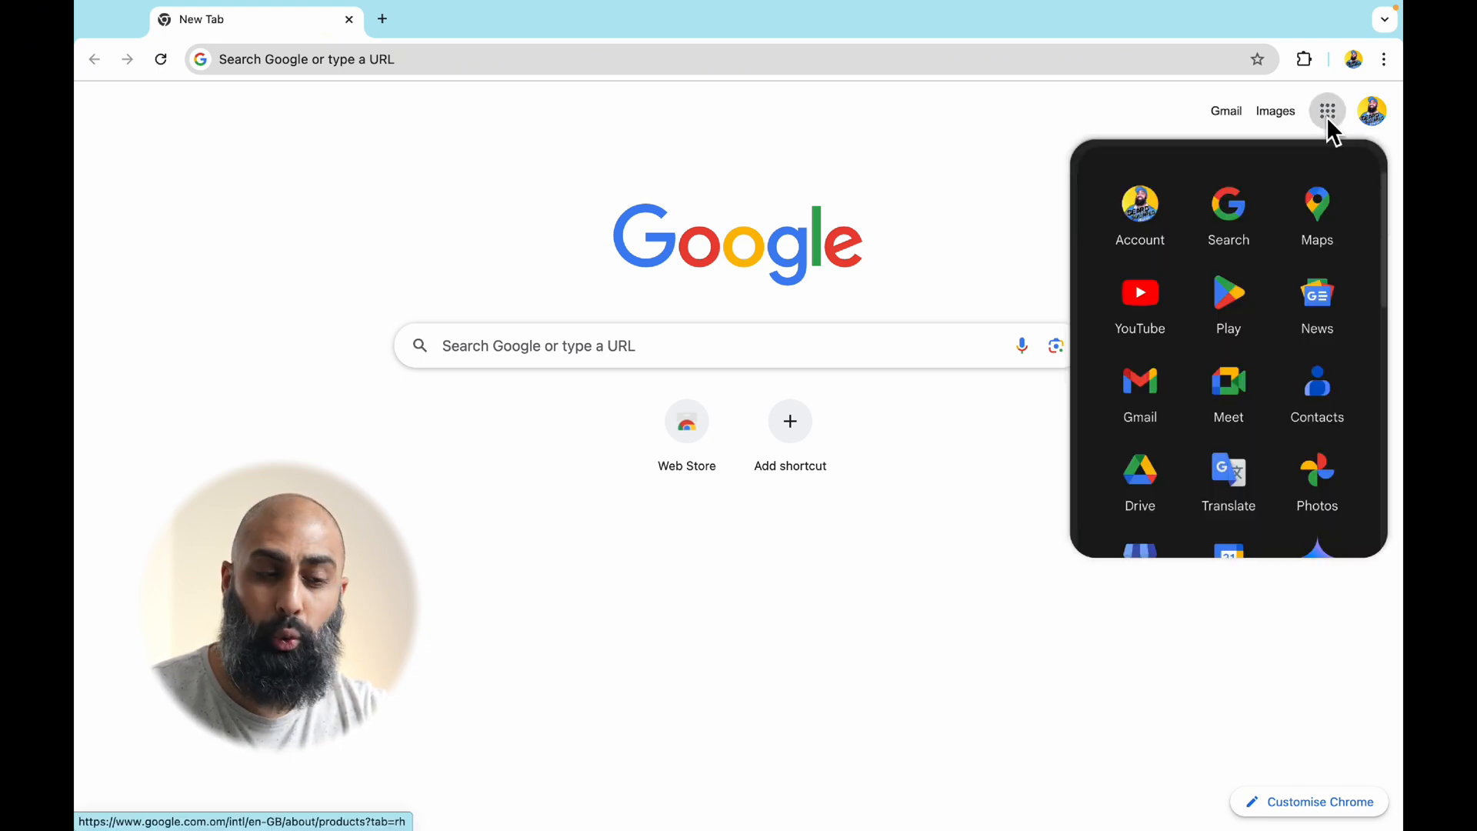
scroll("down", 3)
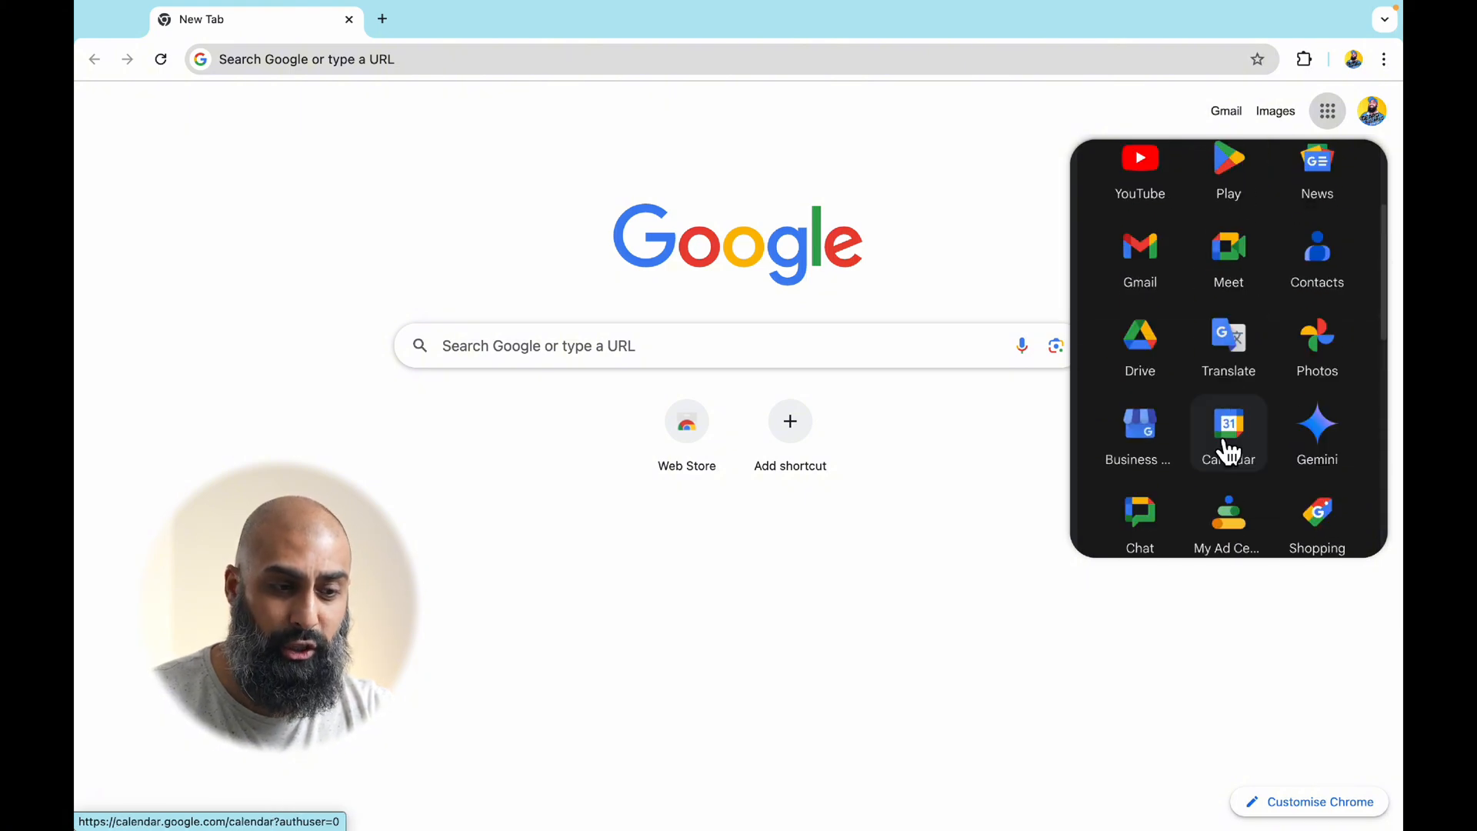
scroll("down", 3)
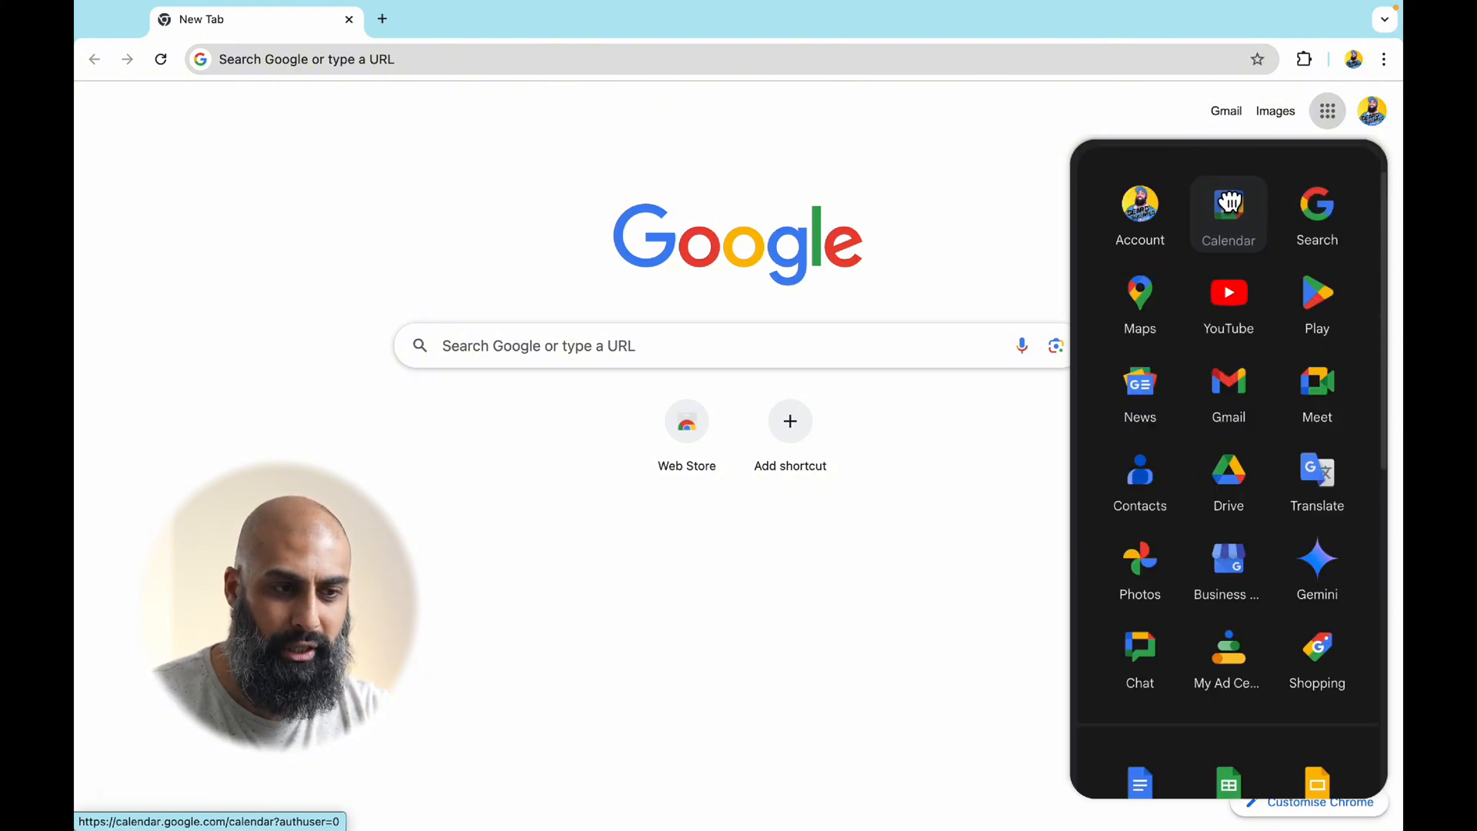
left_click(1228, 209)
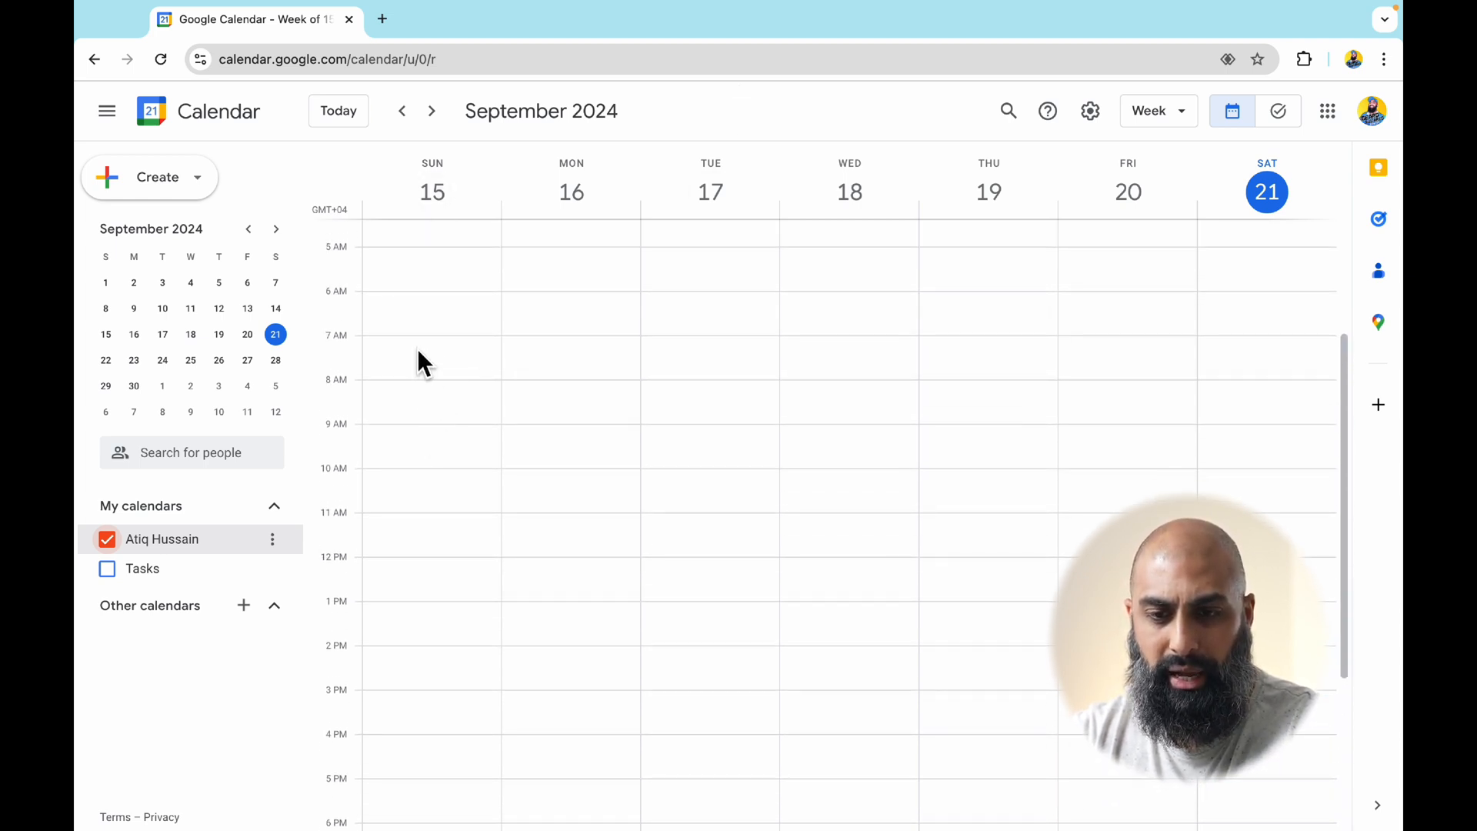
Create and save a '⏰ Registration' event on Sunday 15 September, 7:25–7:30am
left_click(424, 344)
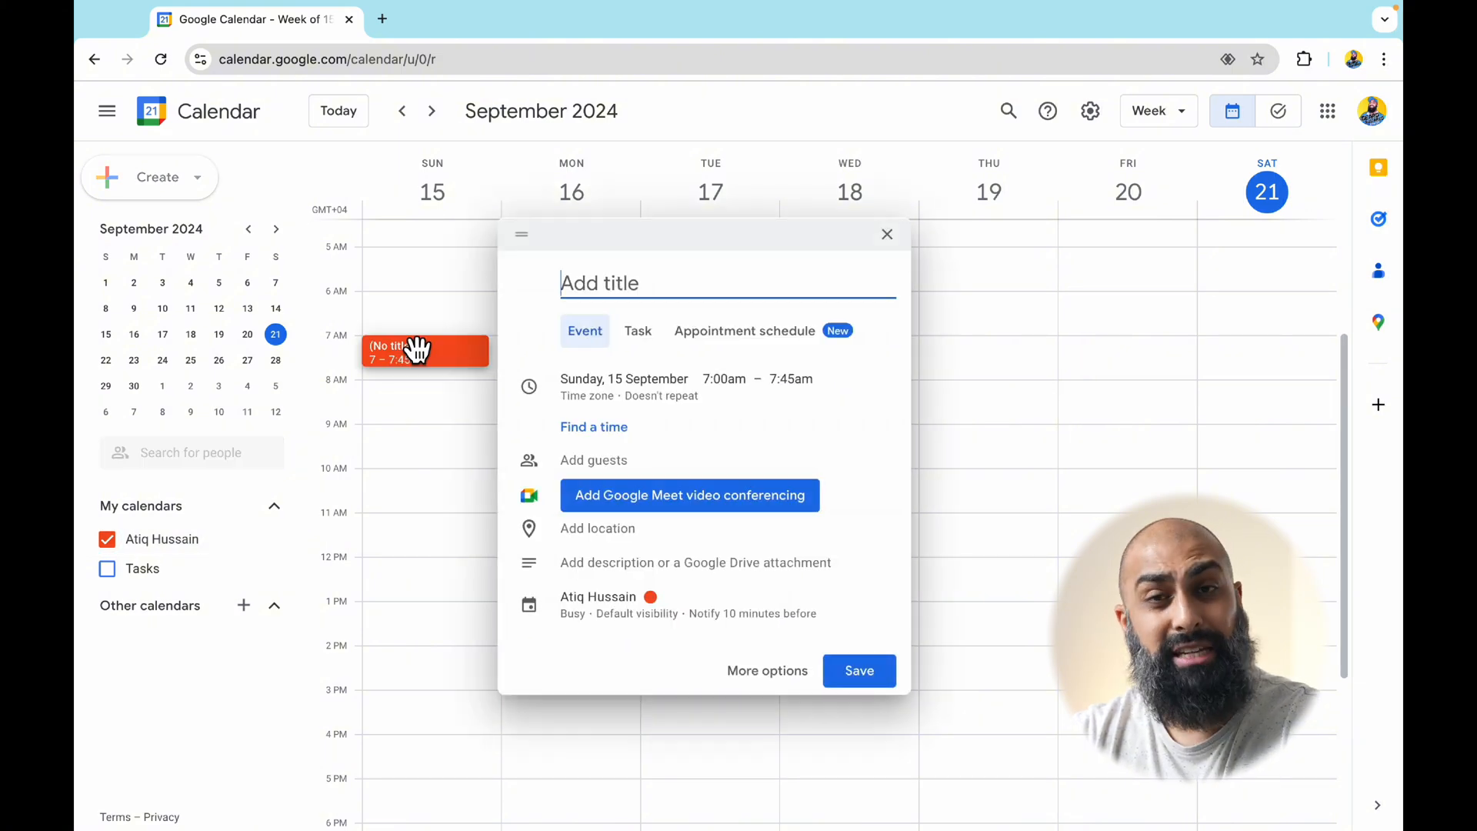
type("Registrationn")
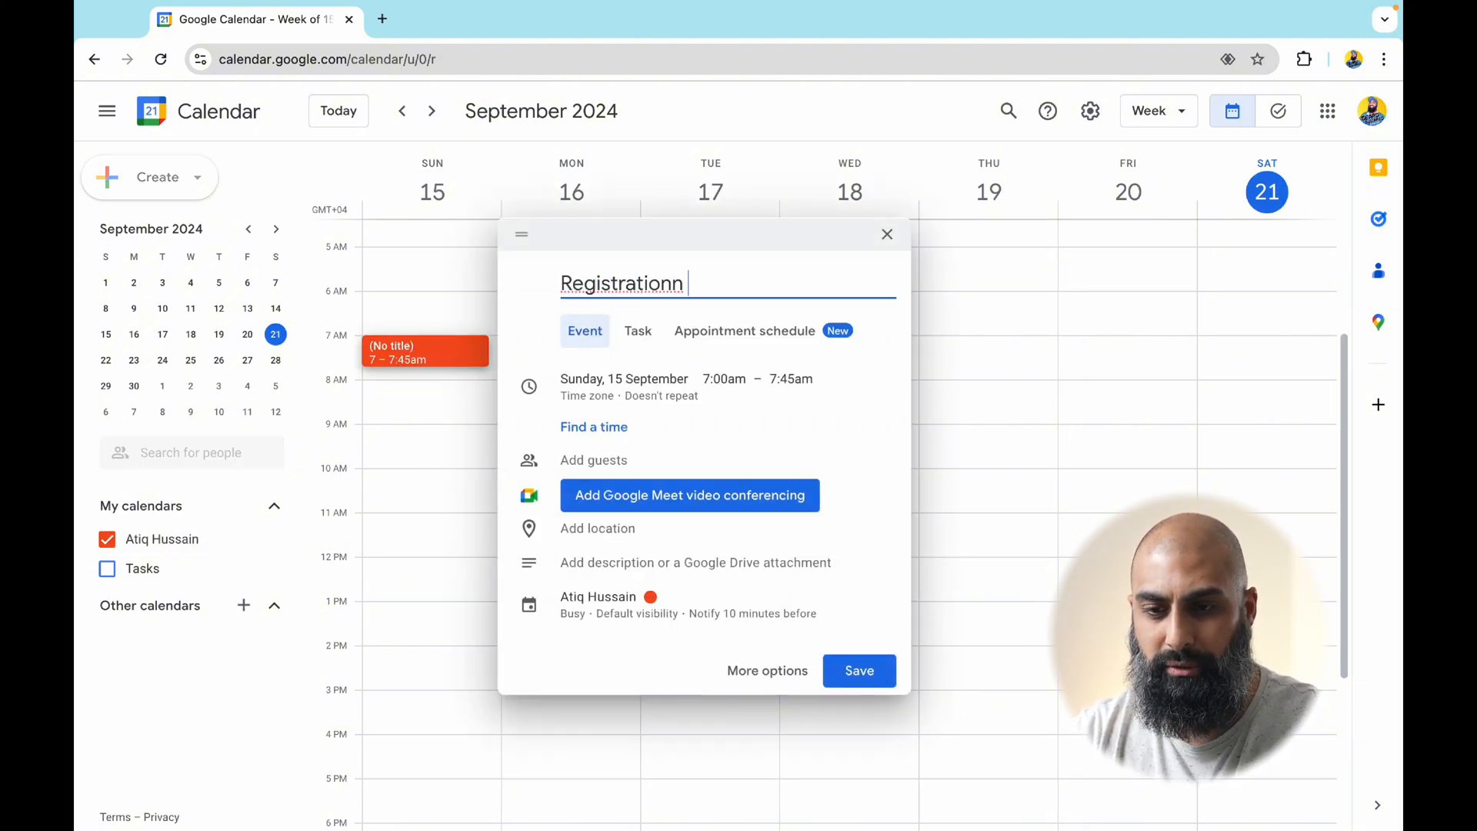
key("Backspace")
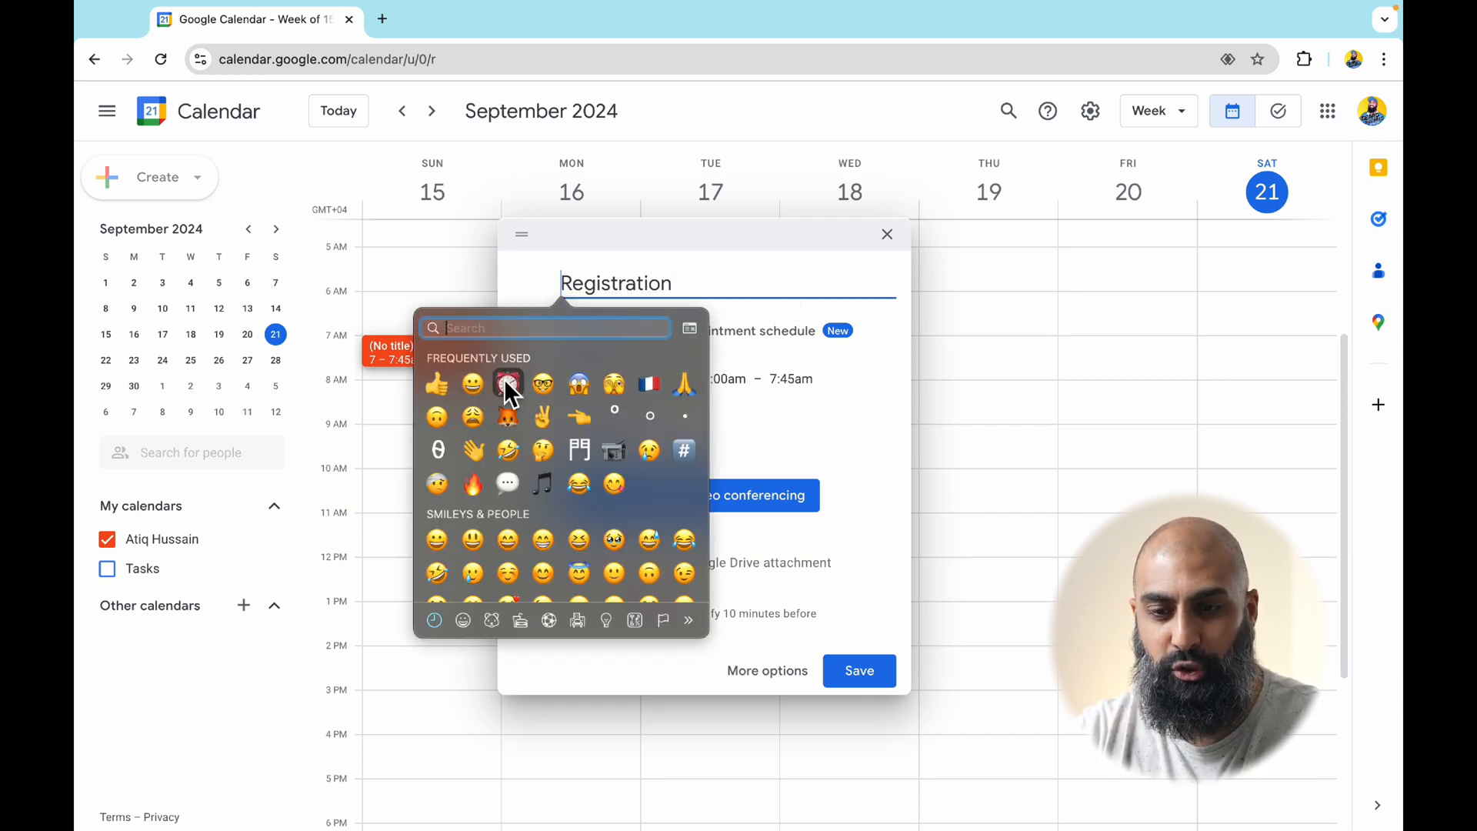
left_click(507, 384)
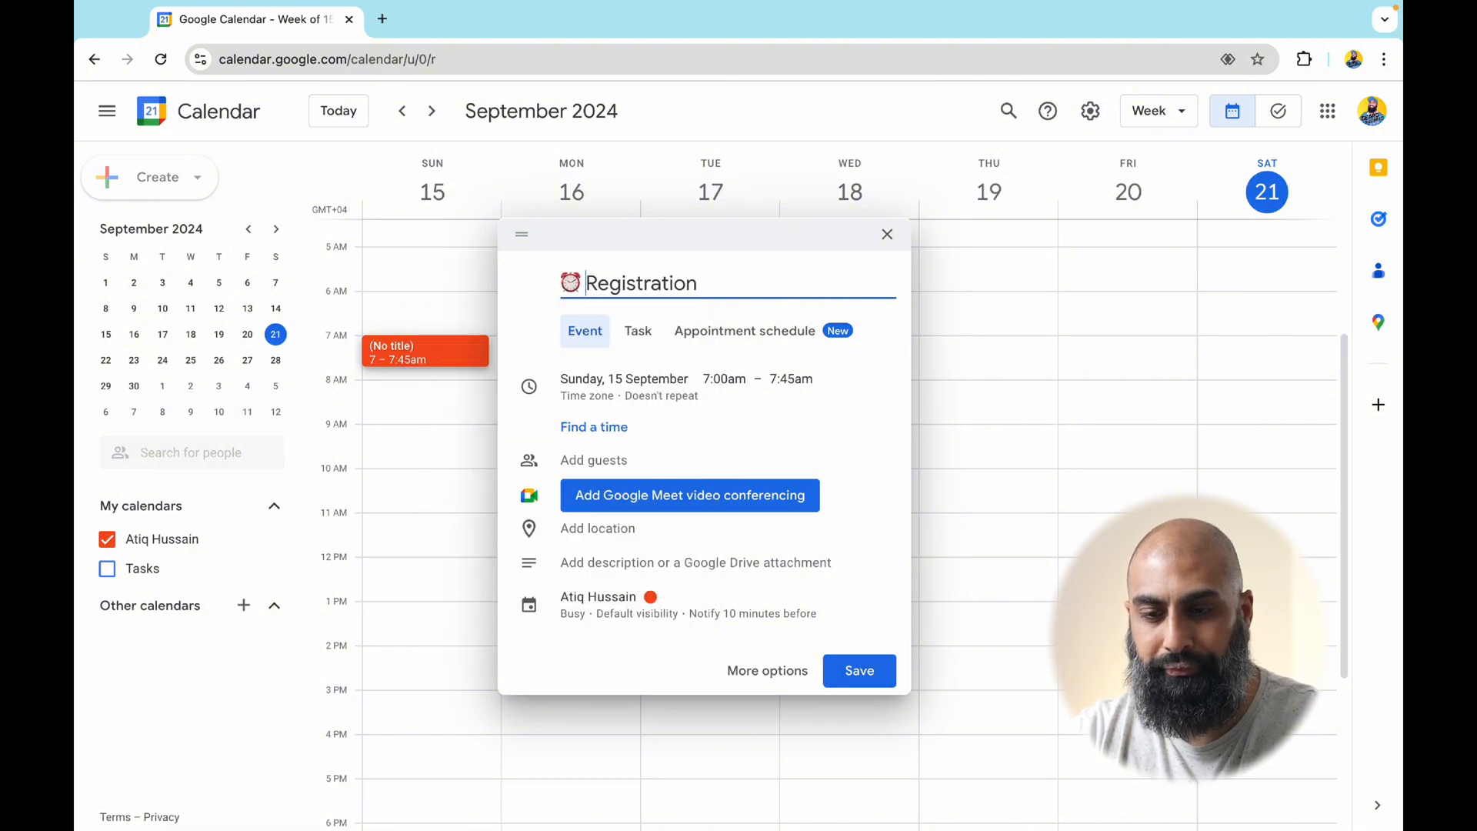
left_click(724, 378)
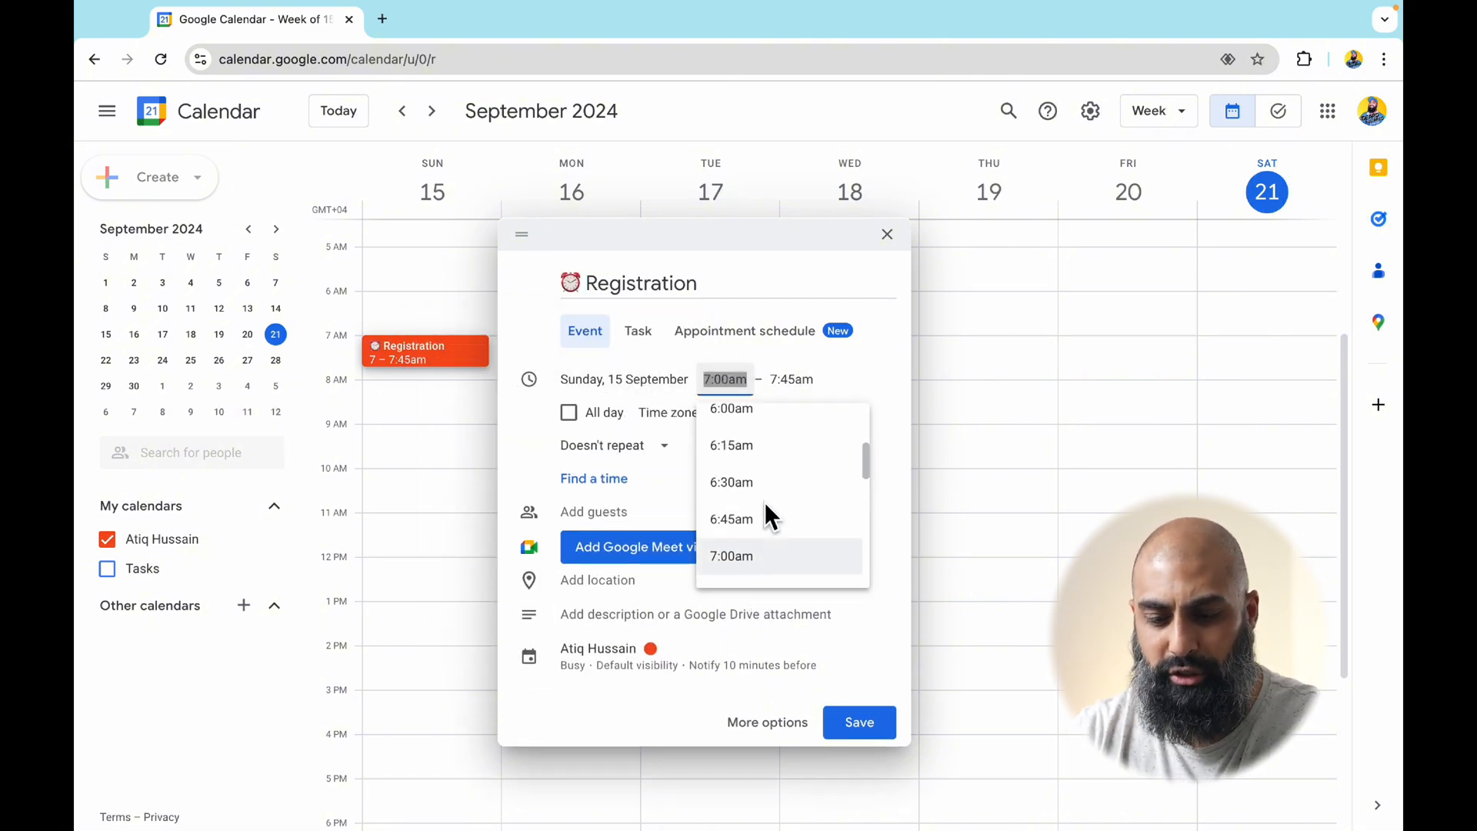
type("725am")
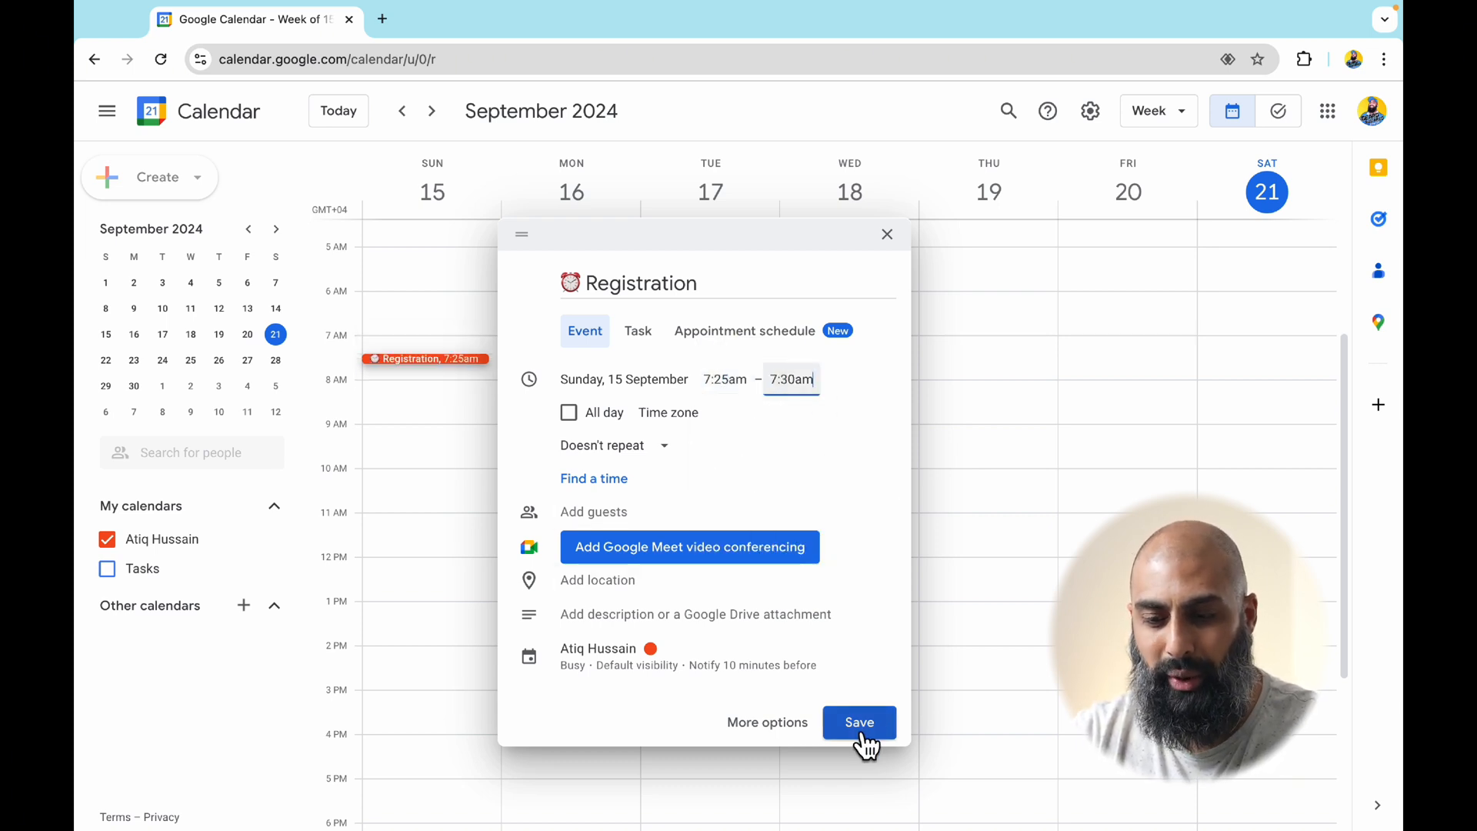
left_click(859, 722)
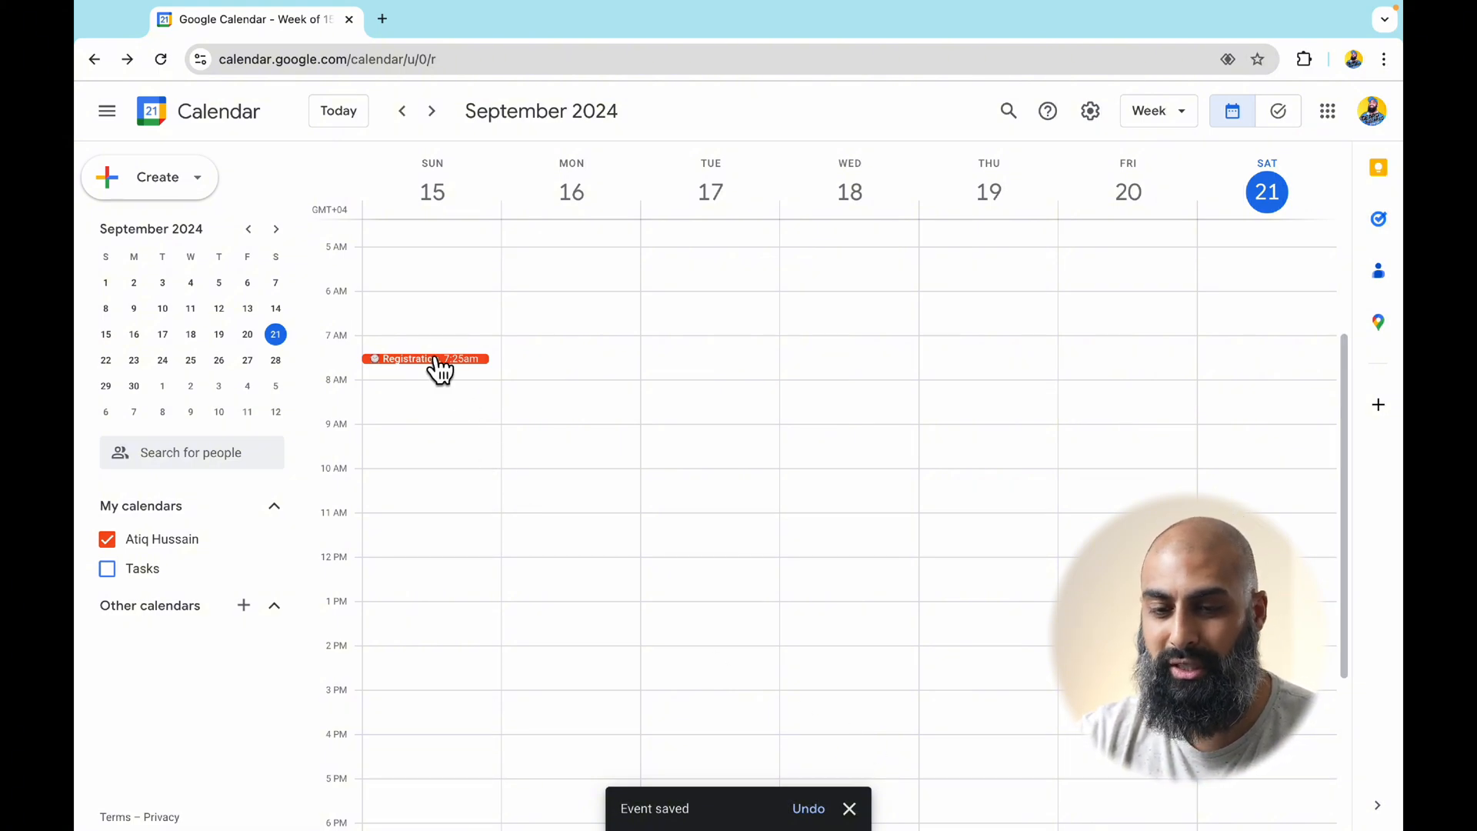
Give Registration a custom weekly repeat on Sunday–Thursday, ending 12 June 2025
left_click(425, 358)
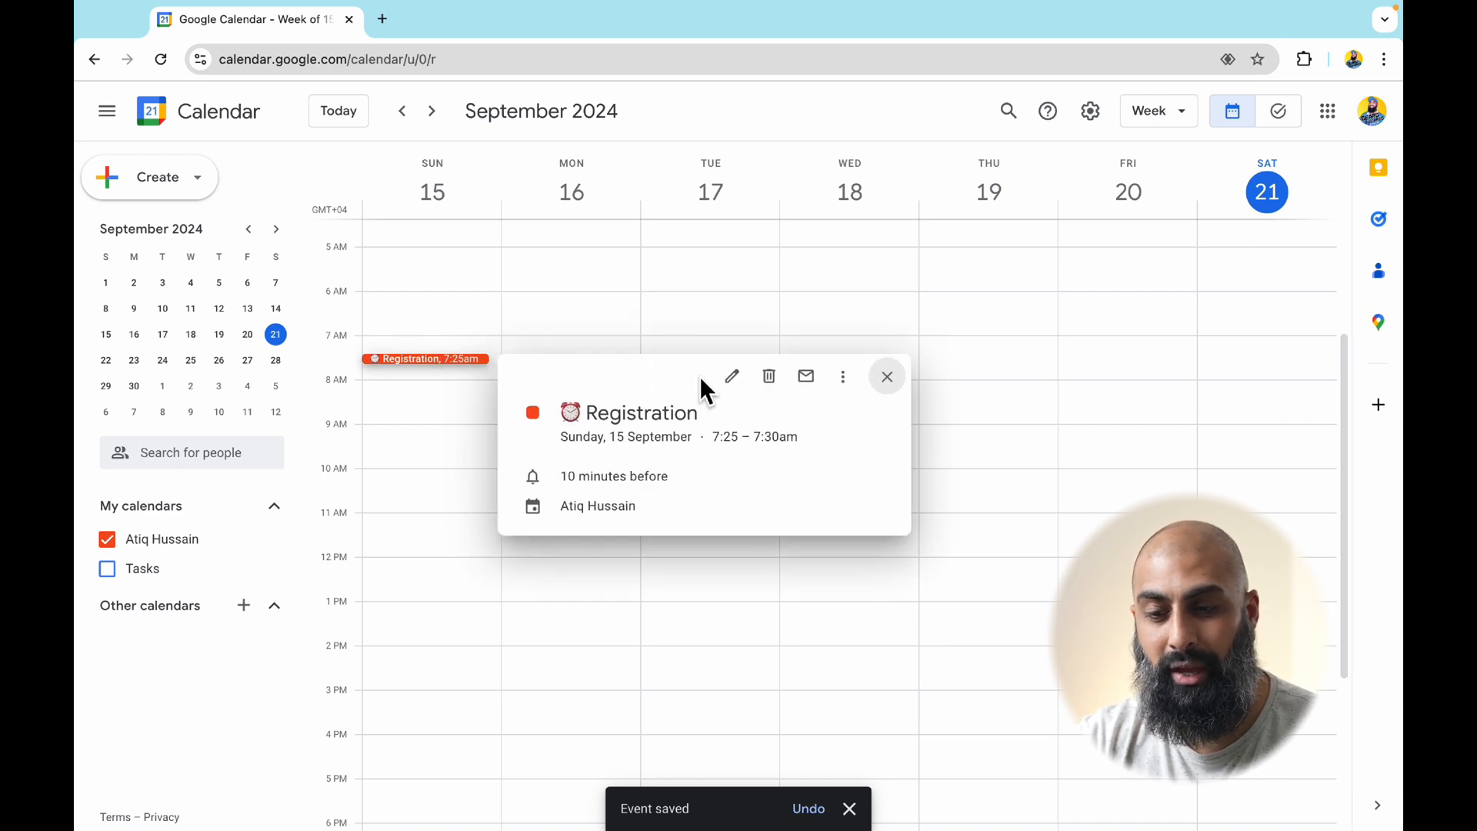
left_click(732, 376)
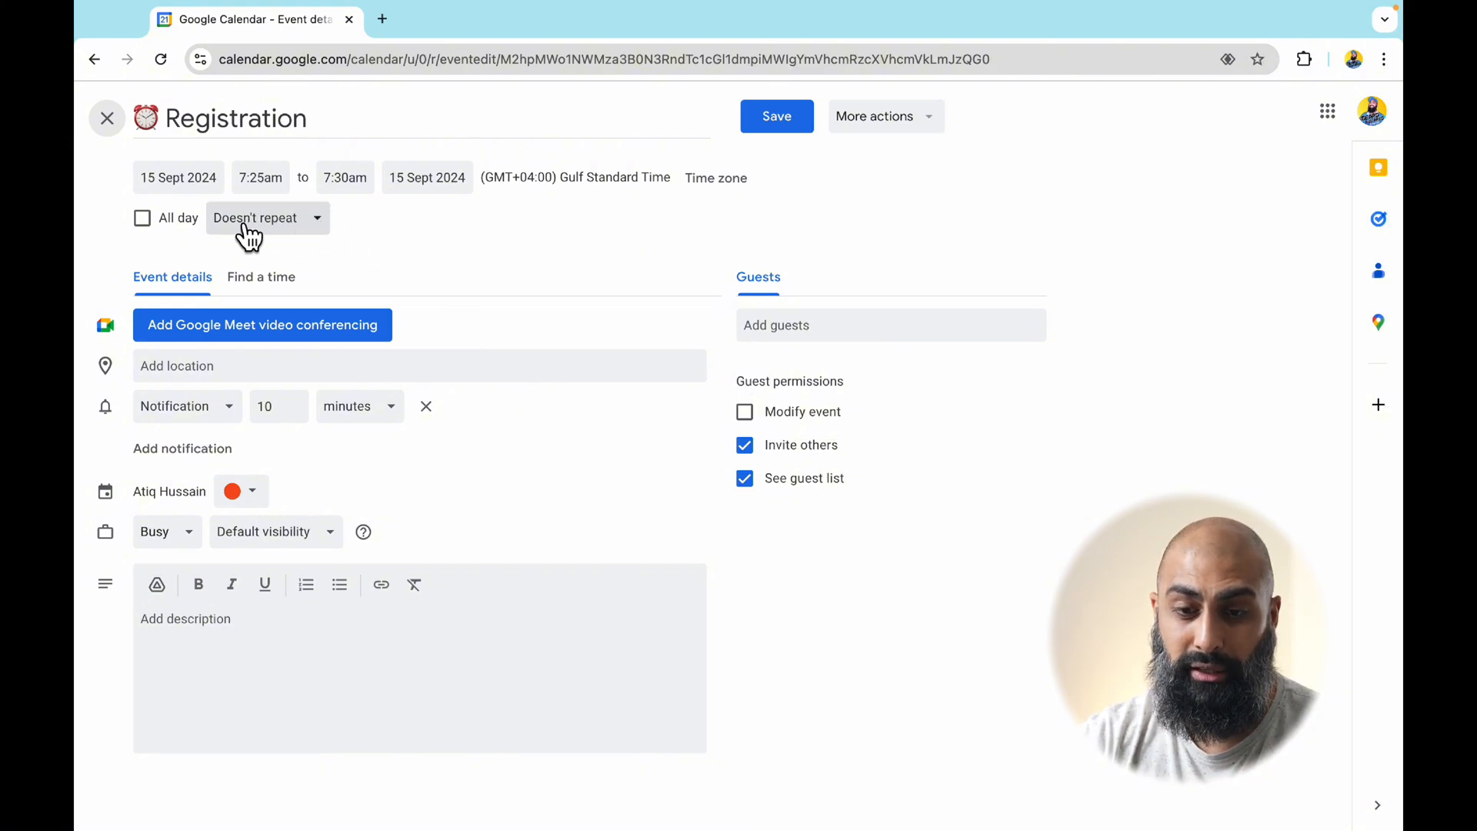
left_click(267, 218)
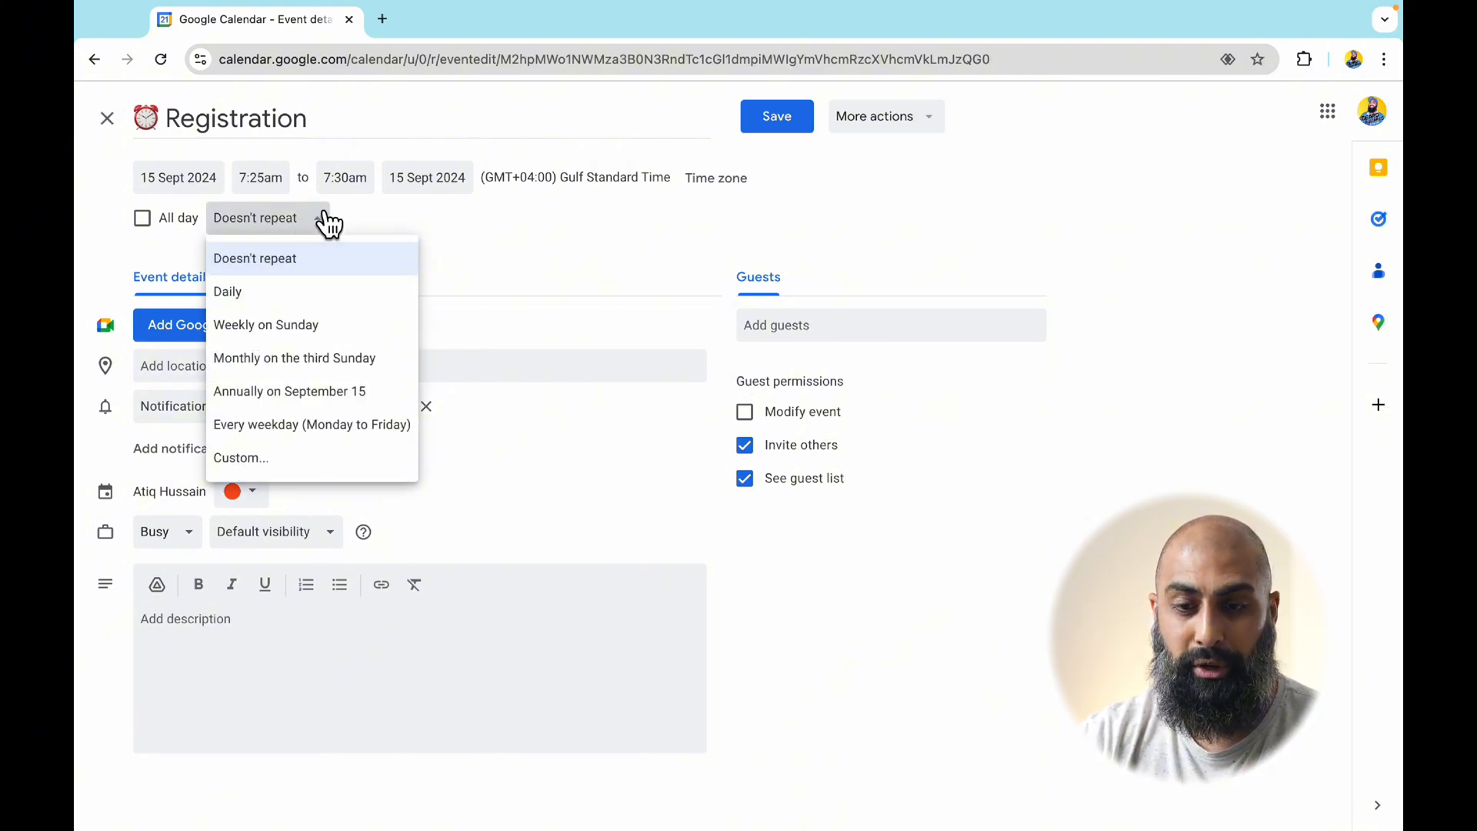
mouse_move(283, 462)
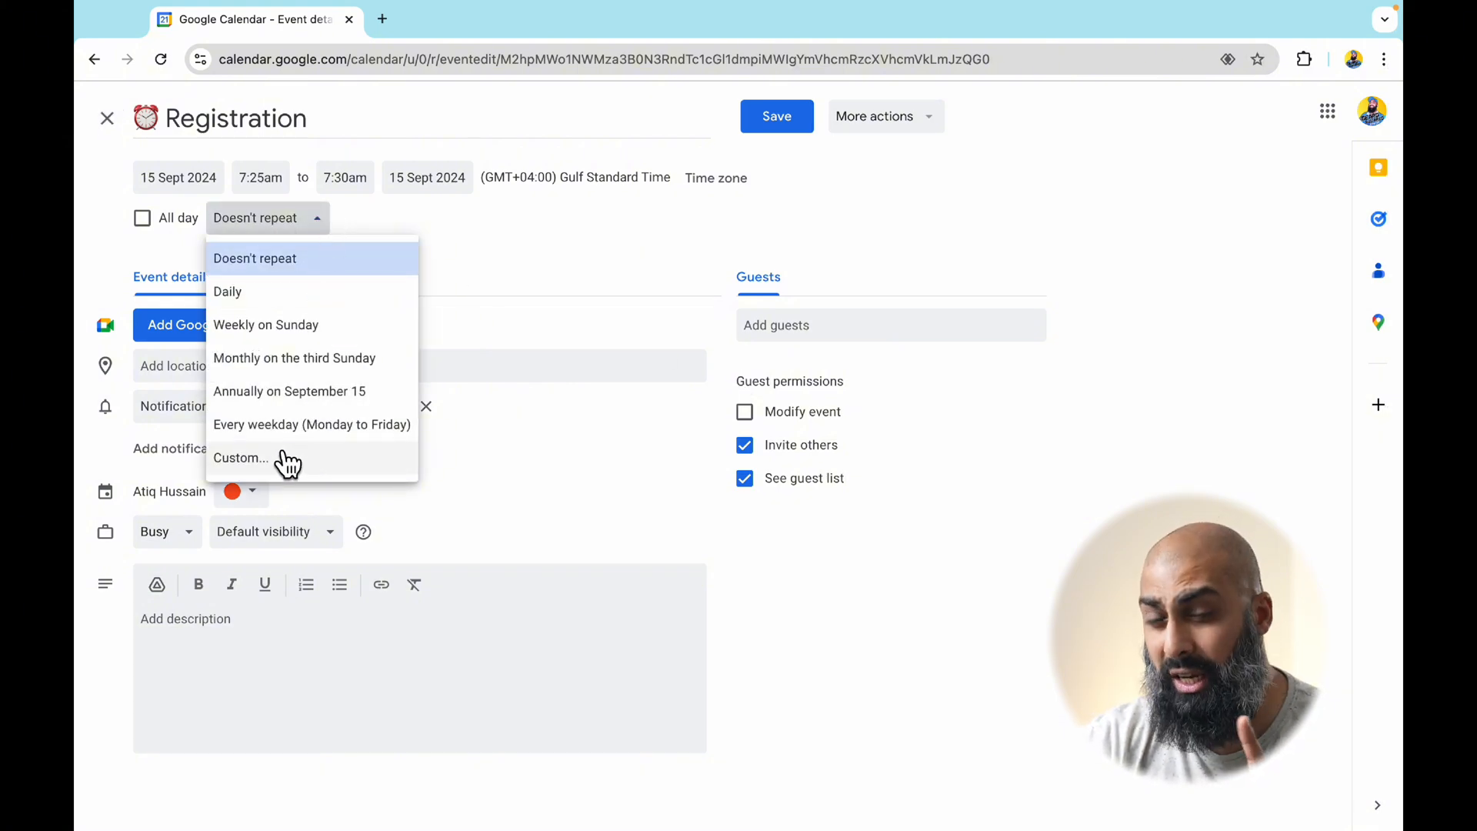
left_click(240, 457)
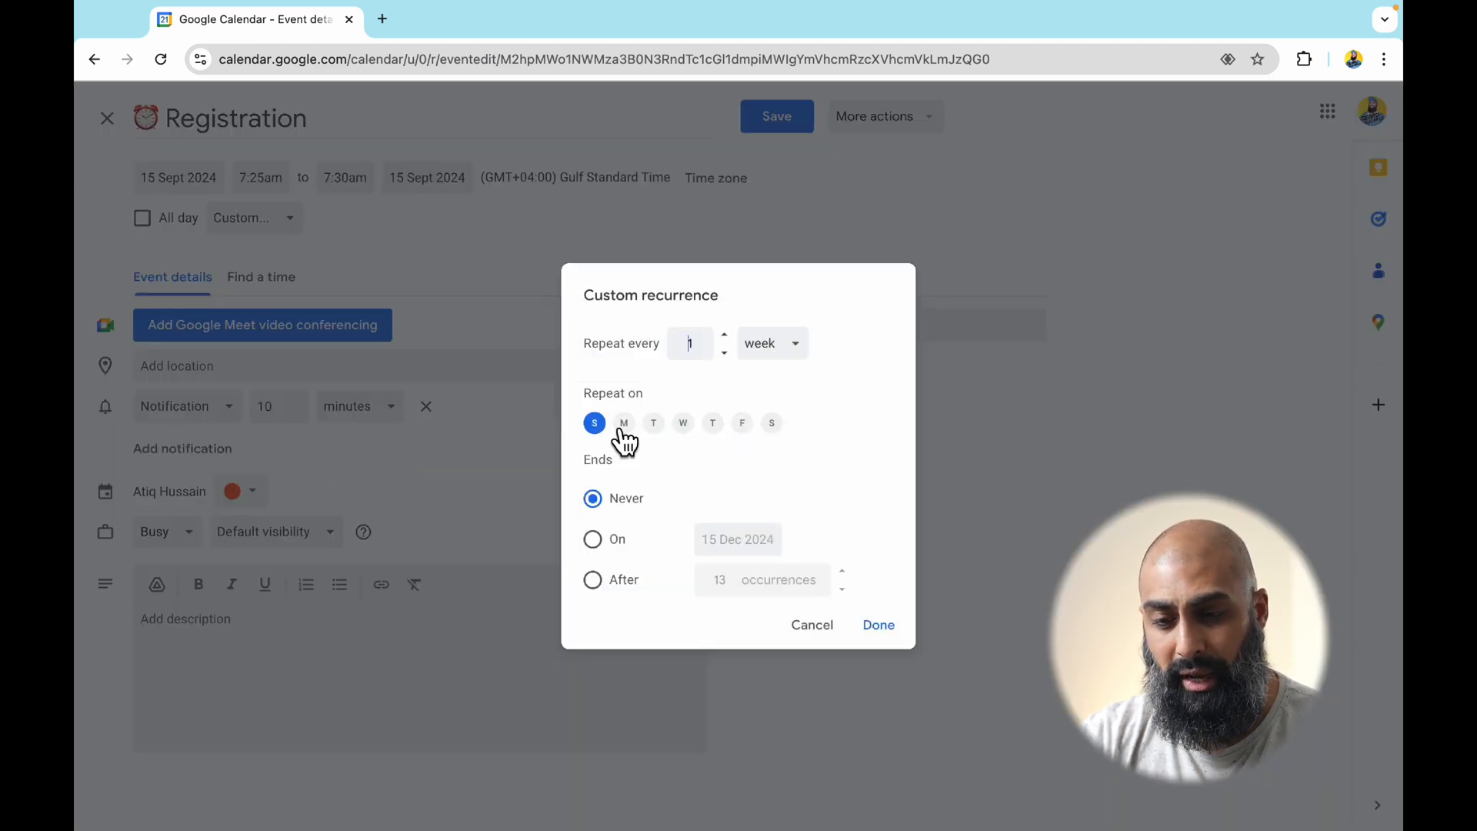
left_click(654, 423)
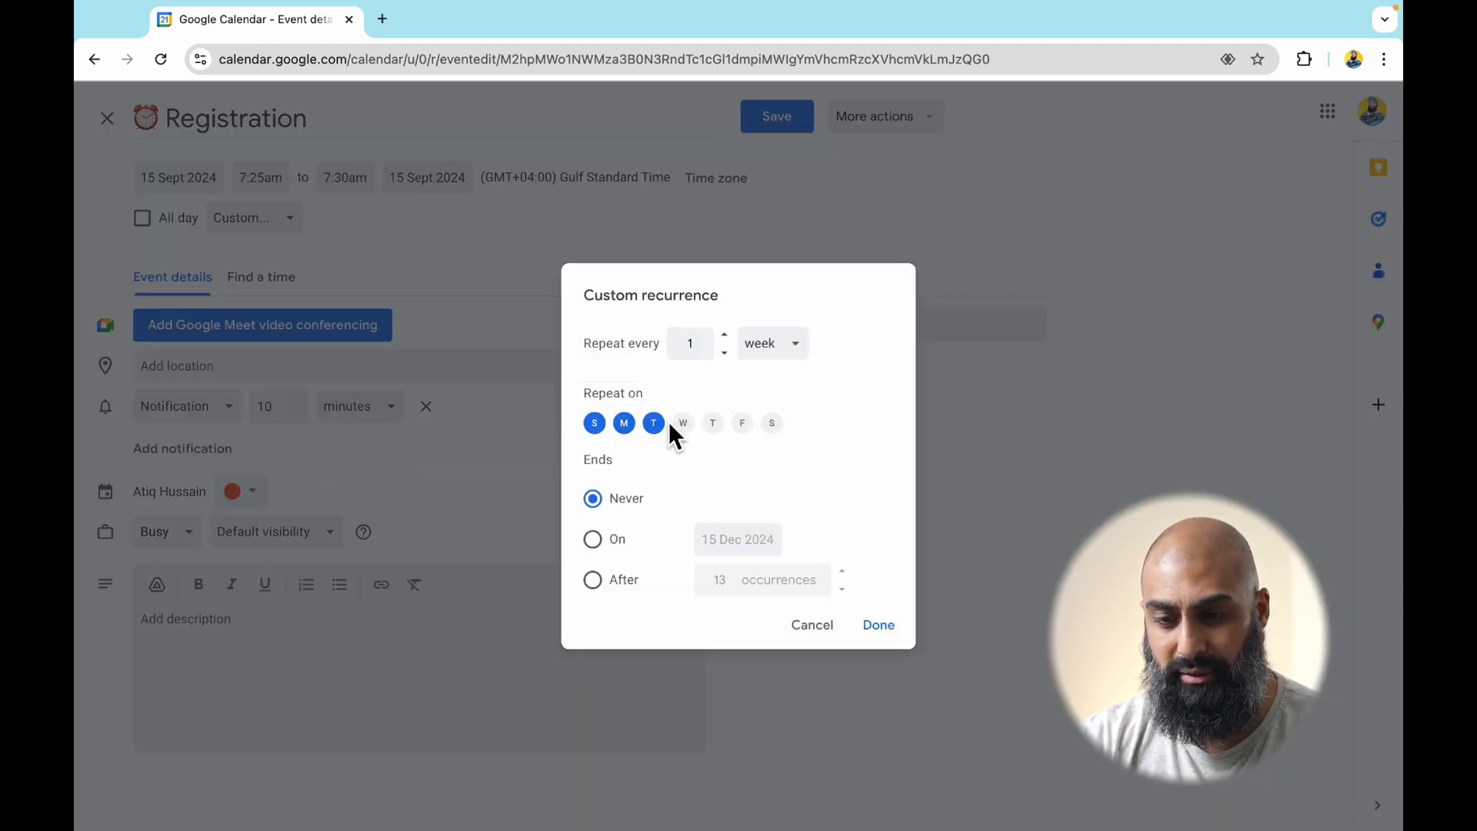
left_click(682, 423)
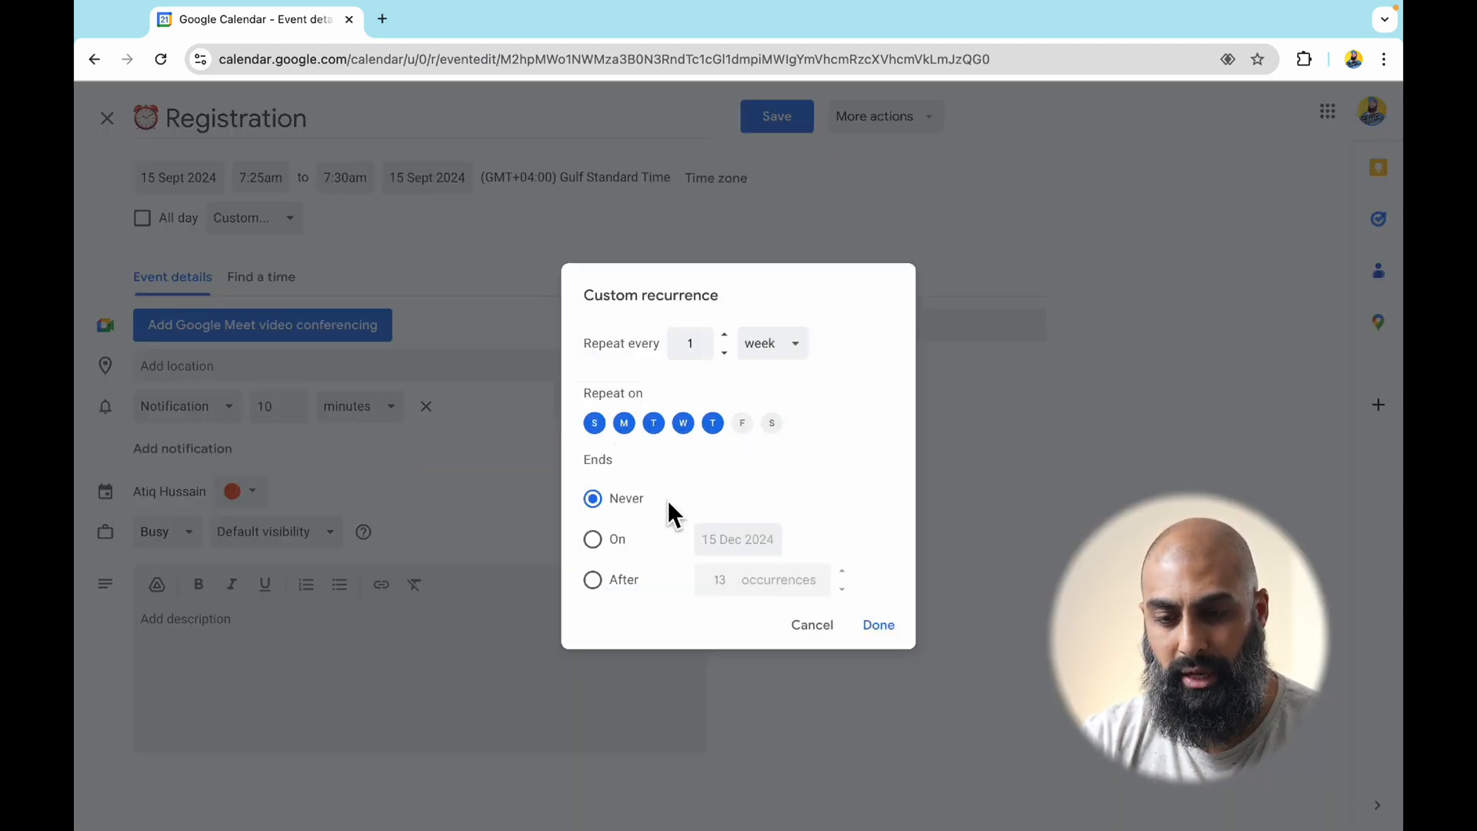
left_click(592, 539)
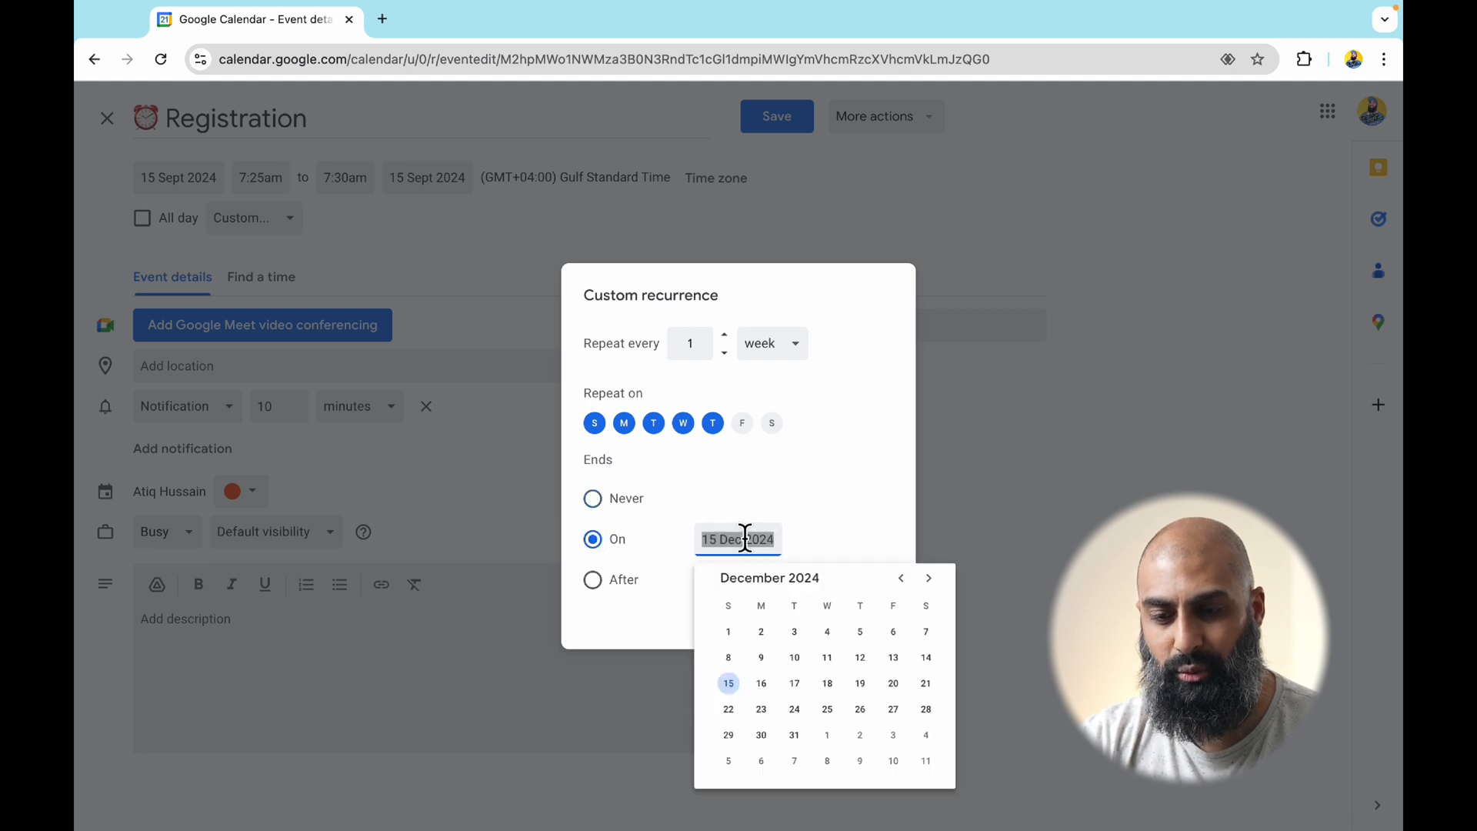
left_click(928, 578)
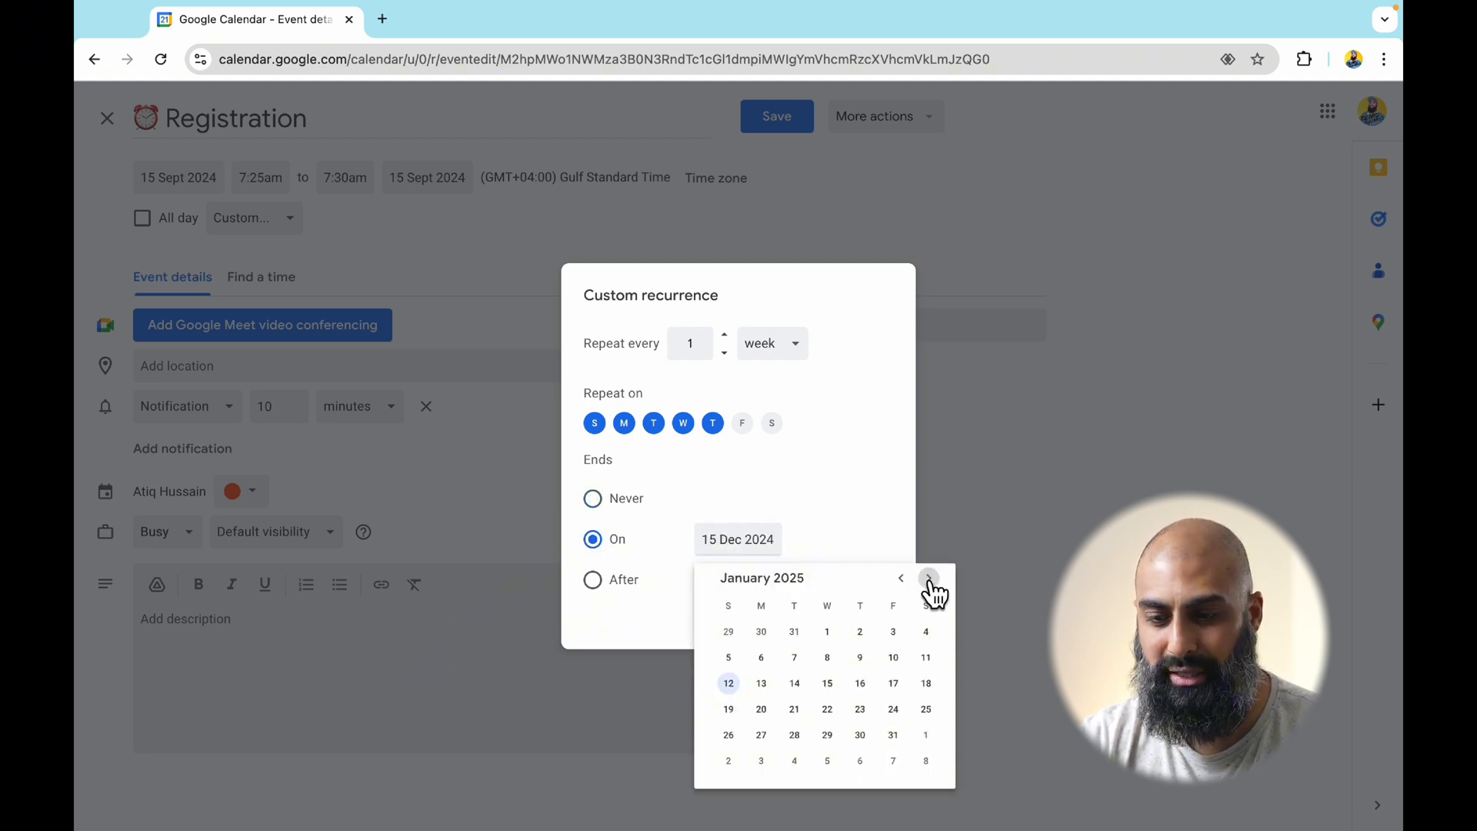
left_click(927, 578)
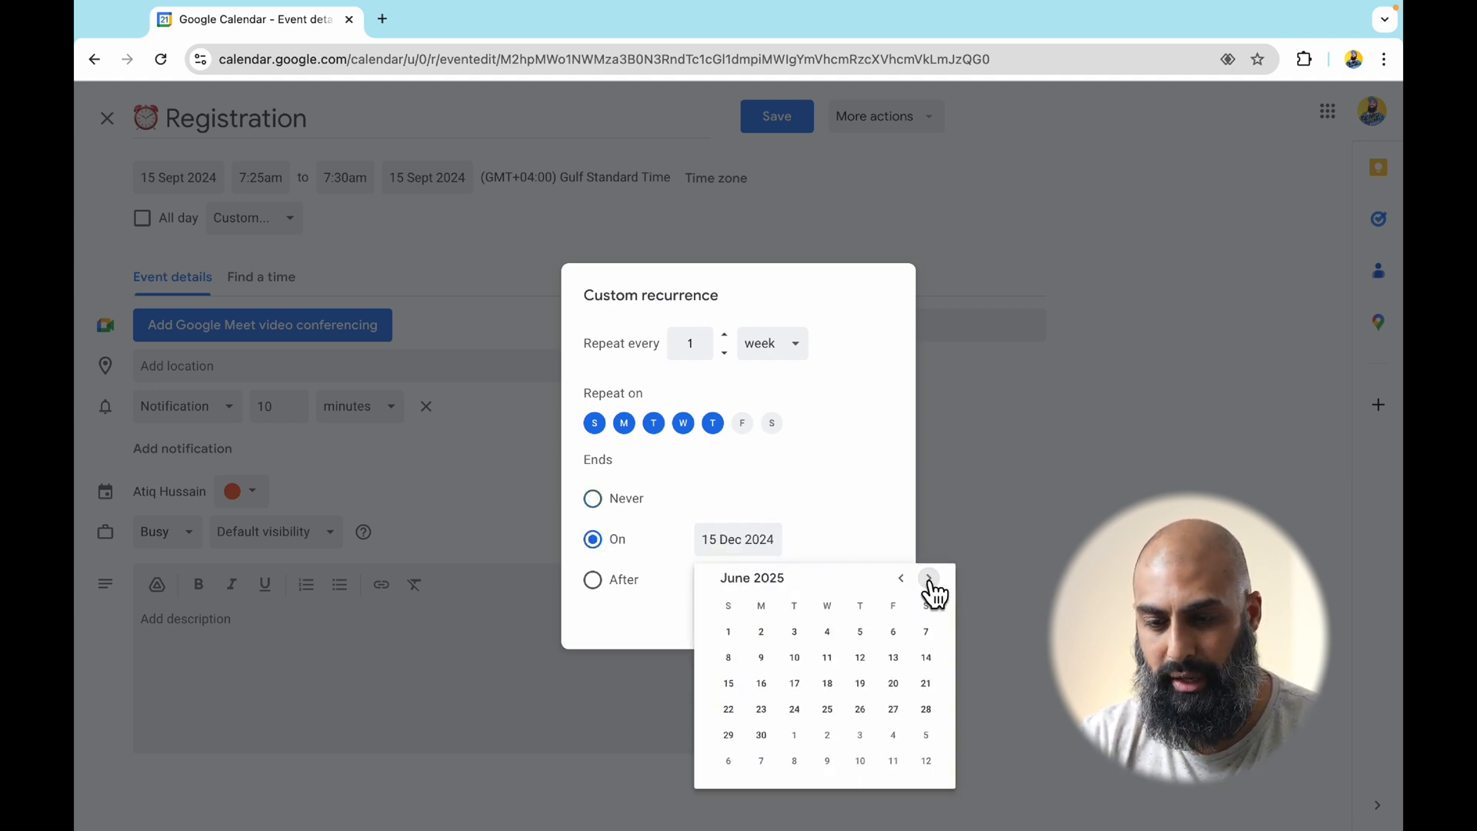
left_click(859, 657)
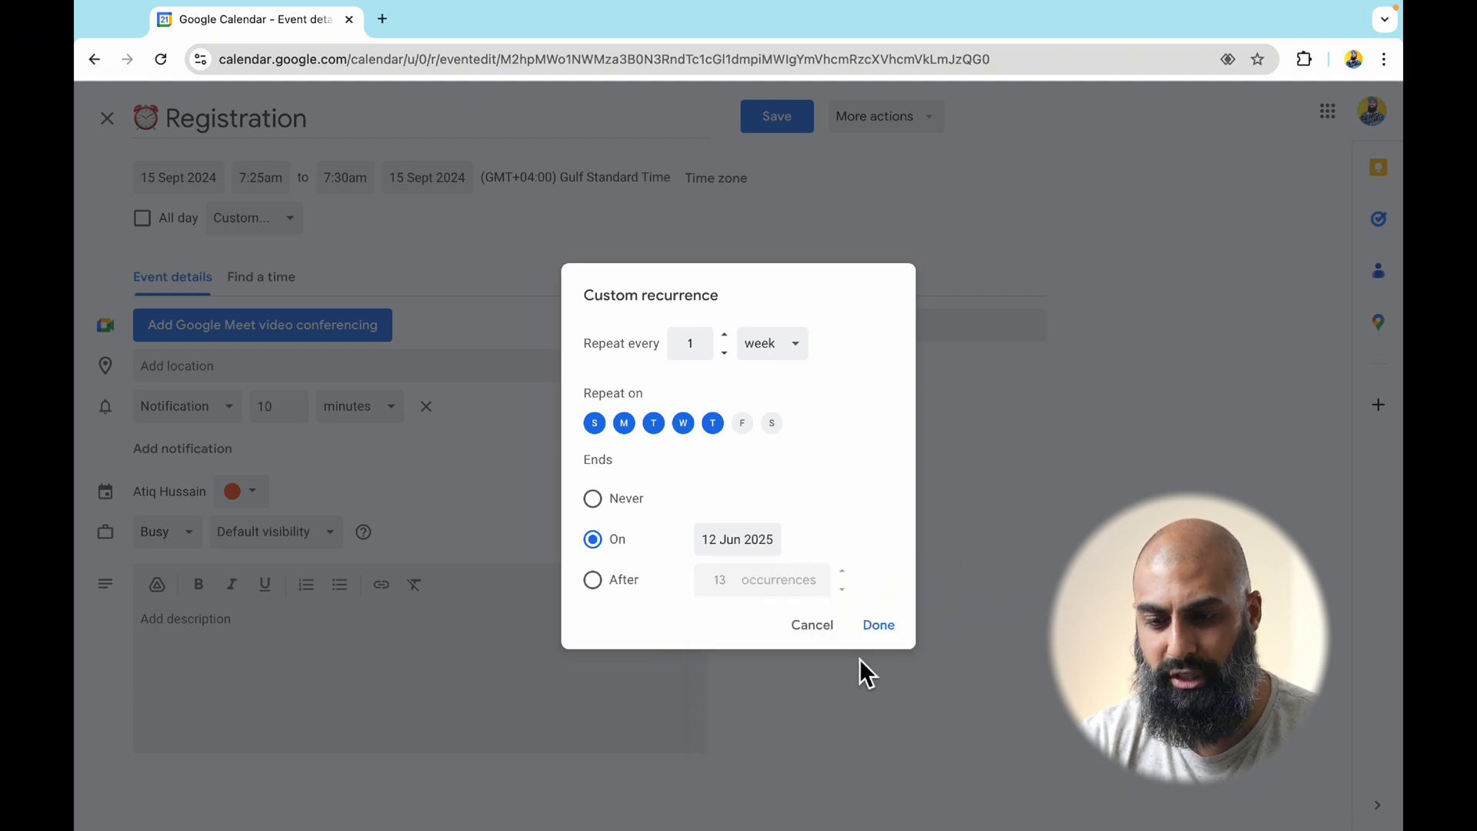
left_click(877, 625)
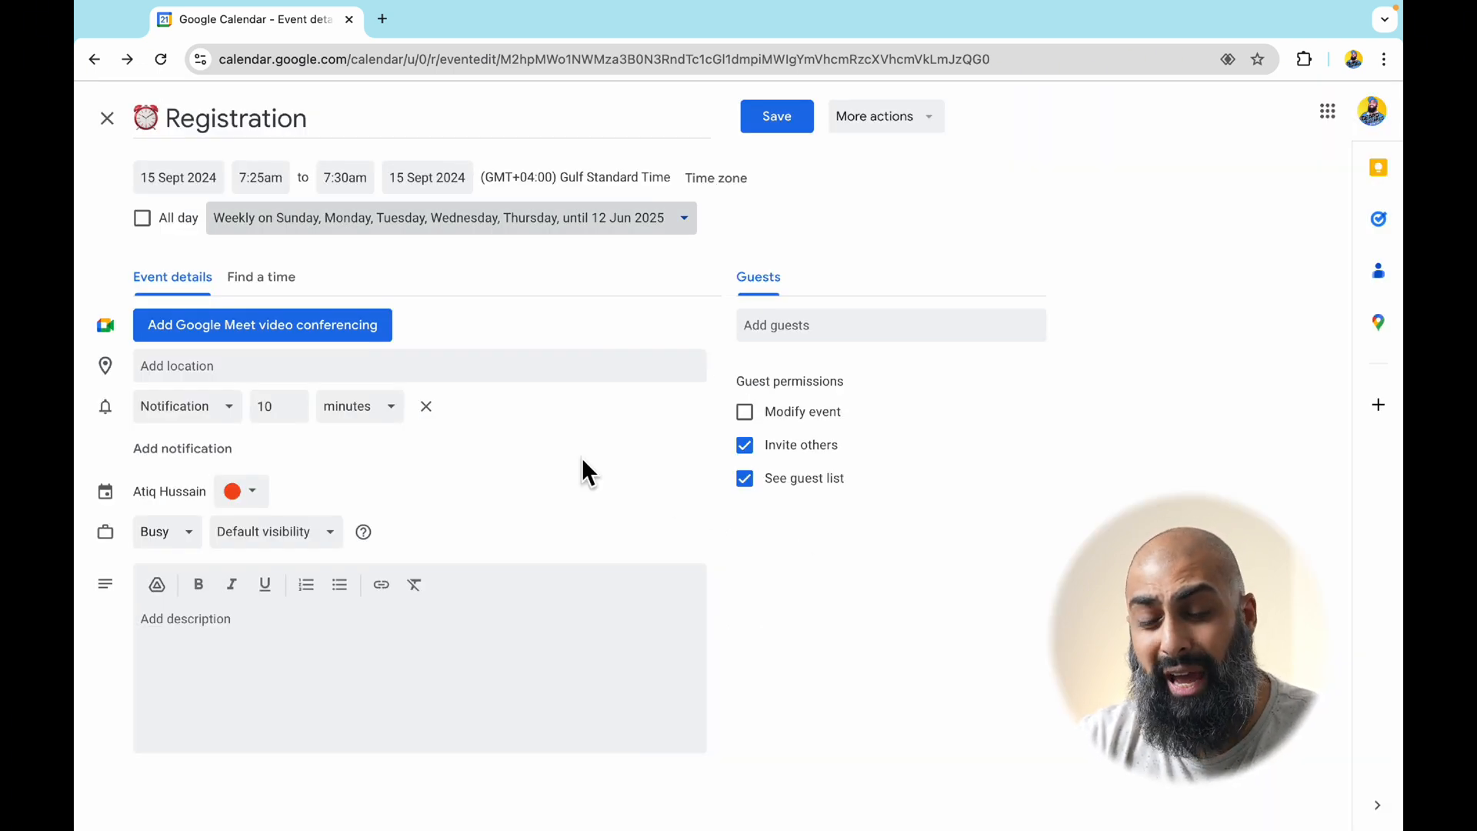
mouse_move(354, 450)
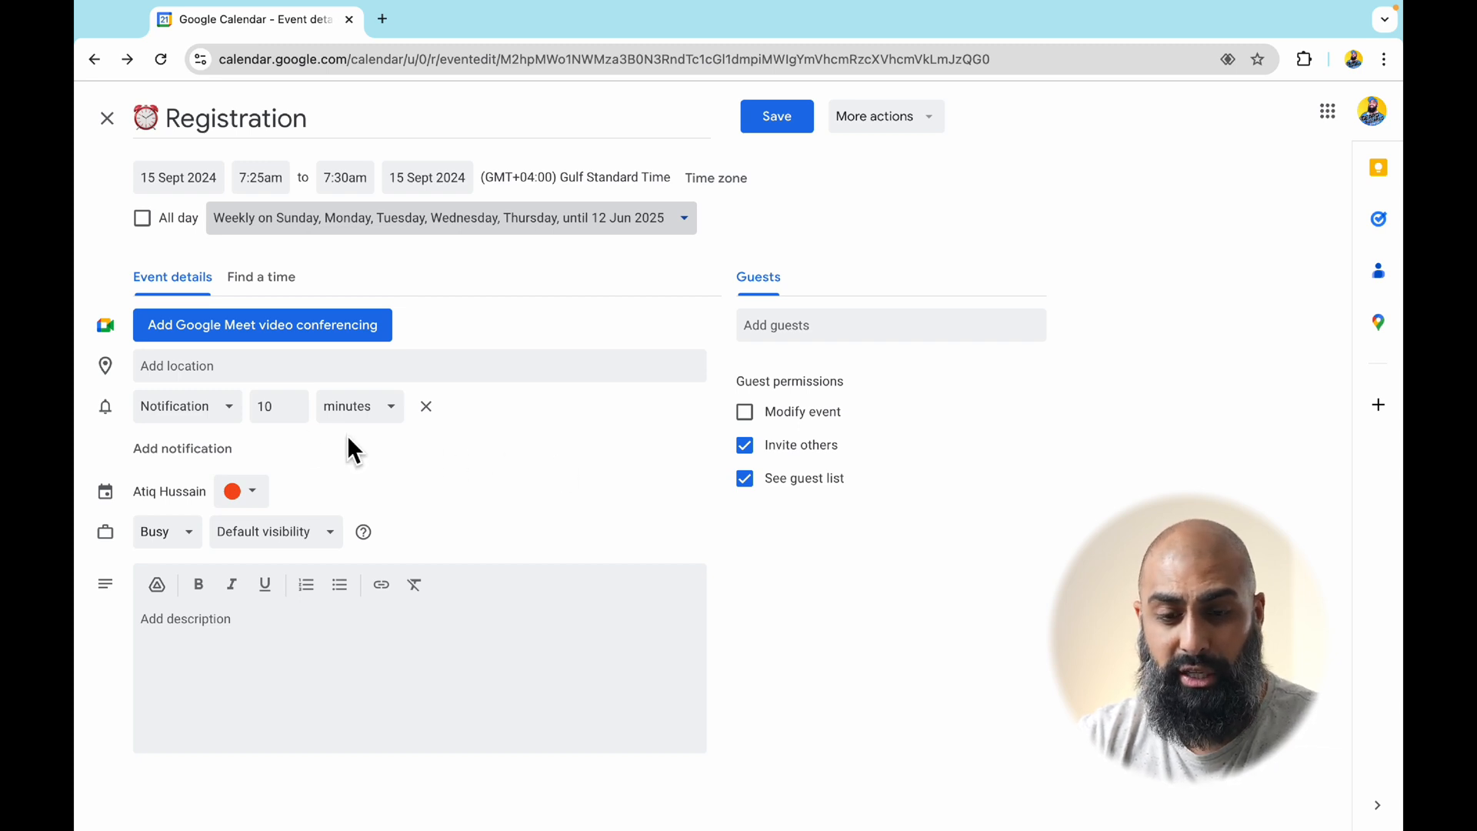
Set a 5-minute reminder and a new colour on Registration, then save it
left_click(273, 405)
type("5")
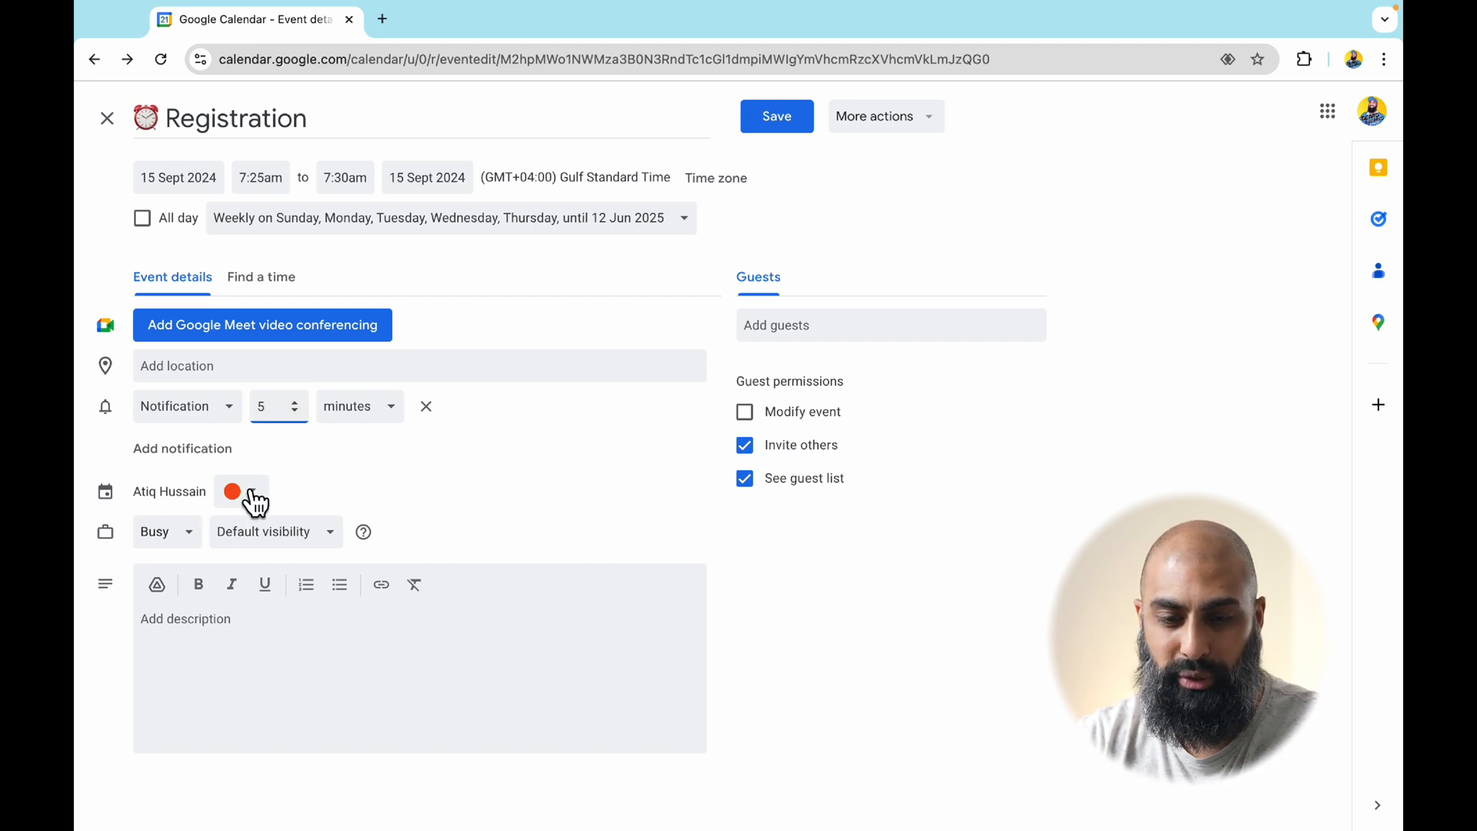
left_click(233, 491)
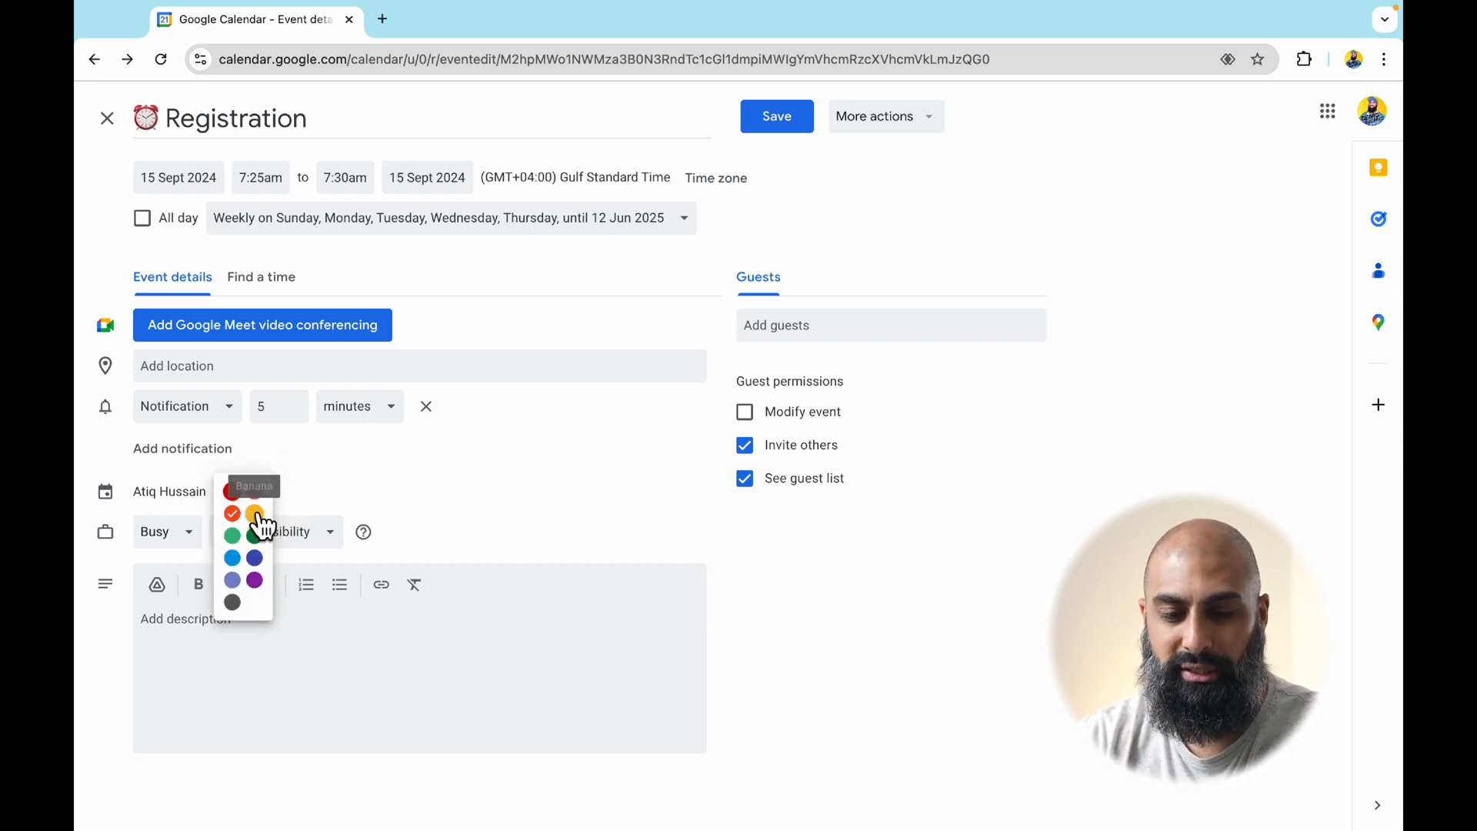
left_click(253, 512)
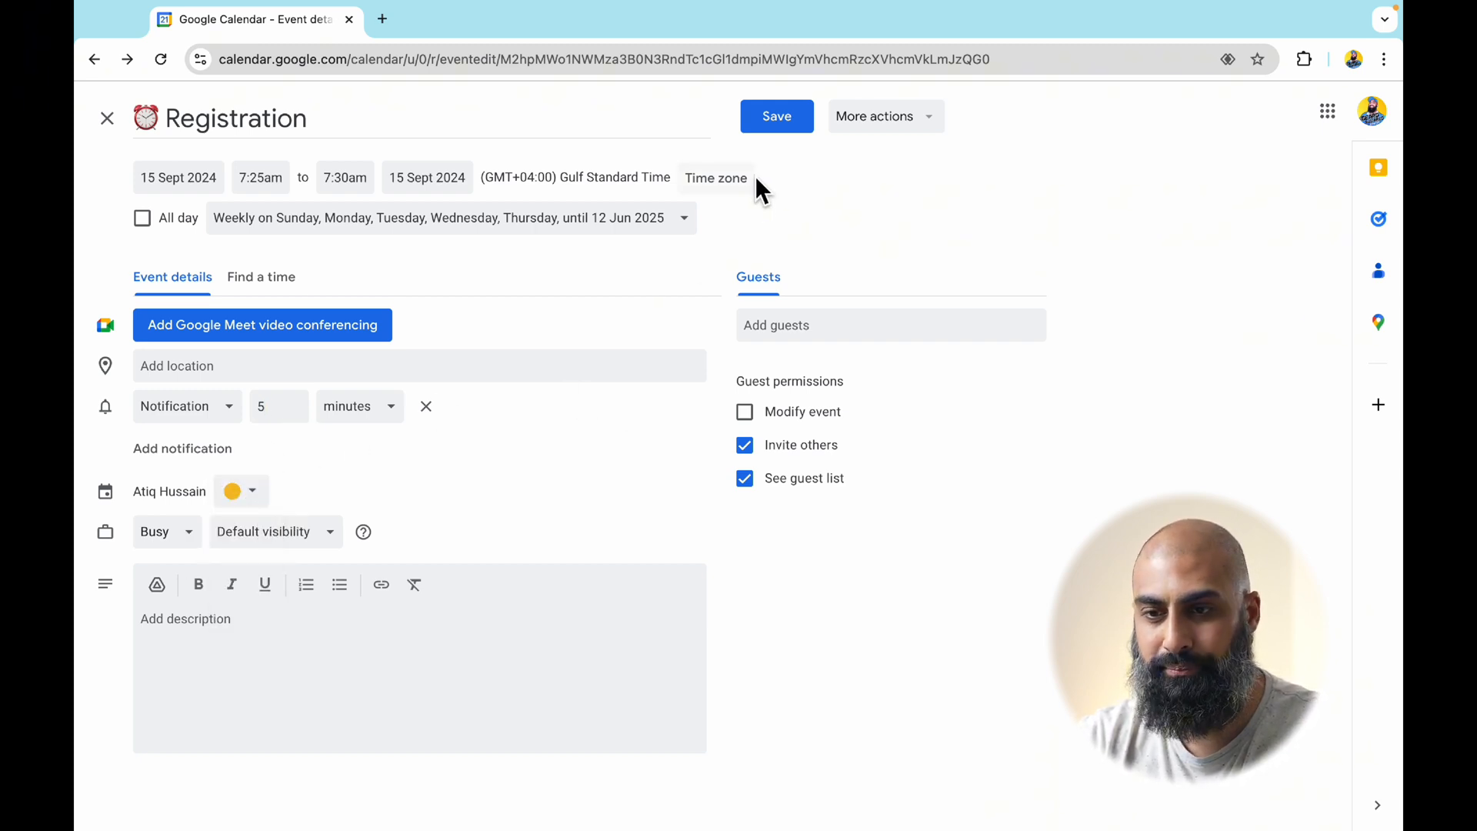
left_click(776, 116)
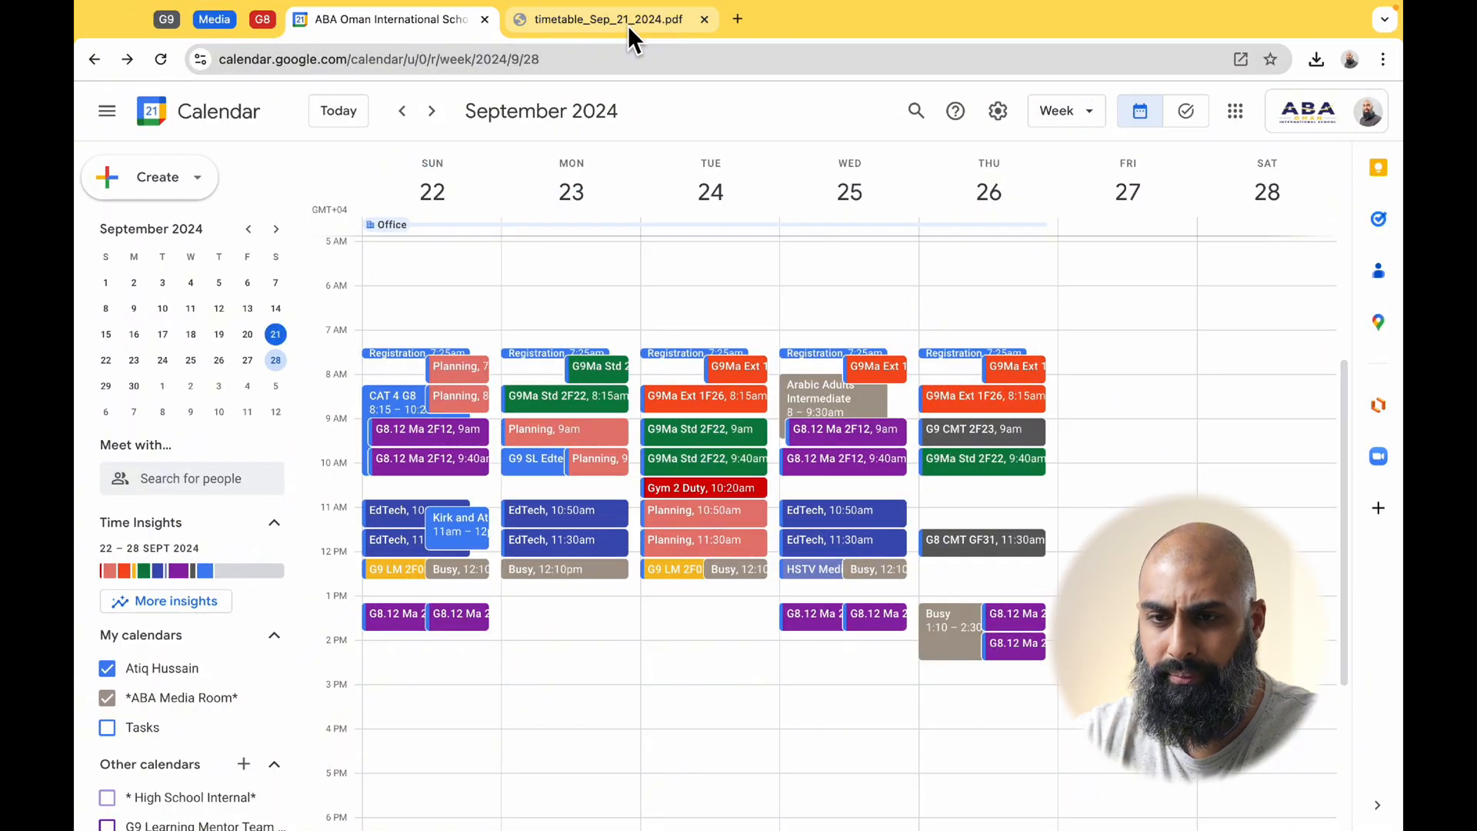
Switch to the timetable_Sep_21_2024.pdf tab and scroll through its Theatre matches
left_click(610, 18)
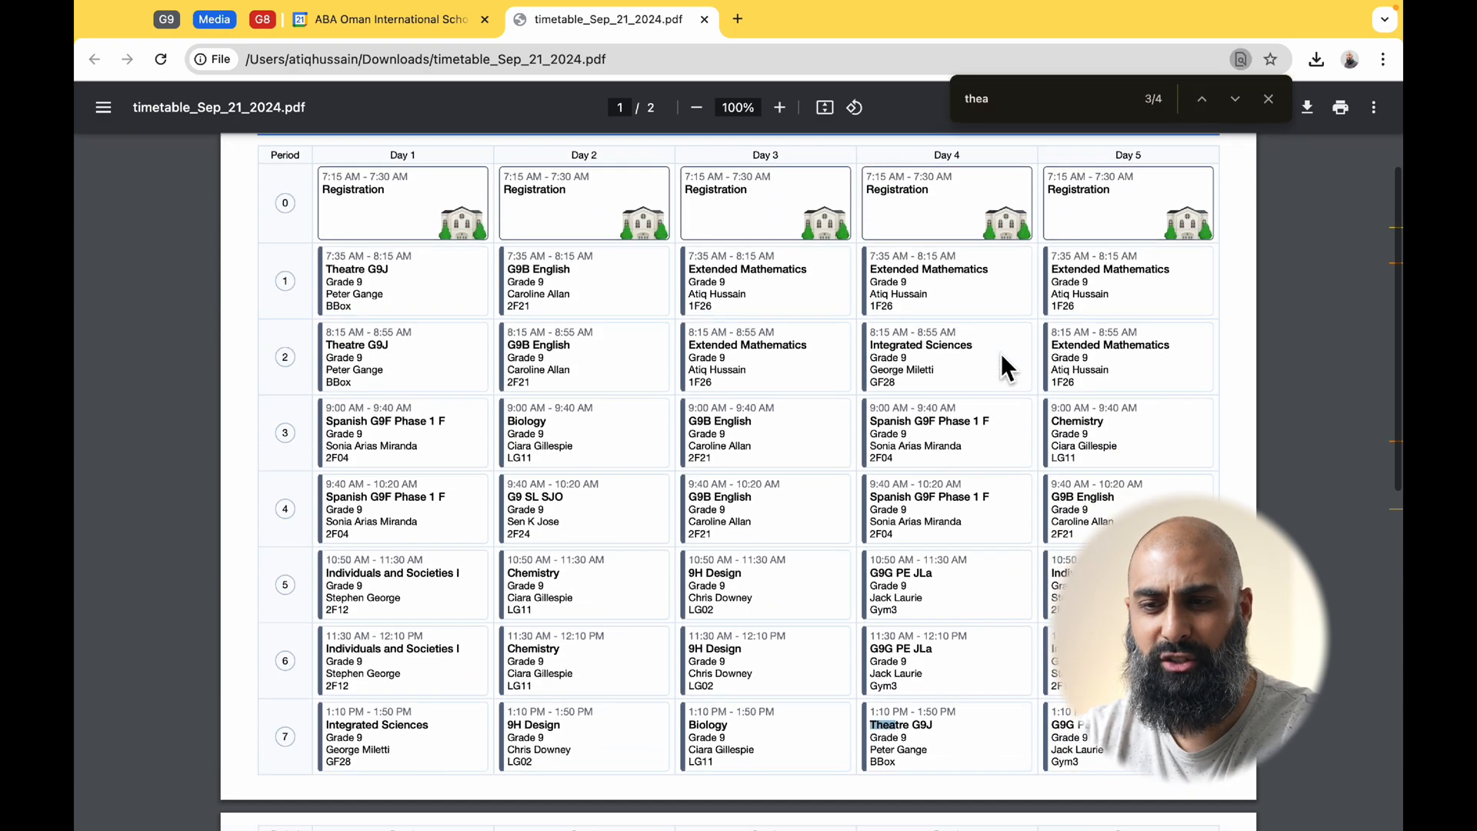
scroll("down", 3)
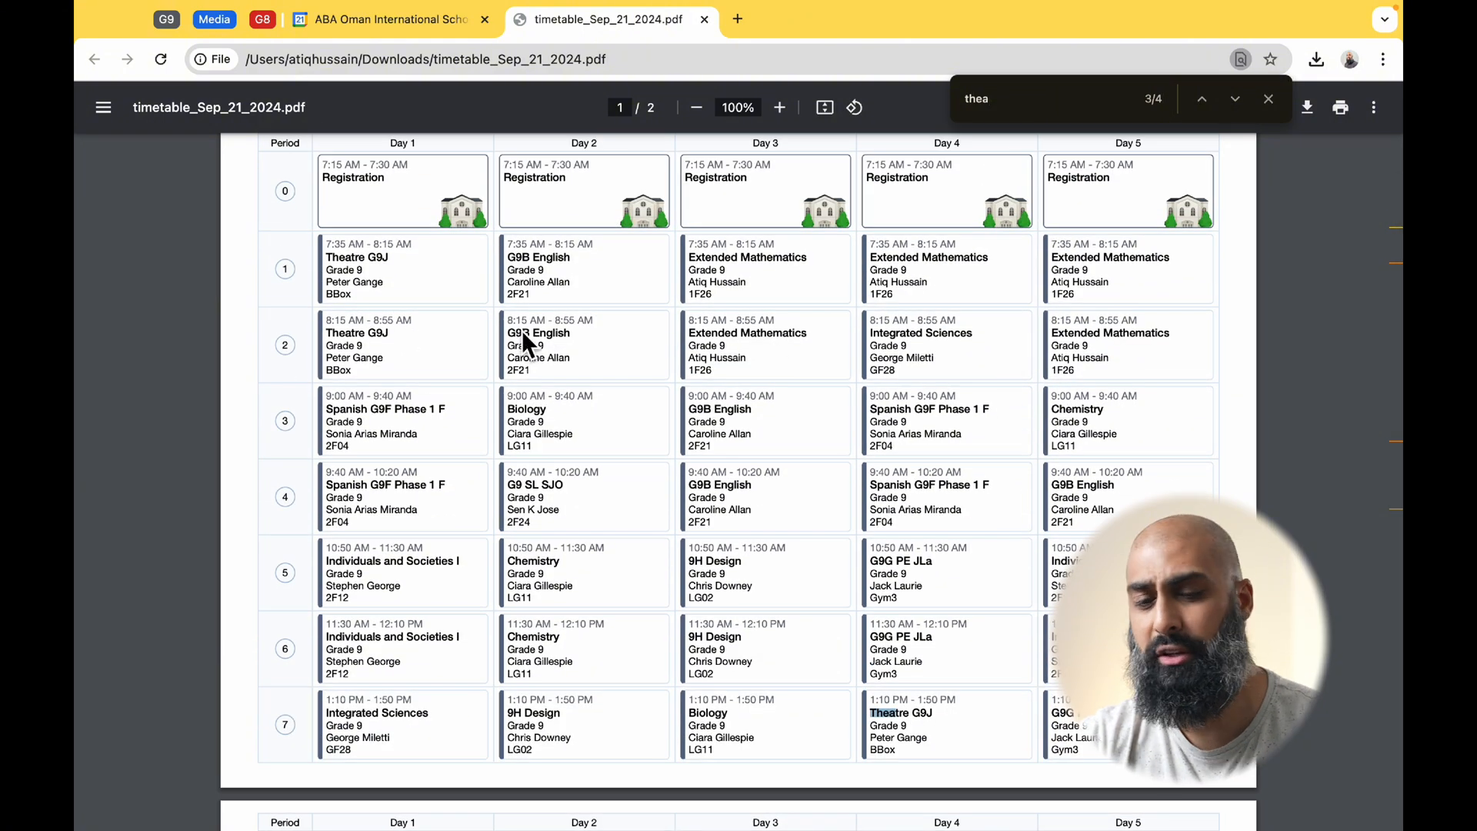
Start a Sunday morning event titled '🎭 Theatre' beginning at 7:35am
left_click(236, 18)
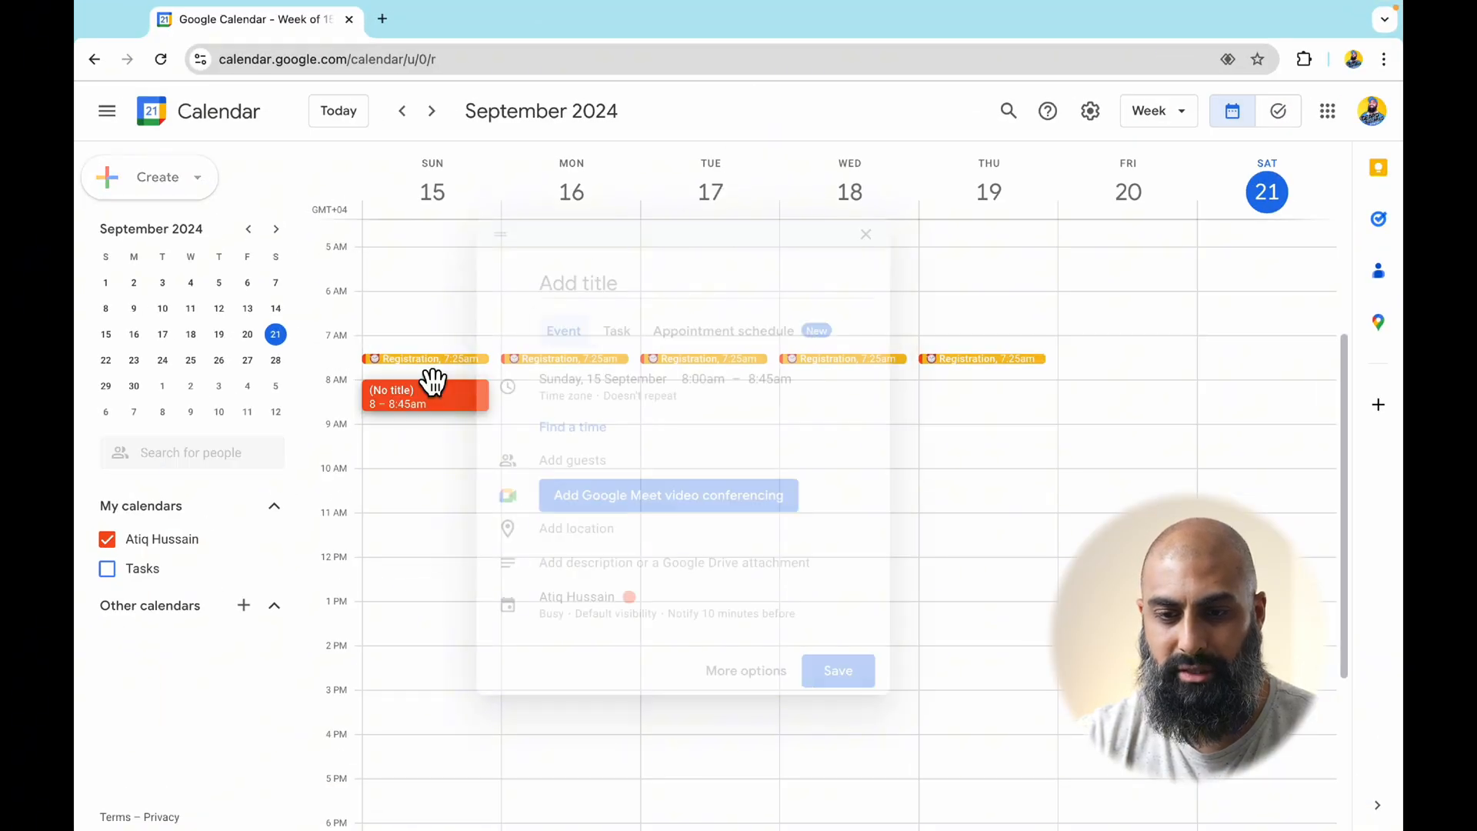
type("The")
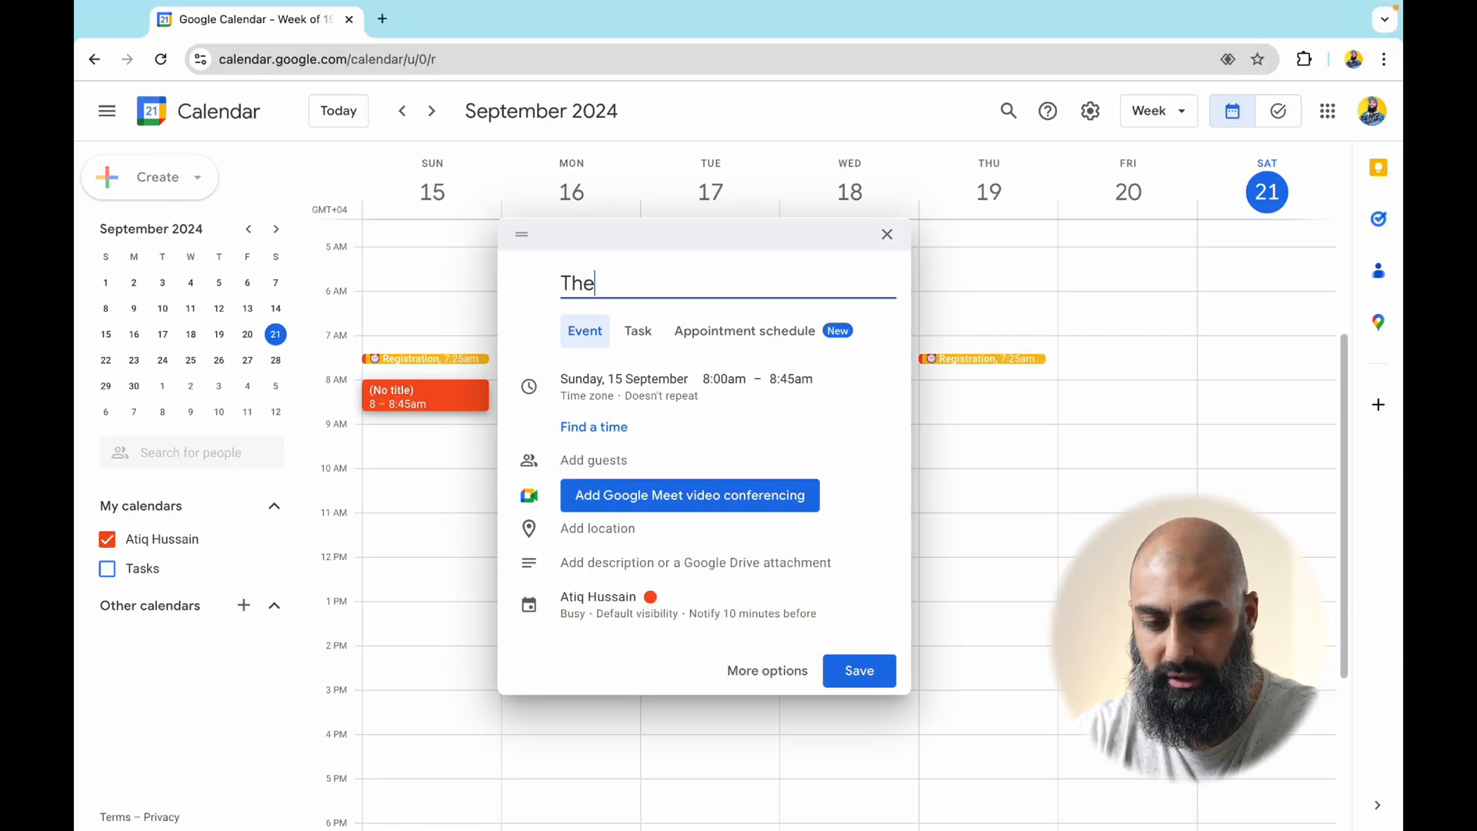
type("atre")
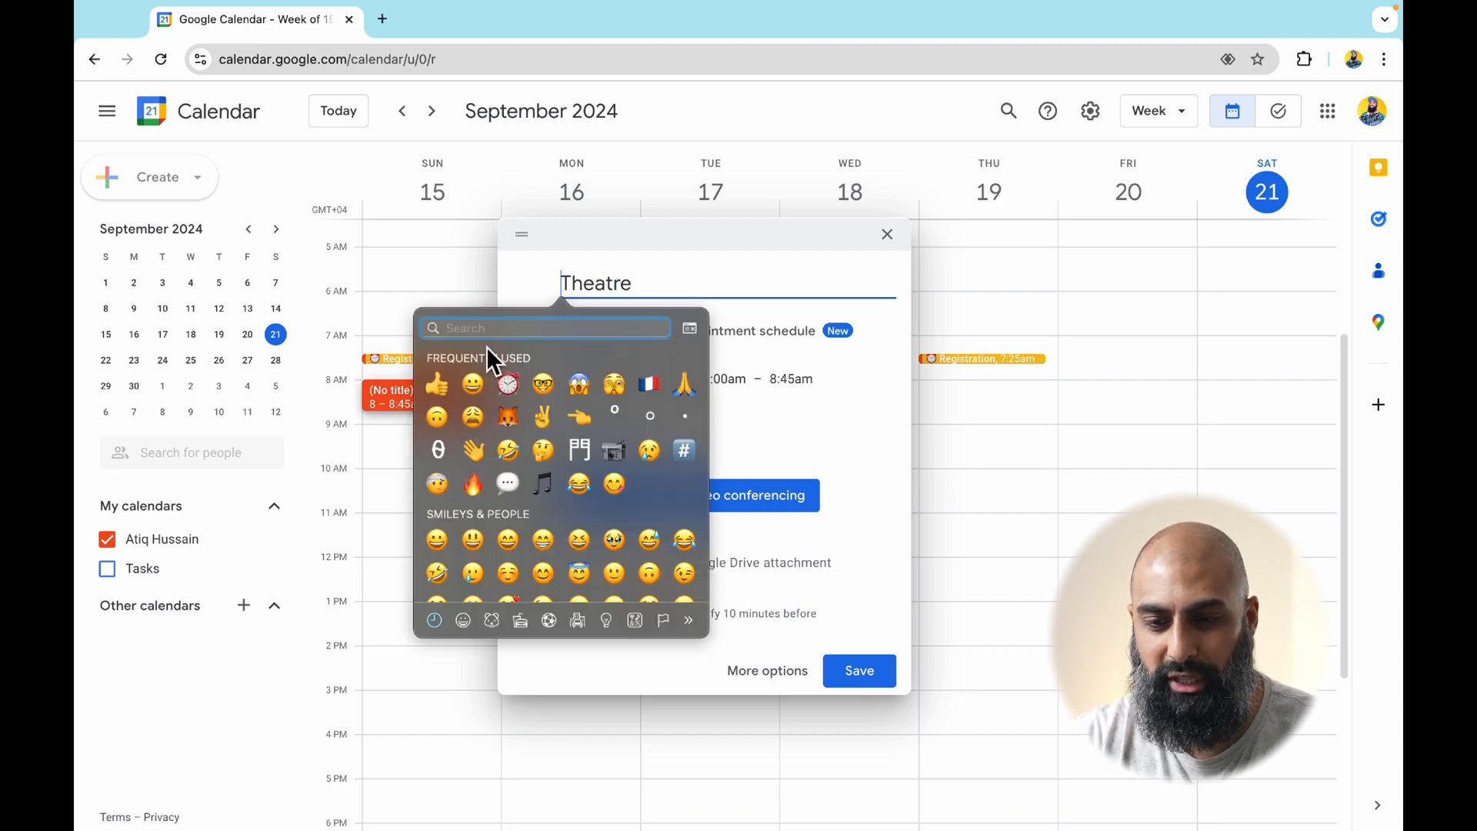
mouse_move(578, 334)
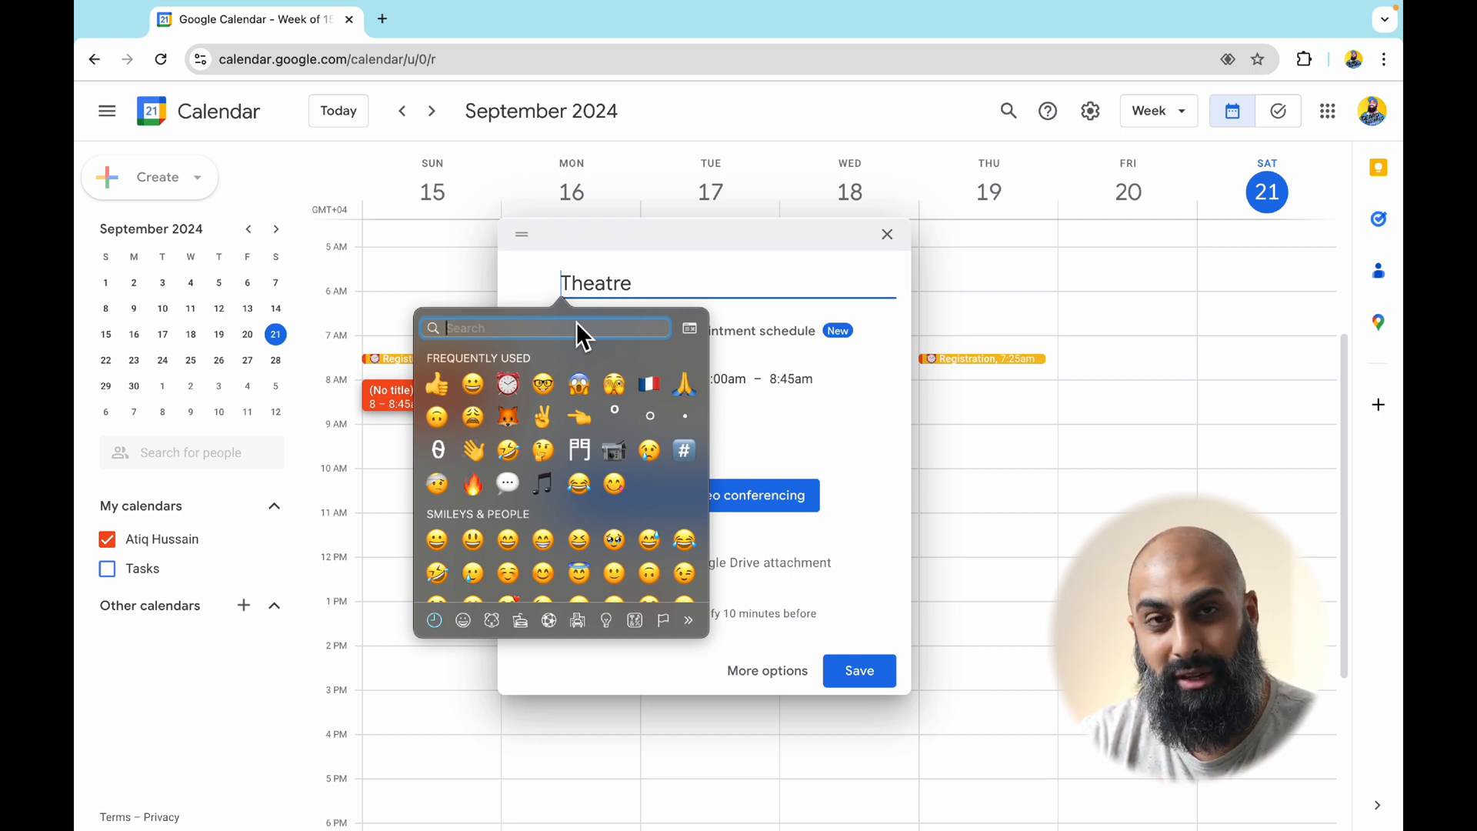
type("a")
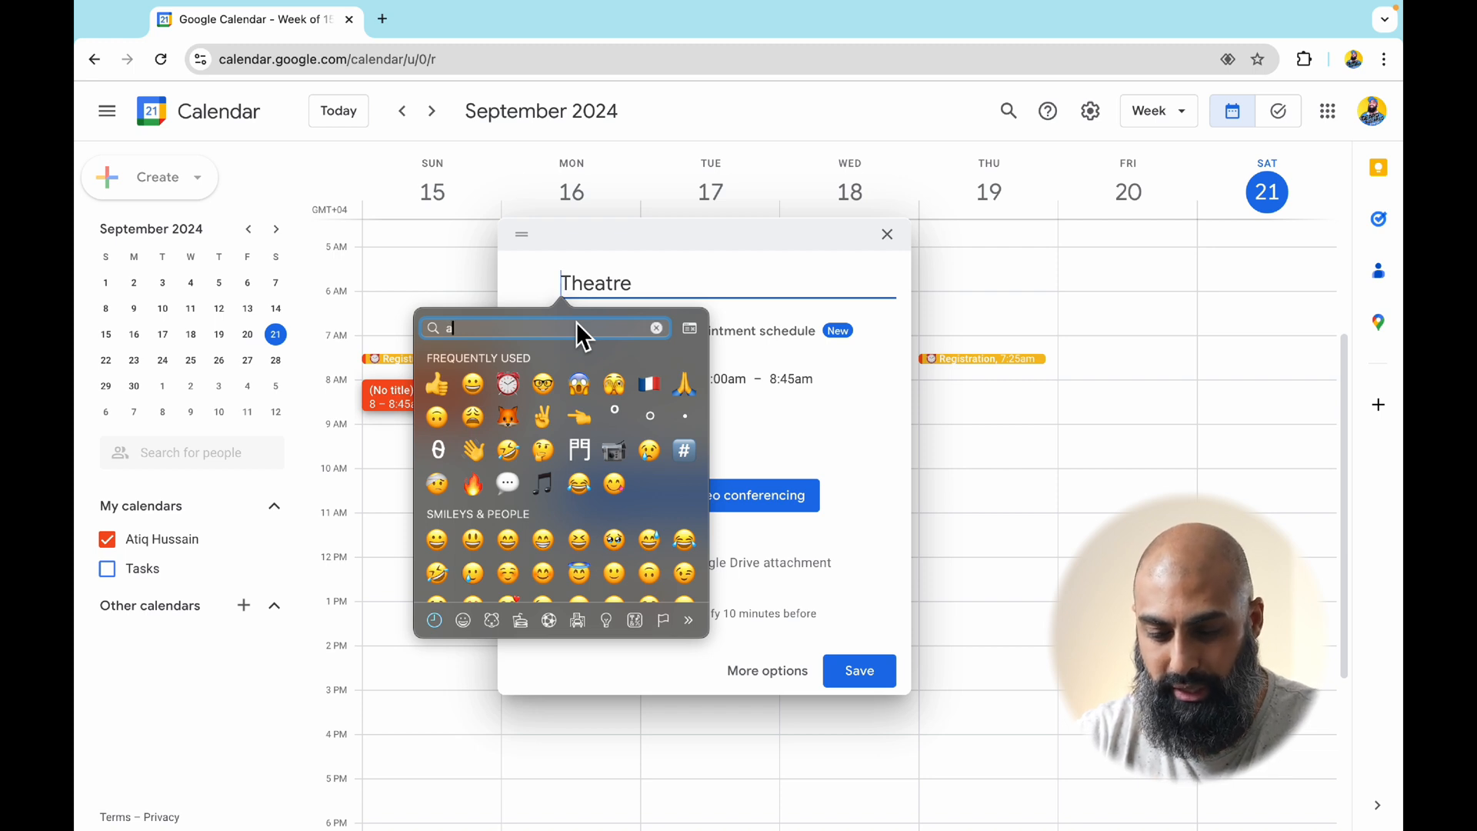
type("rt")
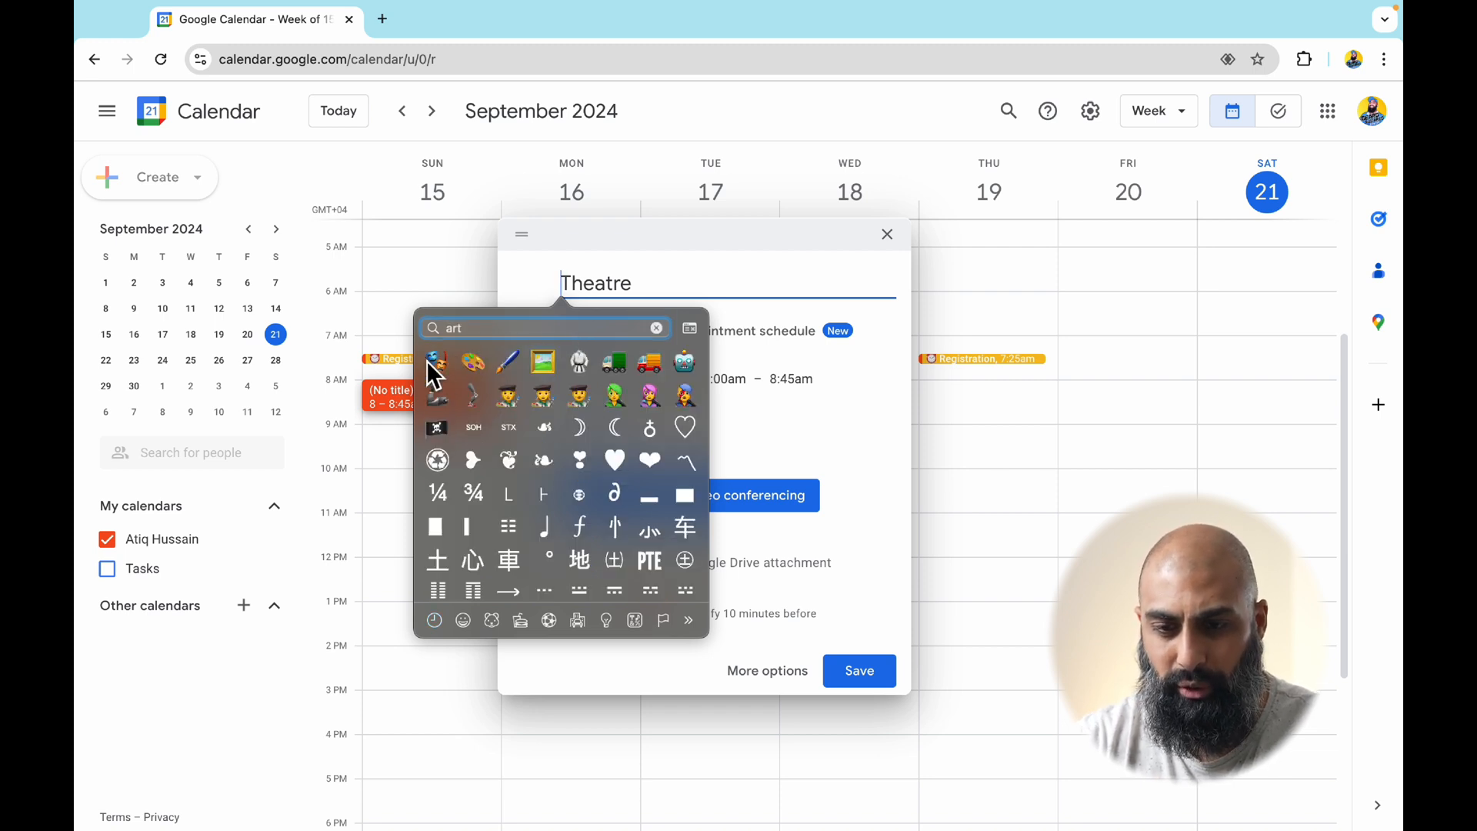
left_click(437, 361)
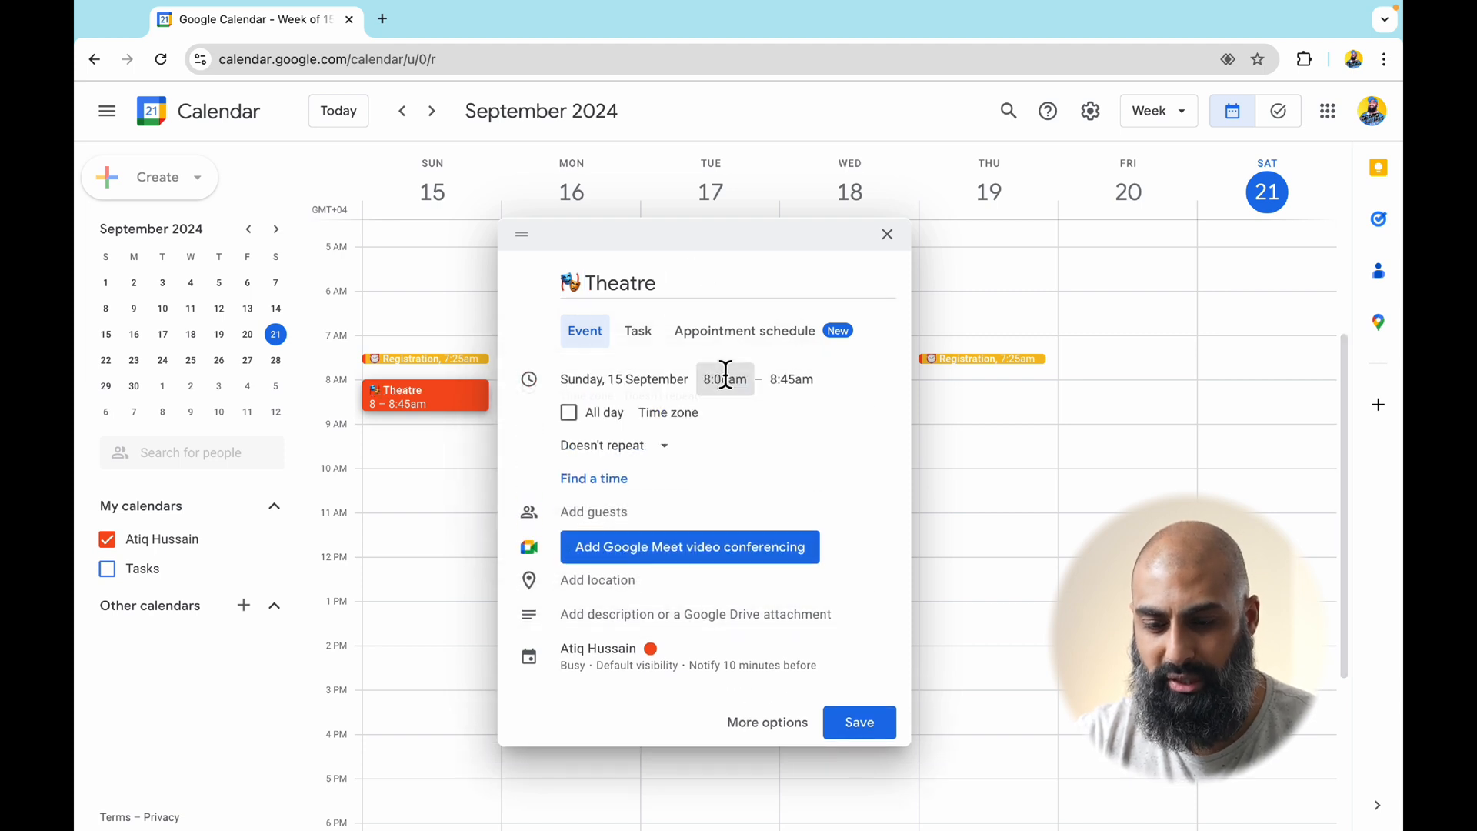
type("735")
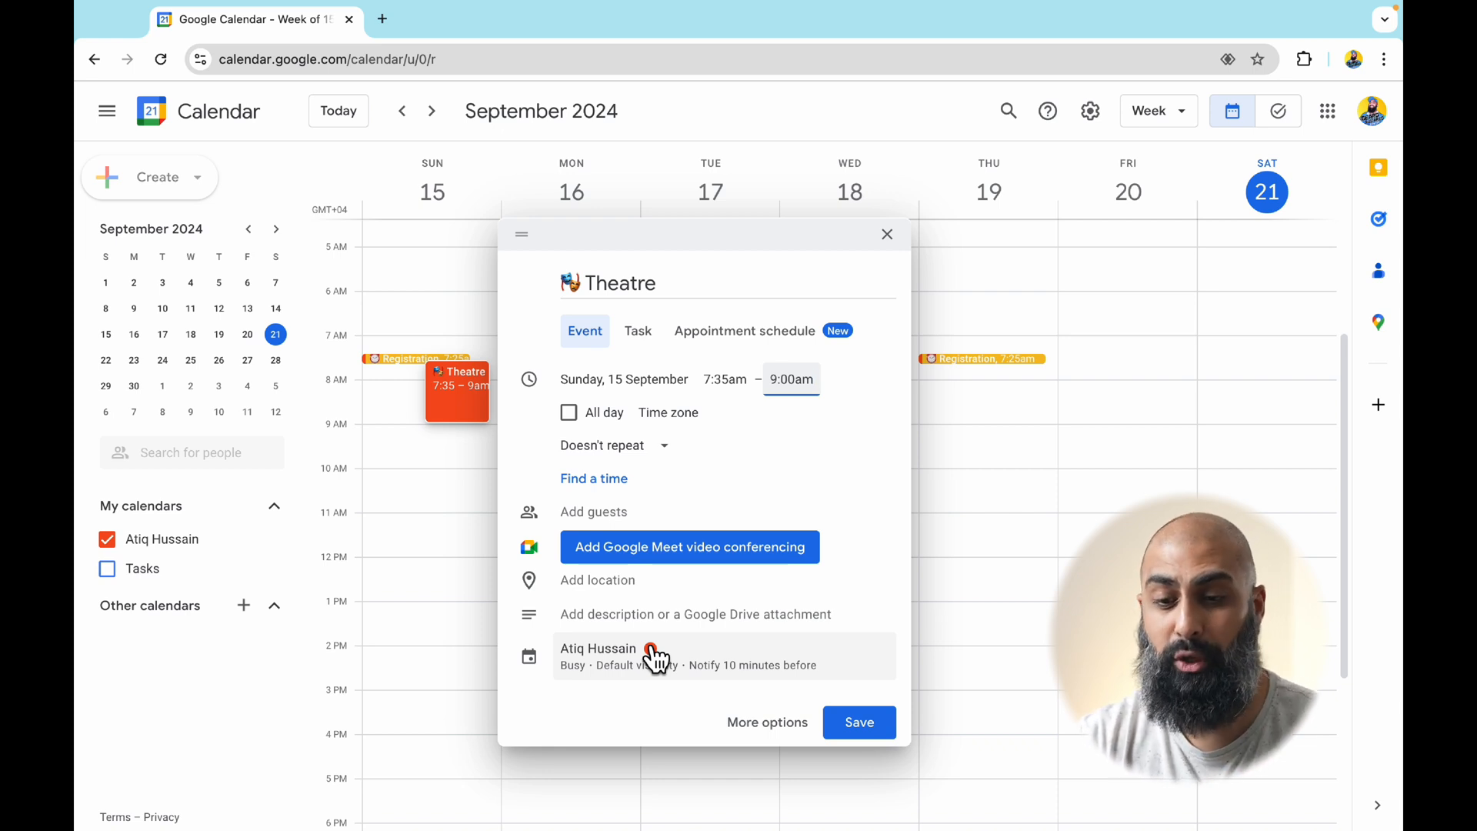
Give the Theatre event Lavender colour and remove its 10-minute notification
left_click(651, 655)
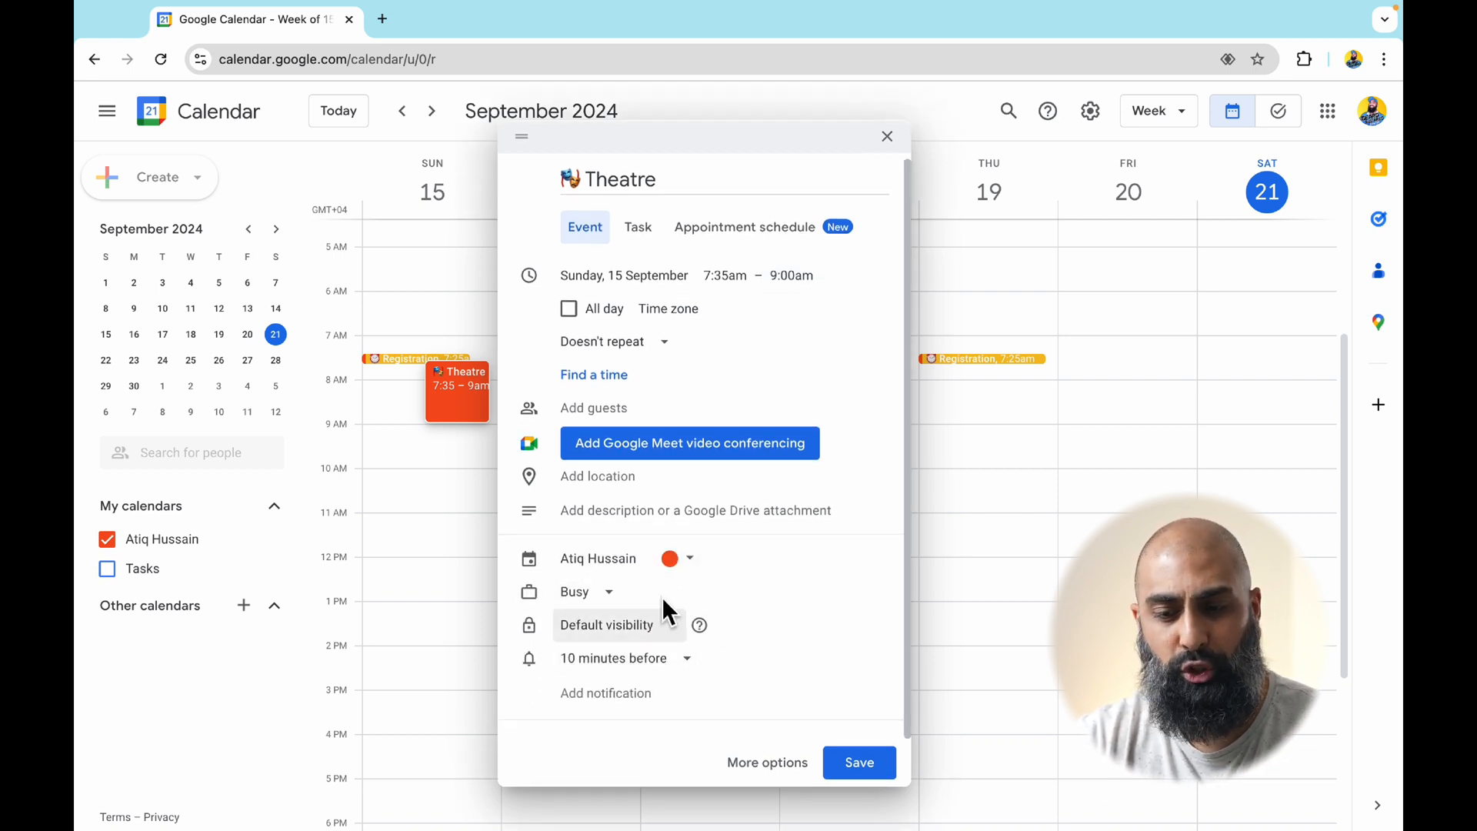
left_click(677, 557)
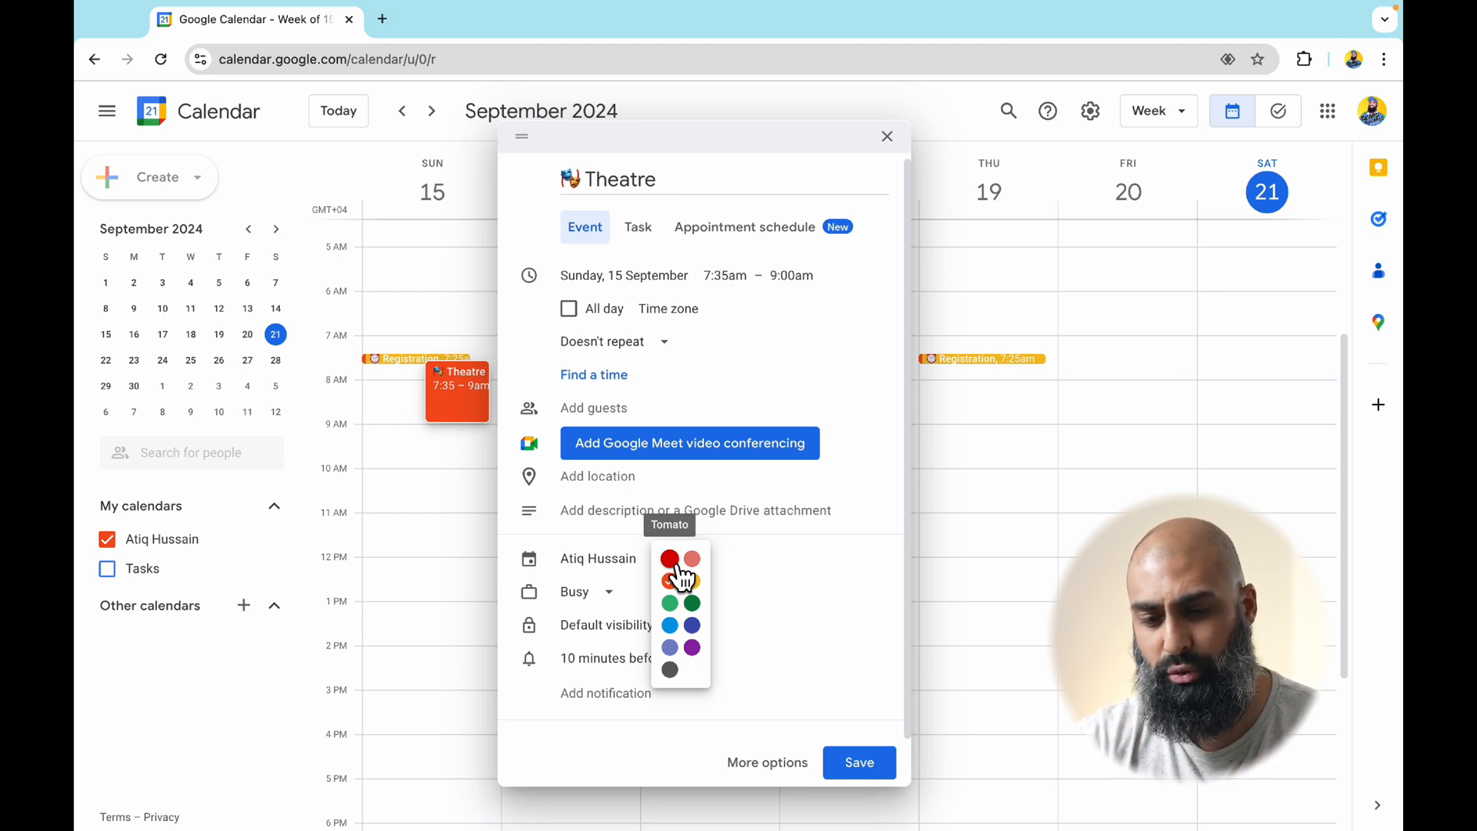
left_click(668, 647)
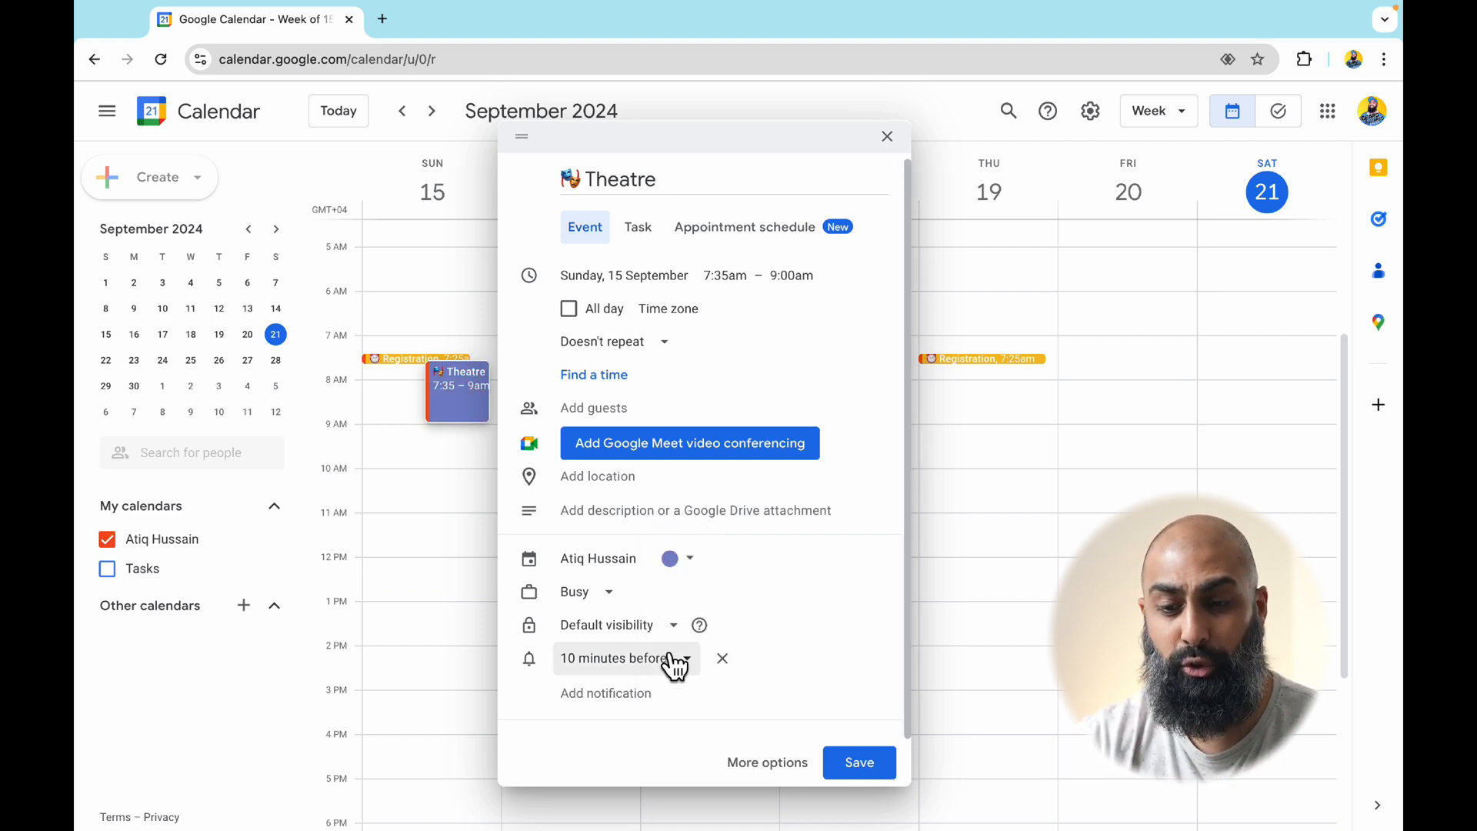
left_click(767, 762)
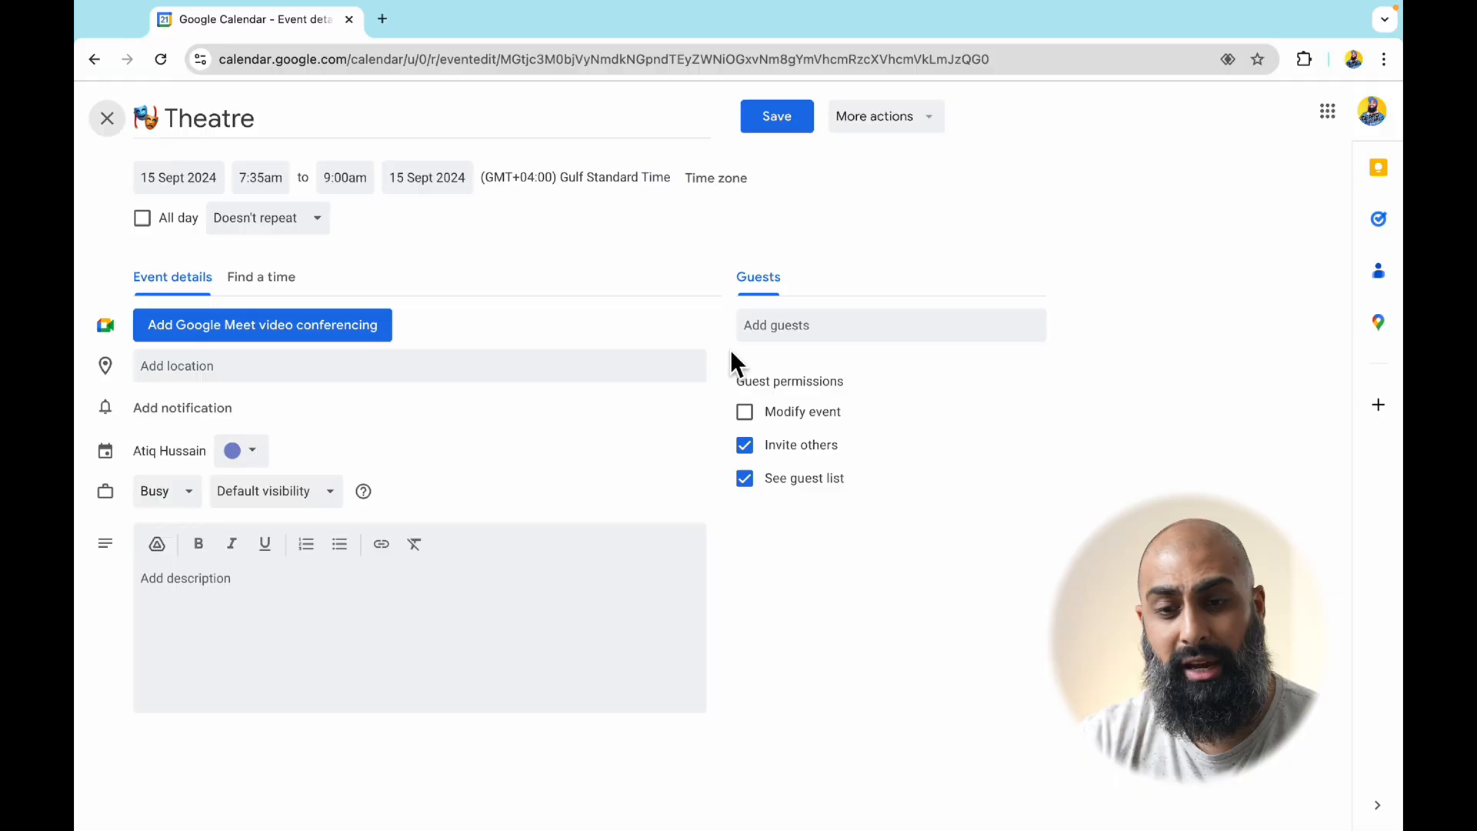
mouse_move(268, 218)
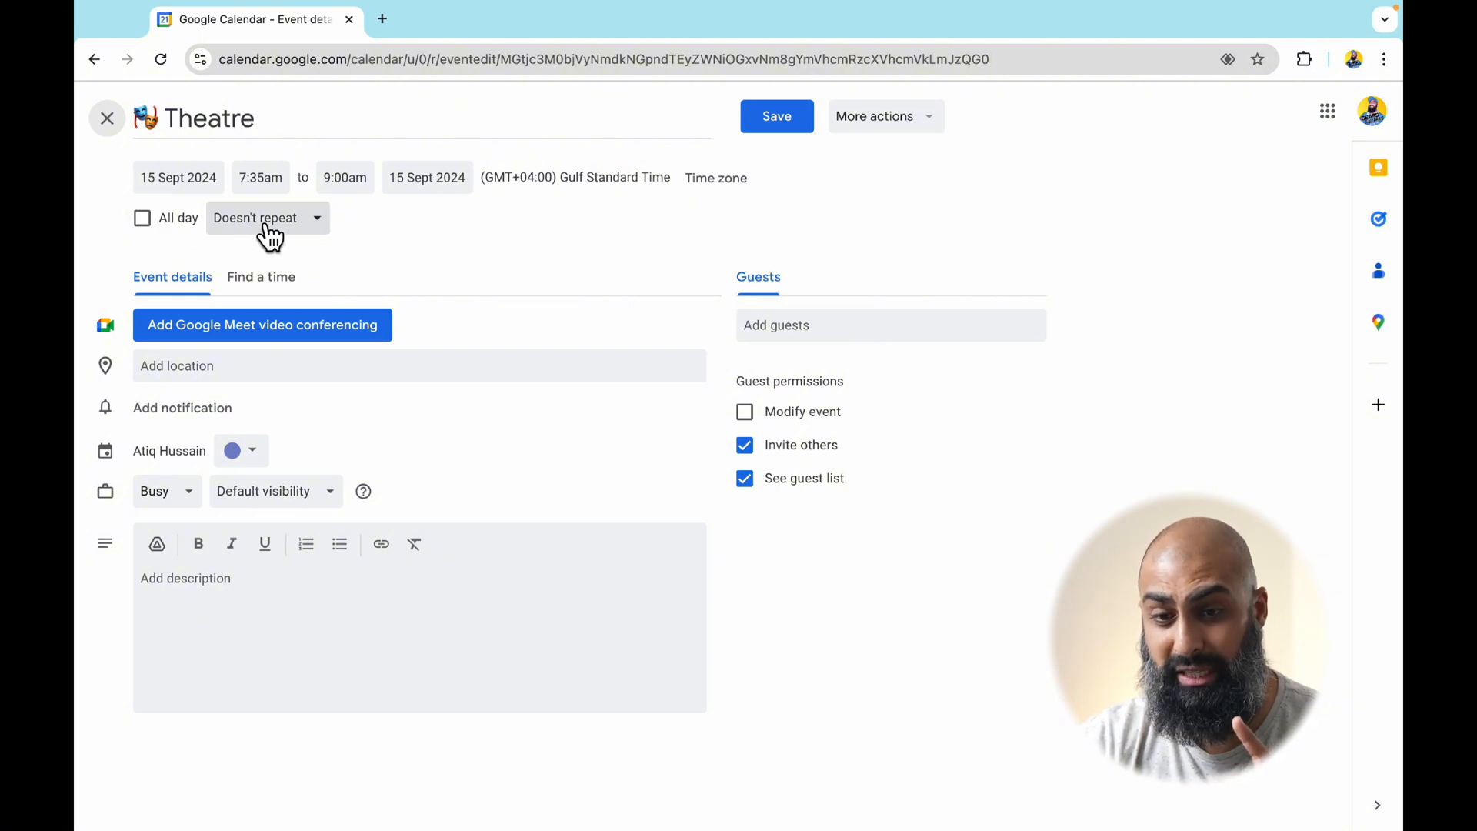
Apply a custom weekly Sunday repeat ending 12 June 2025 and save Theatre
left_click(267, 218)
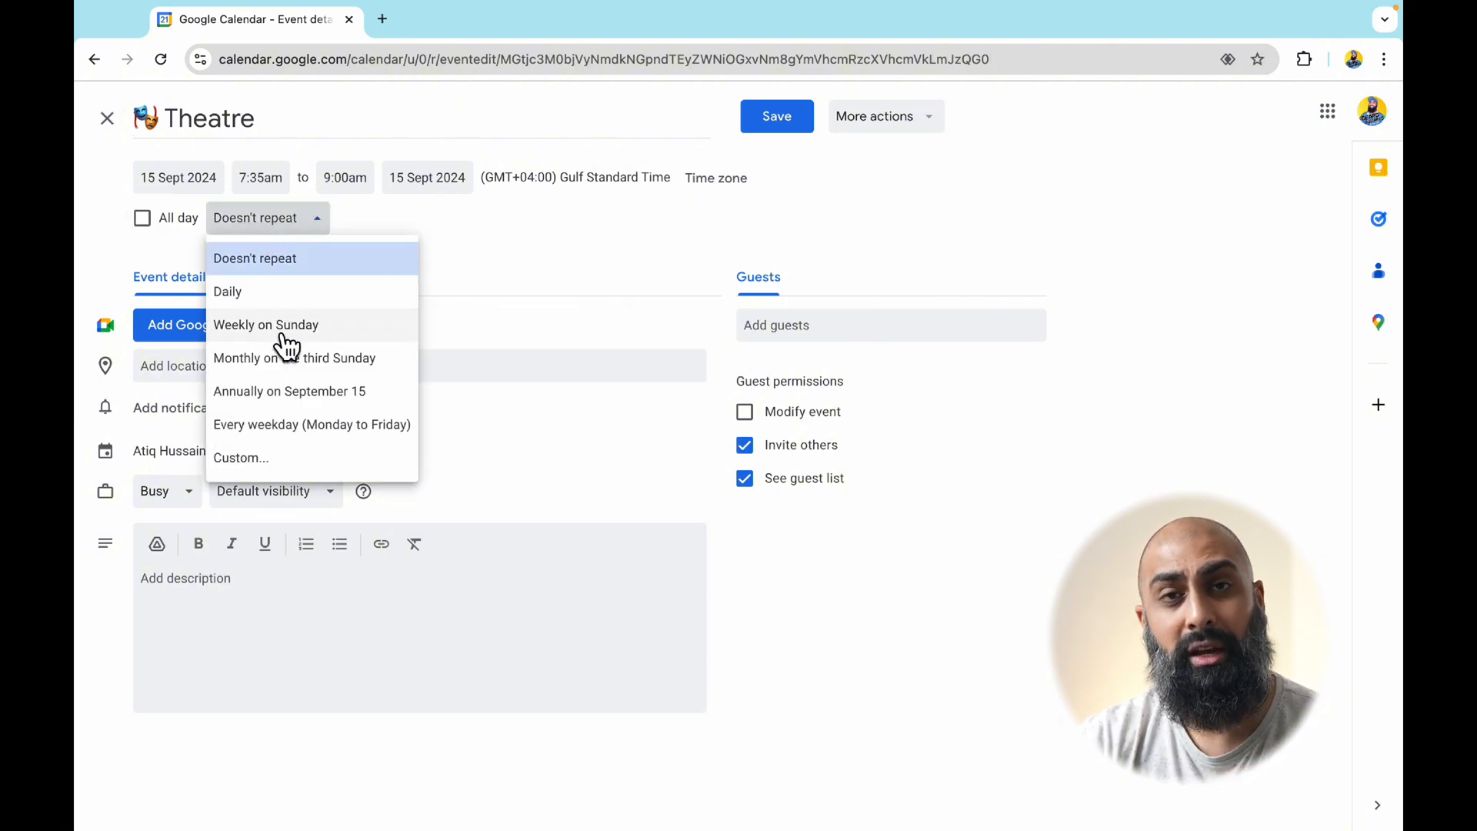
left_click(266, 324)
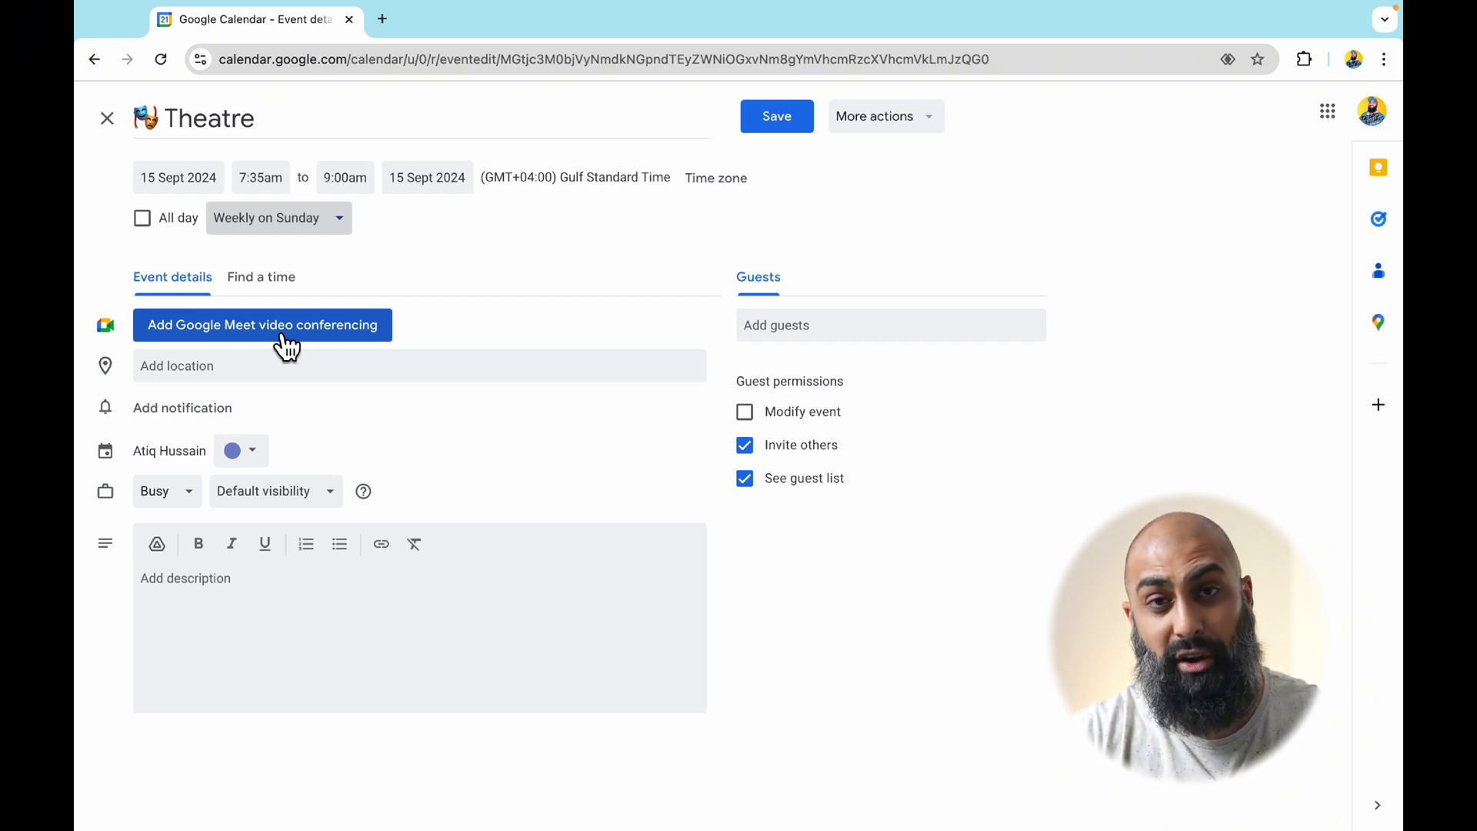
left_click(278, 218)
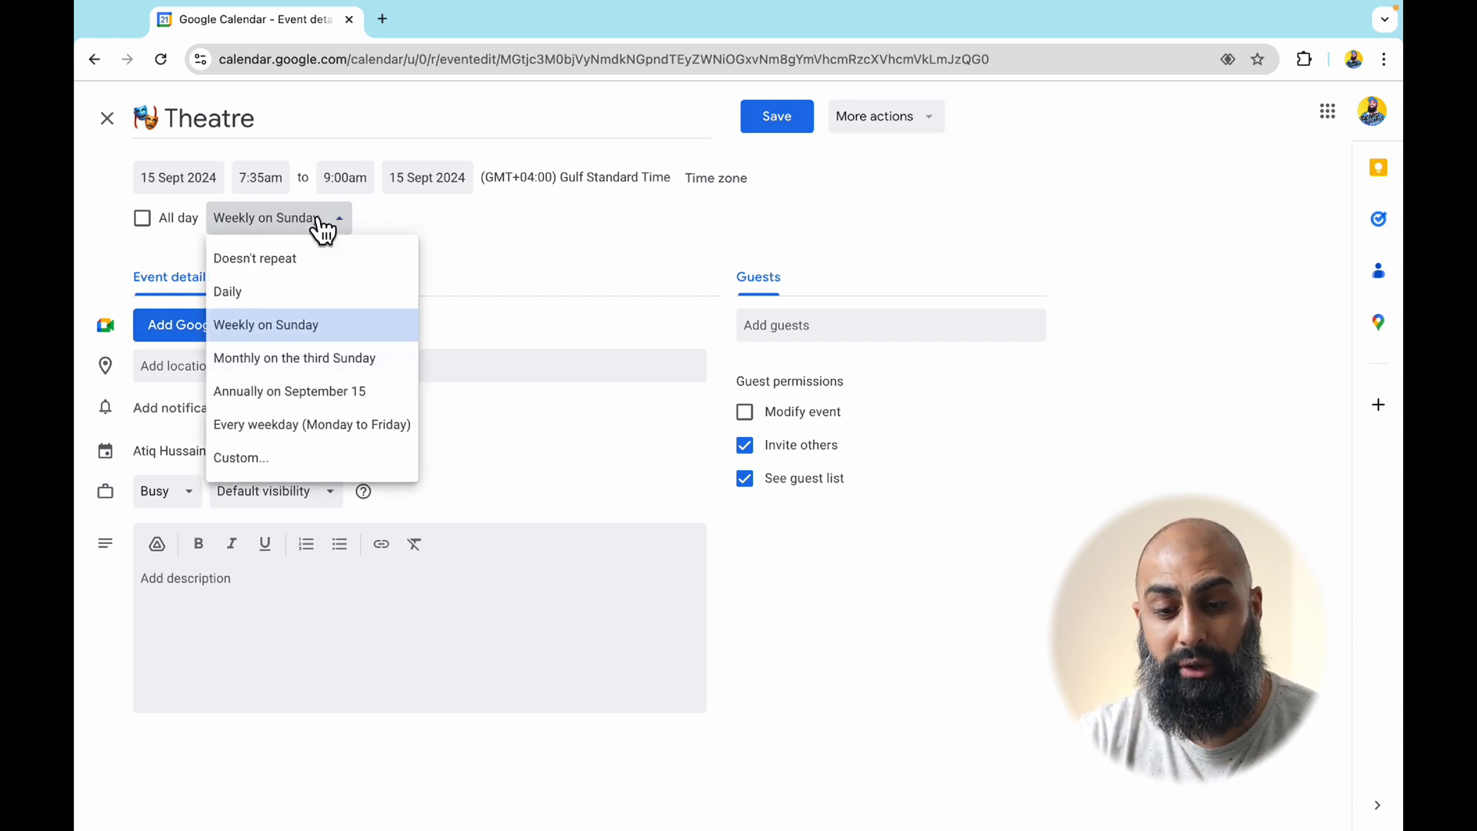
left_click(240, 457)
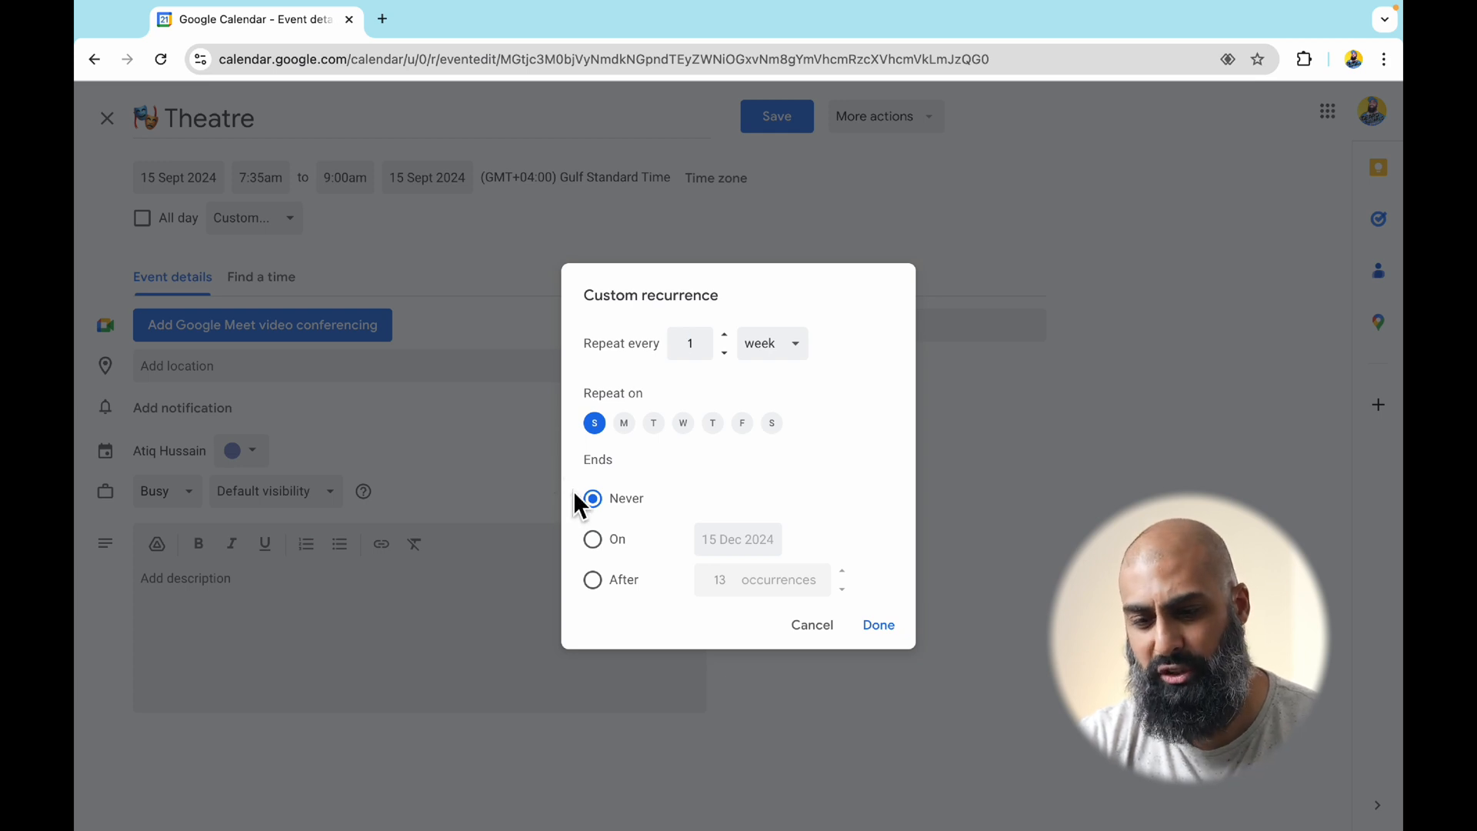
left_click(593, 538)
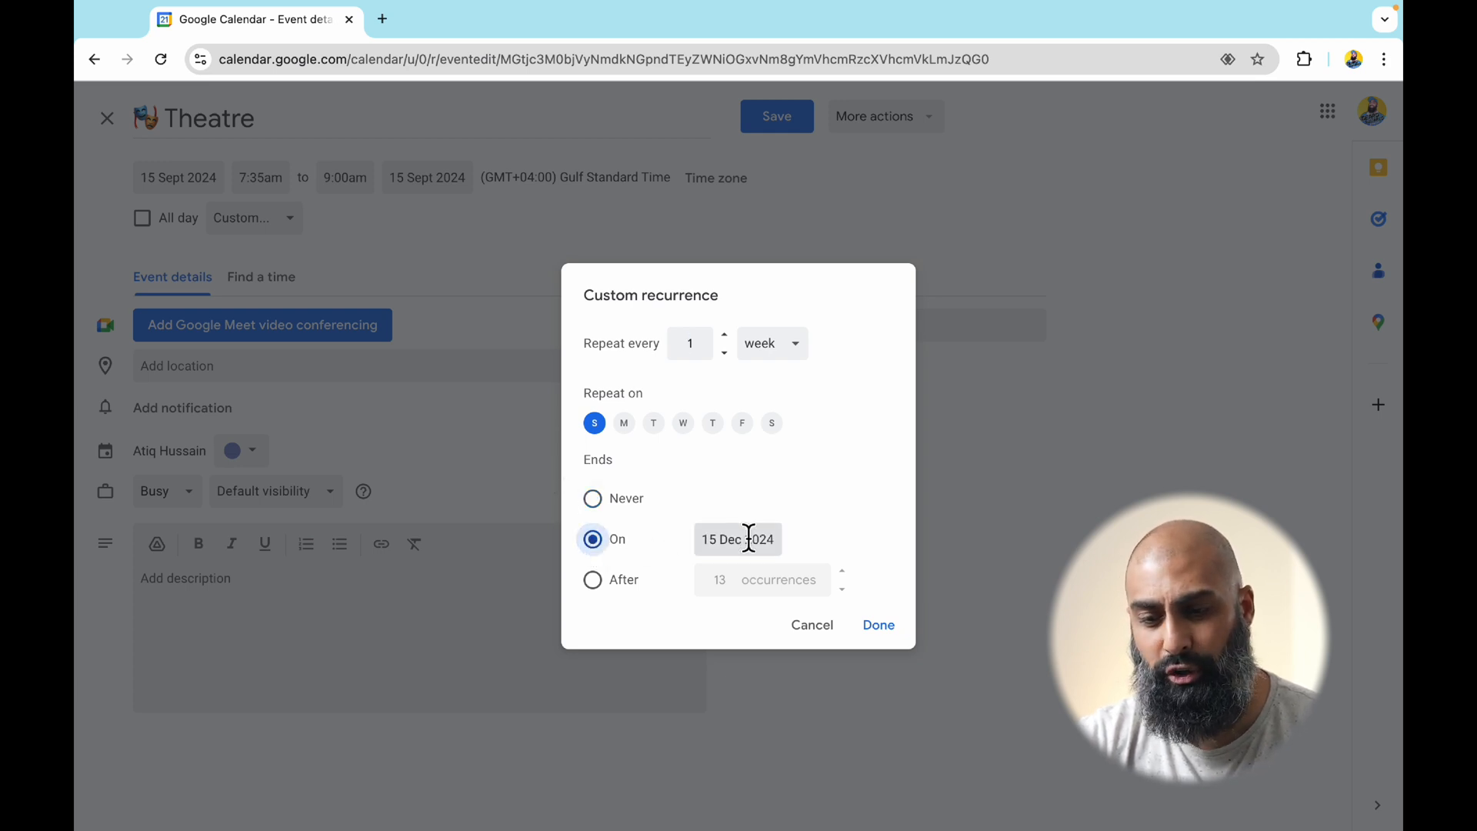
left_click(738, 538)
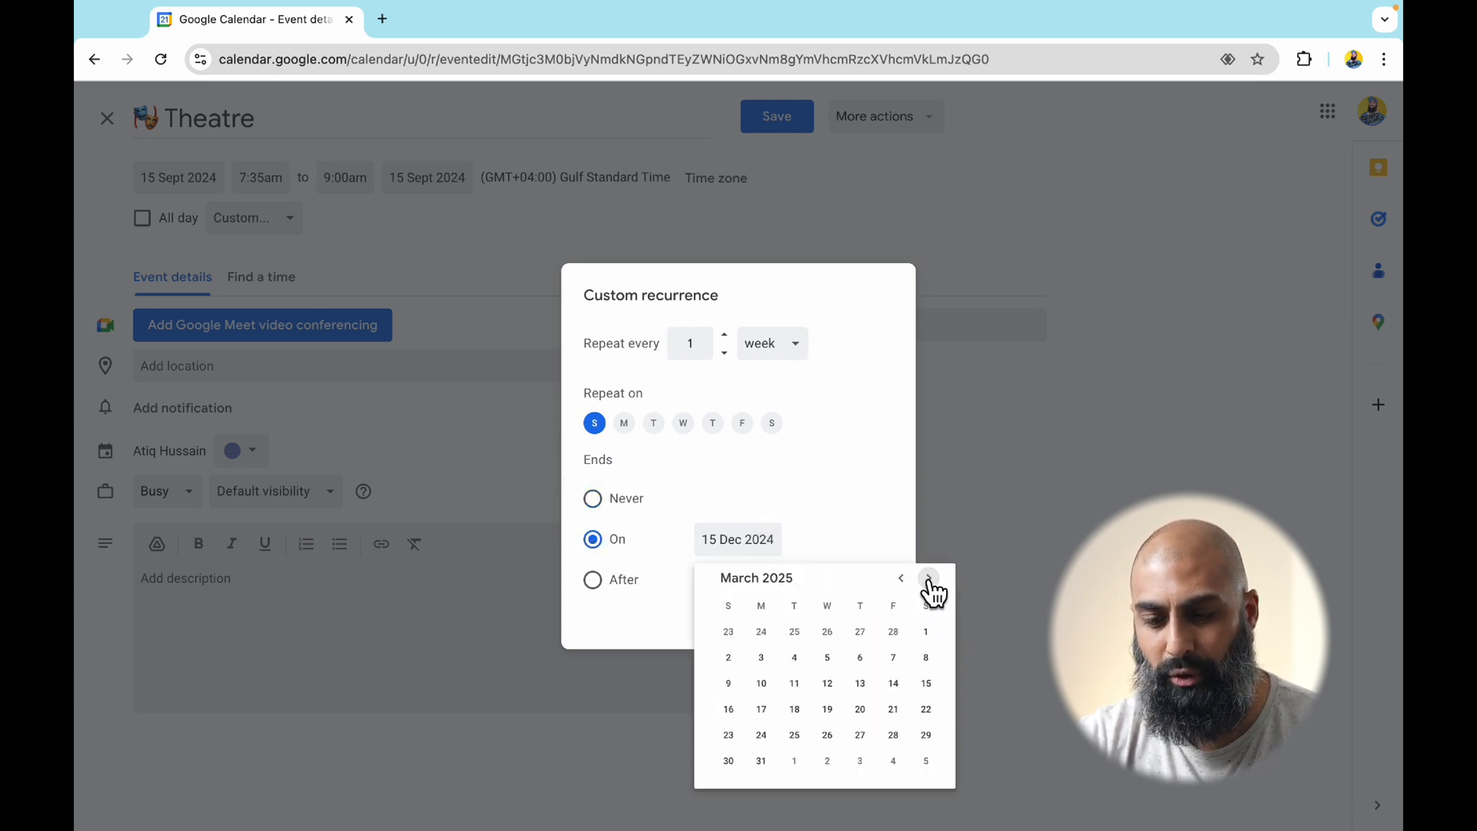
left_click(927, 578)
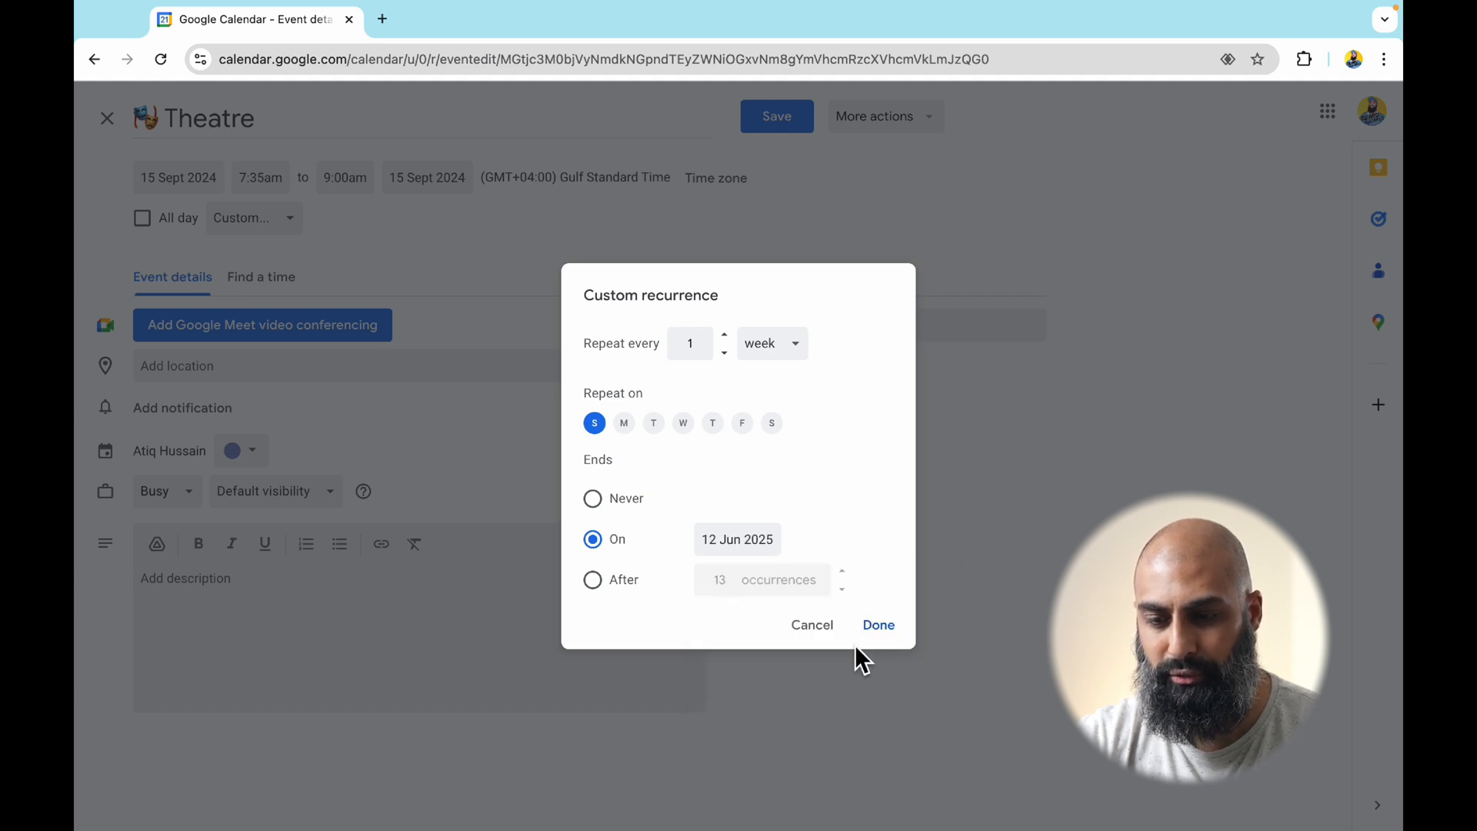
left_click(877, 625)
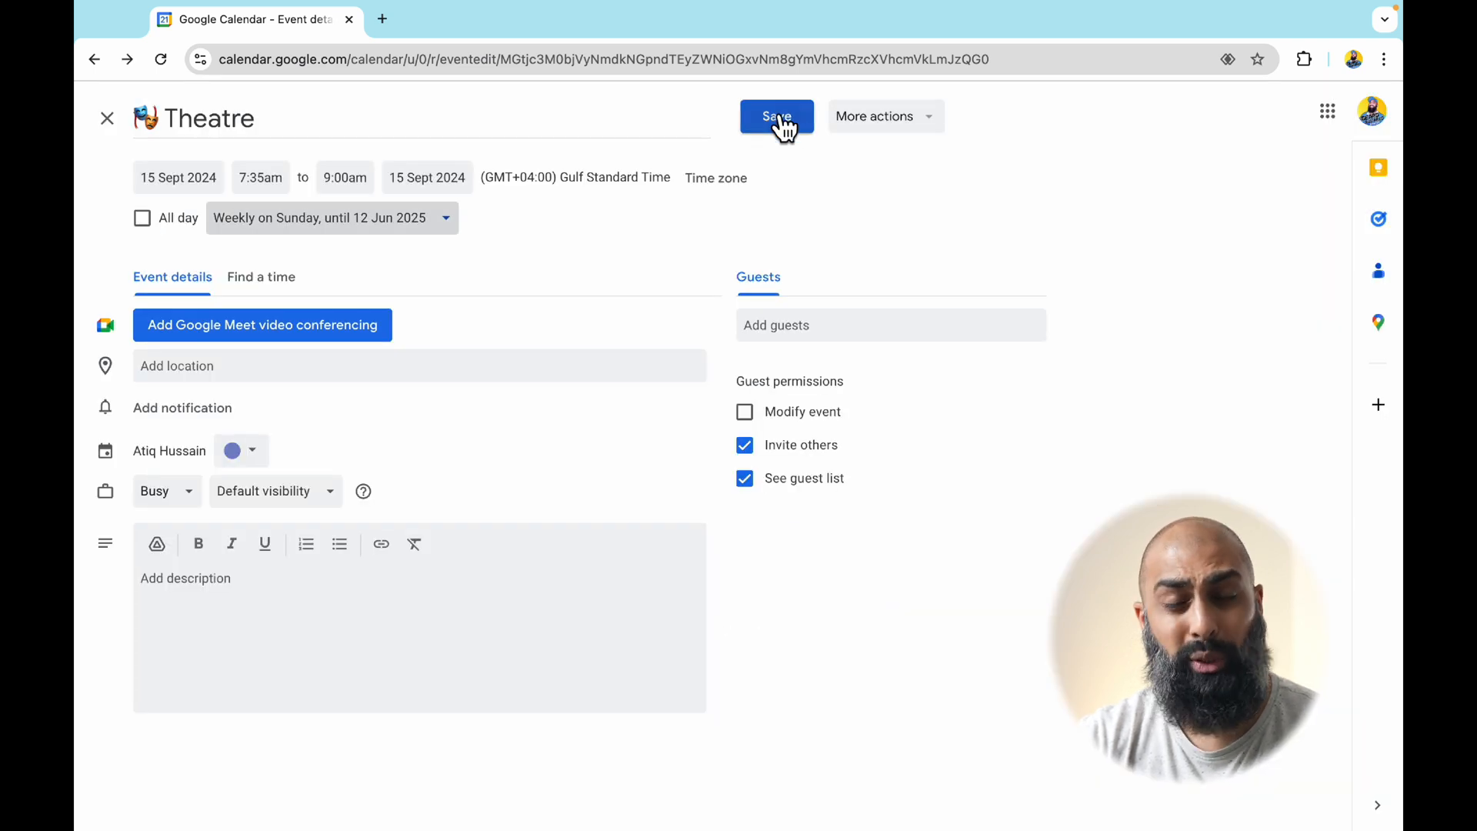
left_click(775, 116)
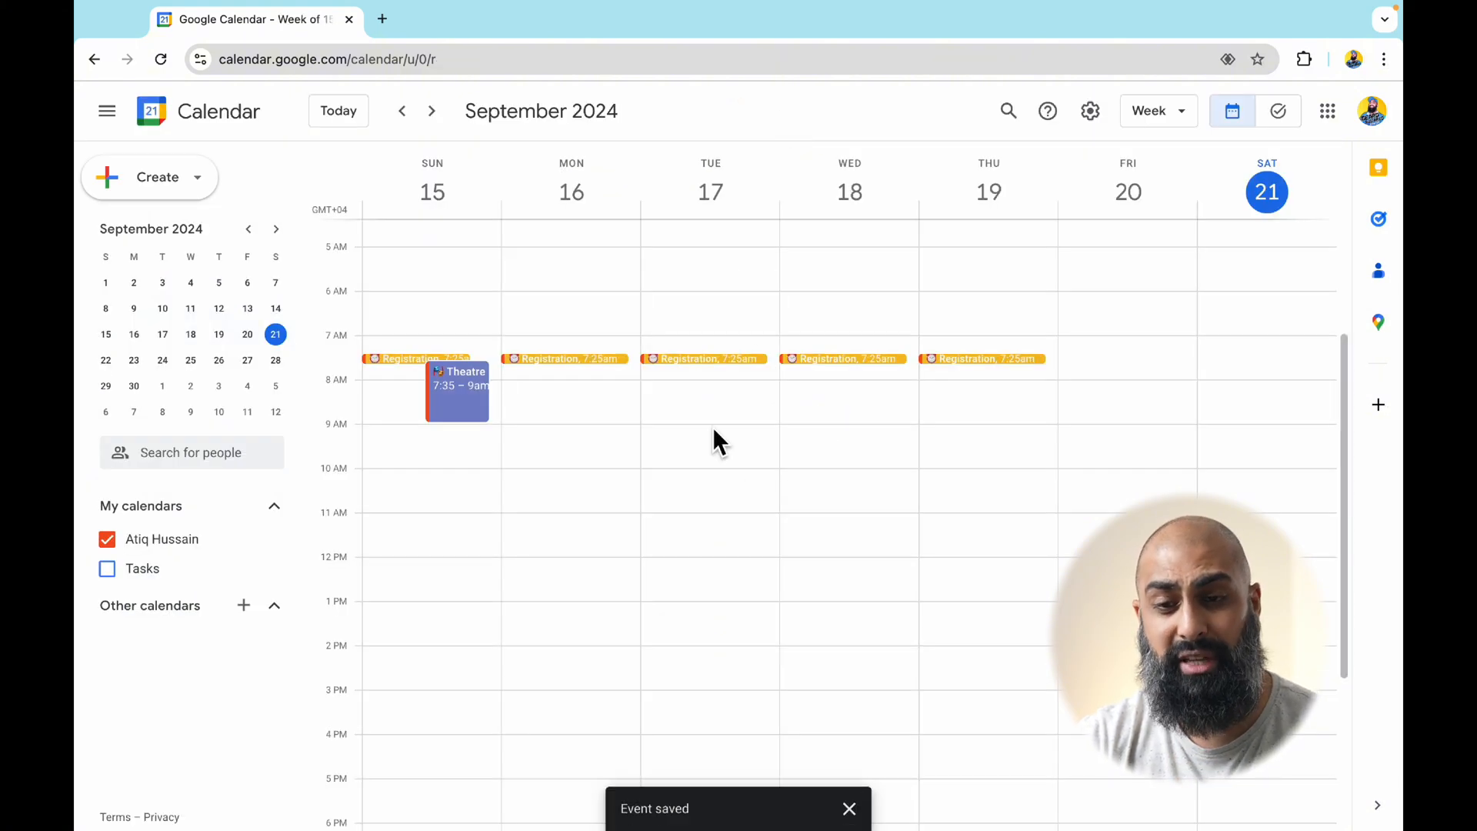
Page forward a week to confirm Theatre recurs on Sunday 22 September
left_click(431, 110)
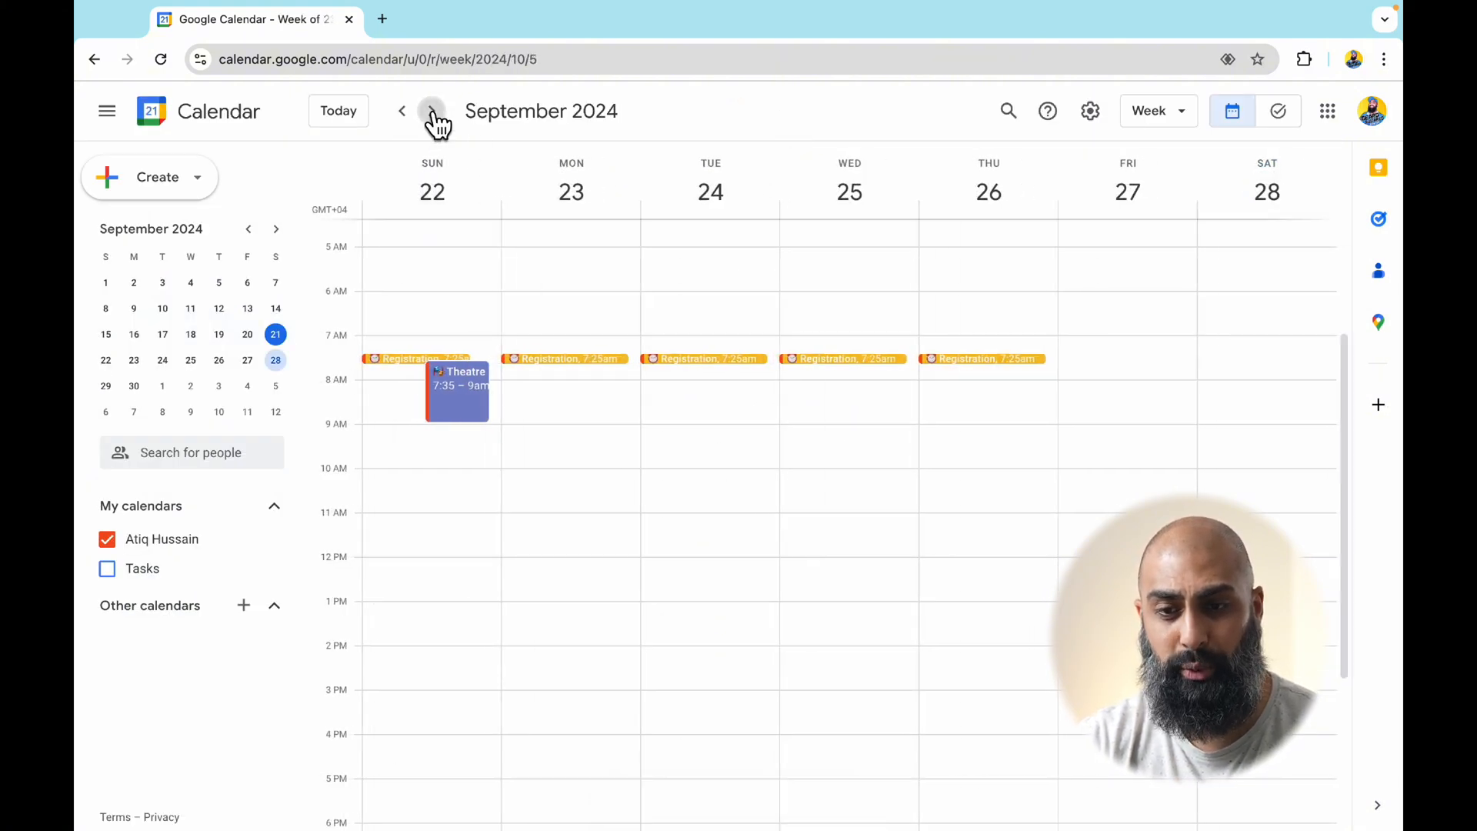
left_click(402, 110)
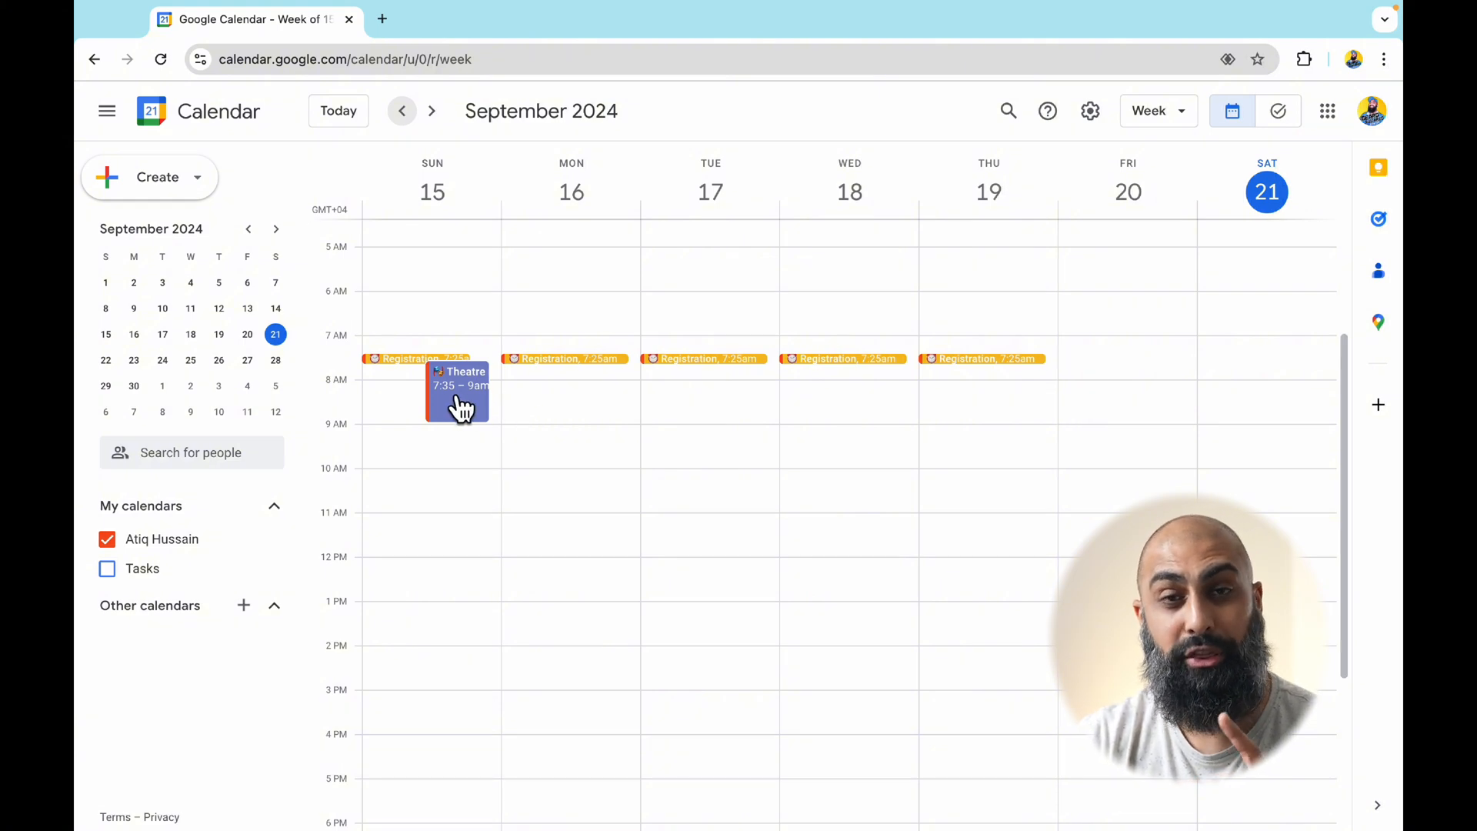
Duplicate the Theatre lesson to Wednesday 18 September, 1:10–2:30pm, and save it
left_click(457, 387)
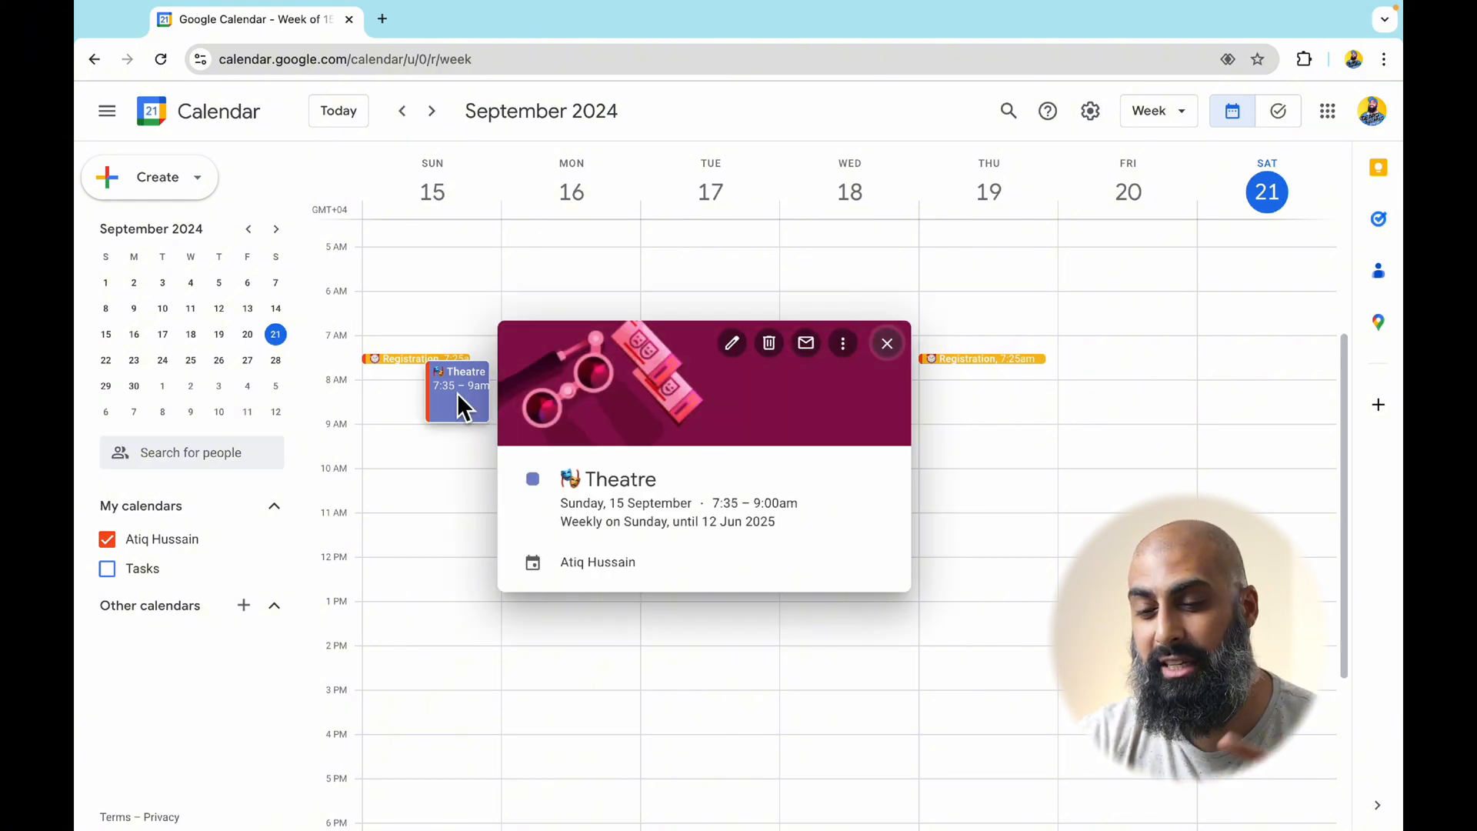
mouse_move(841, 343)
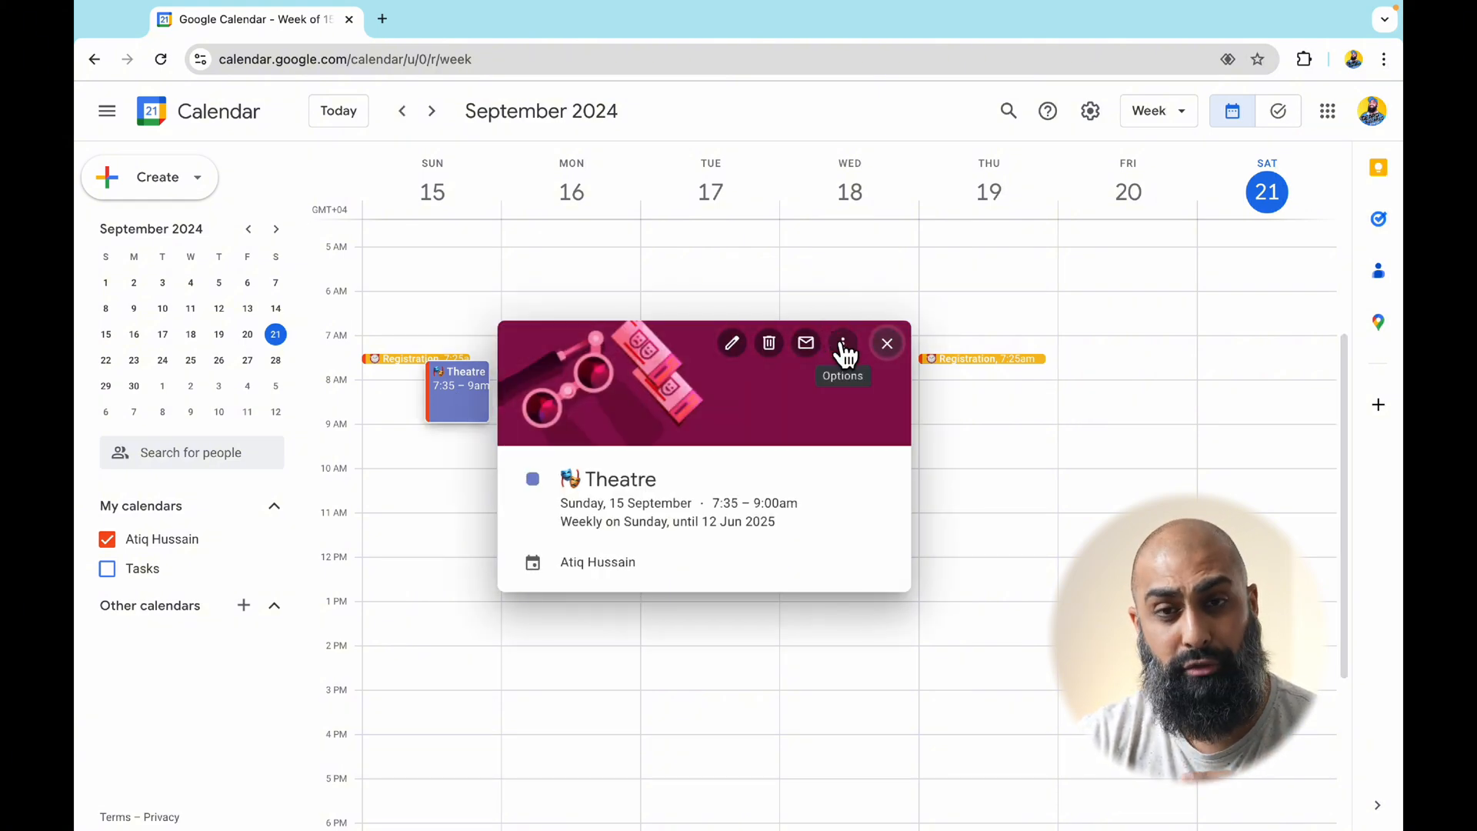
left_click(841, 342)
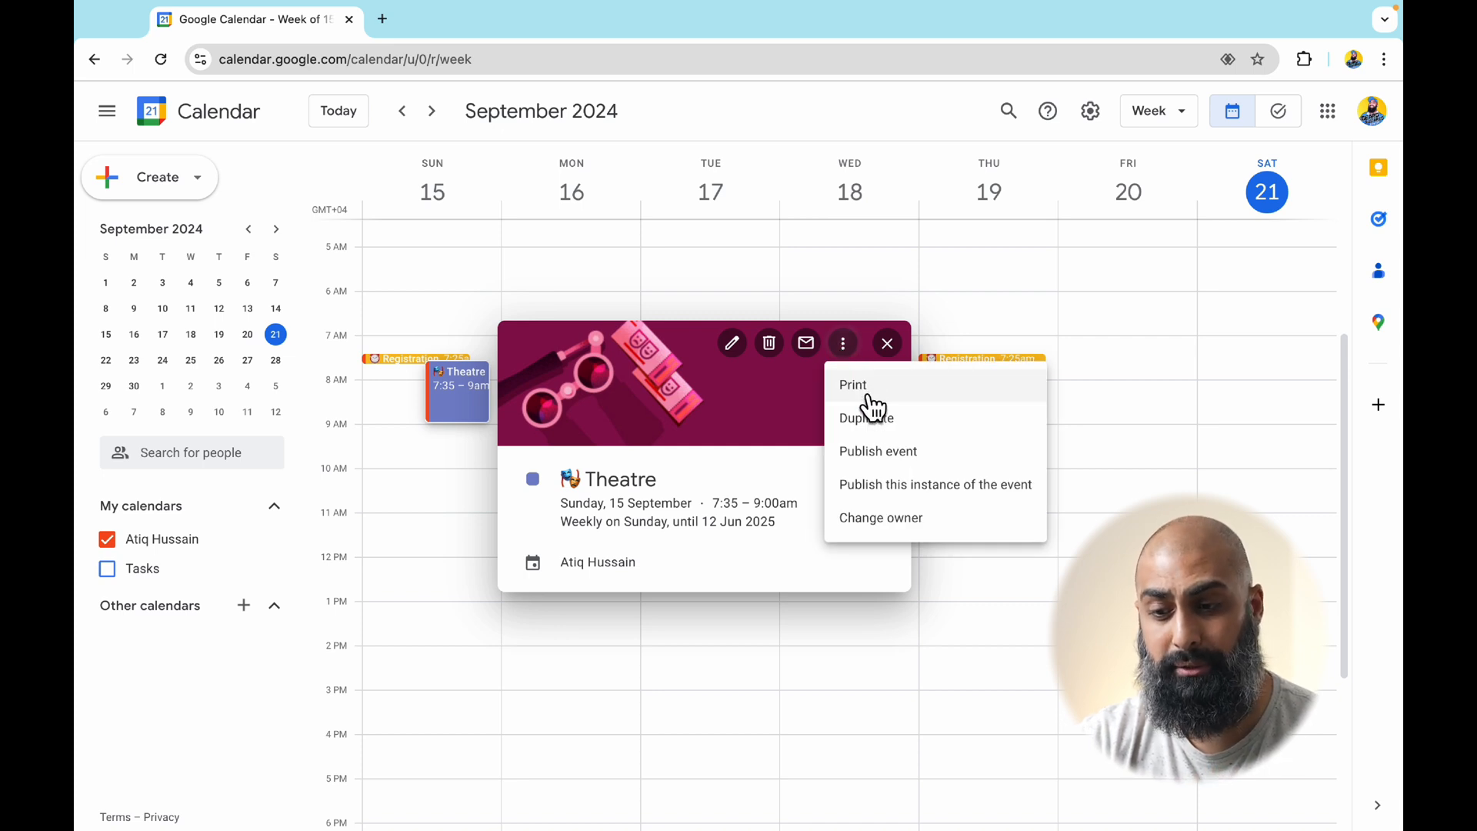
left_click(865, 417)
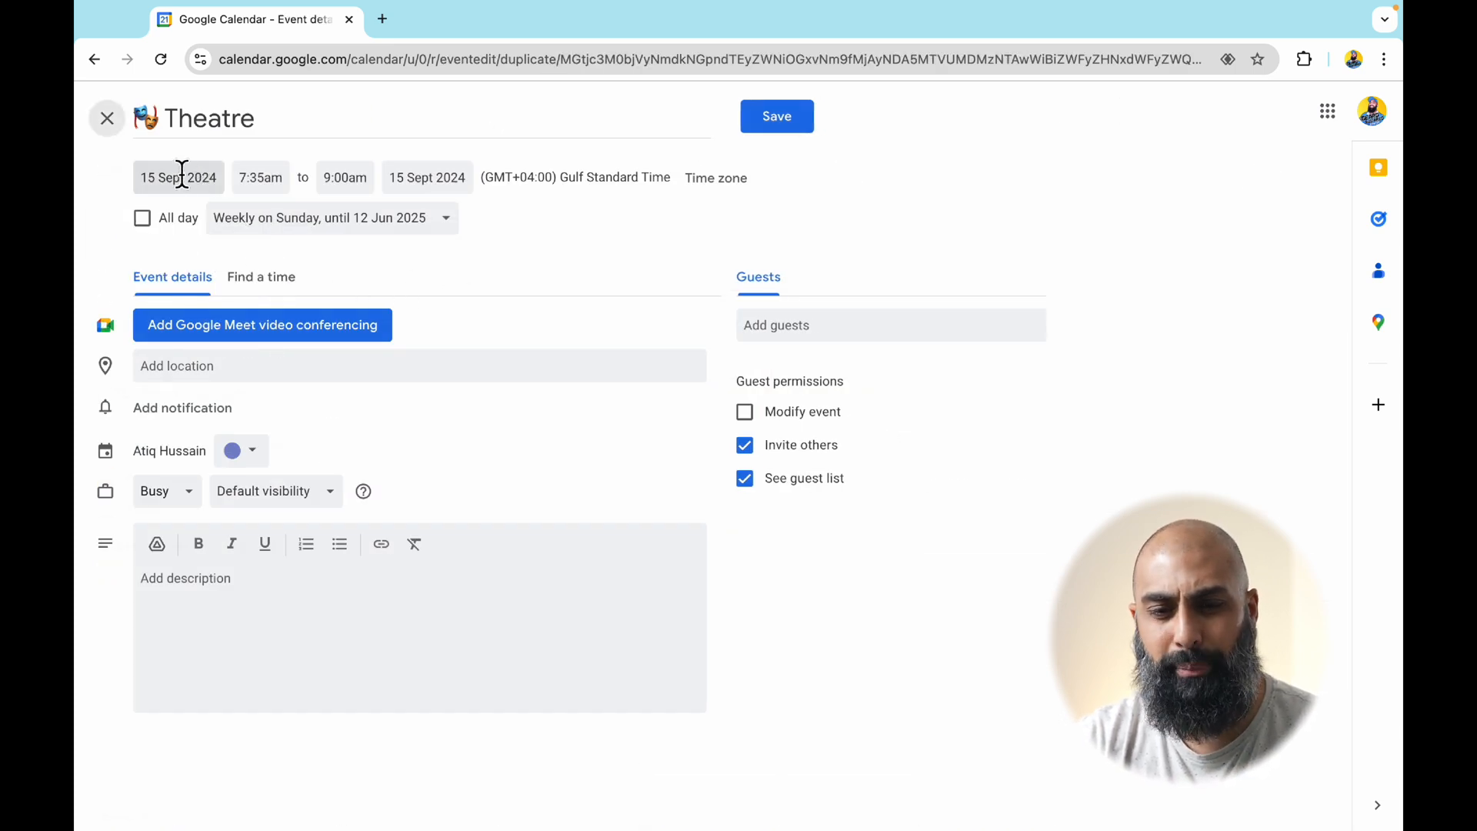
left_click(177, 177)
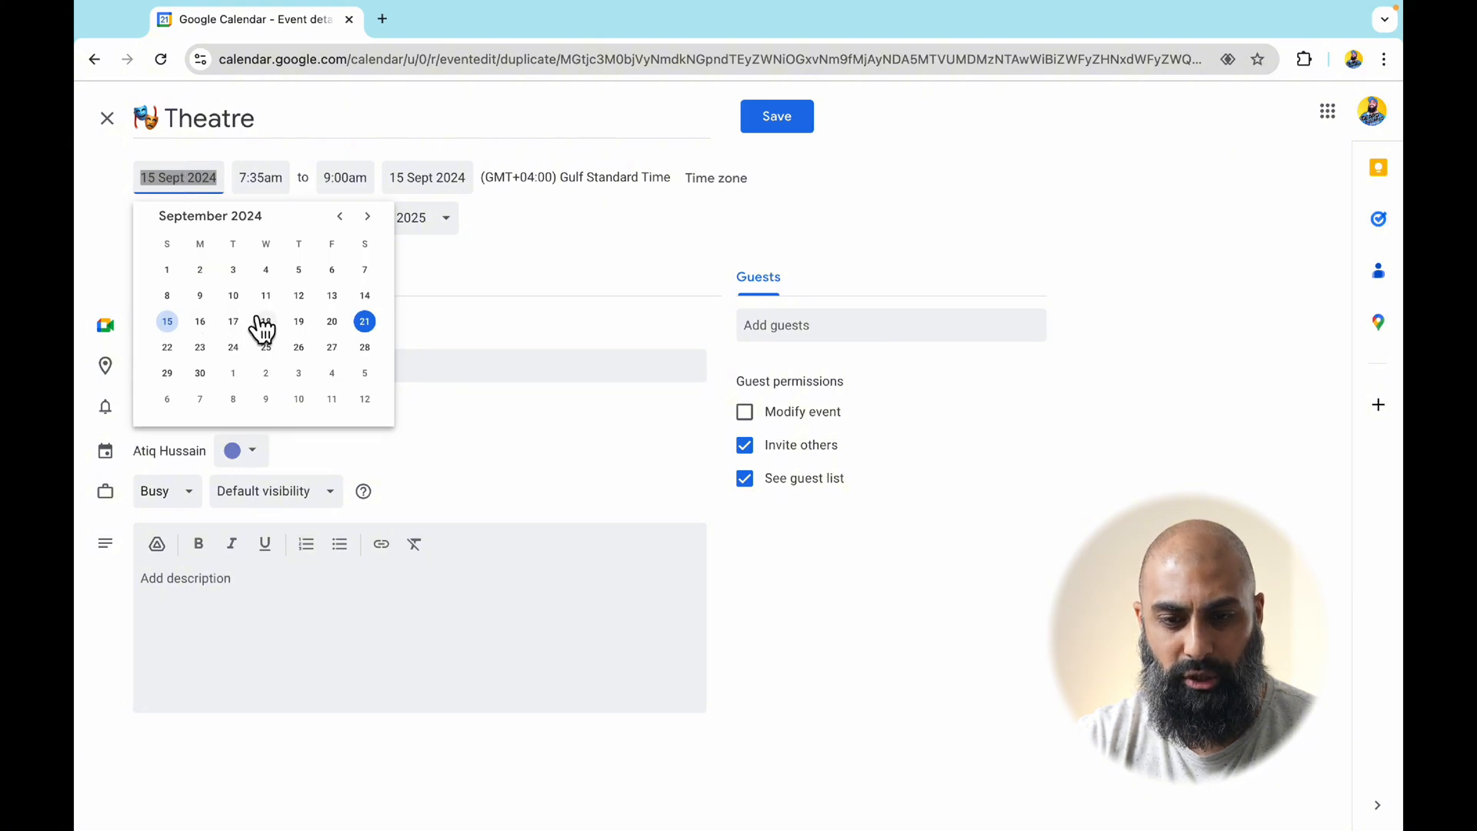
left_click(265, 320)
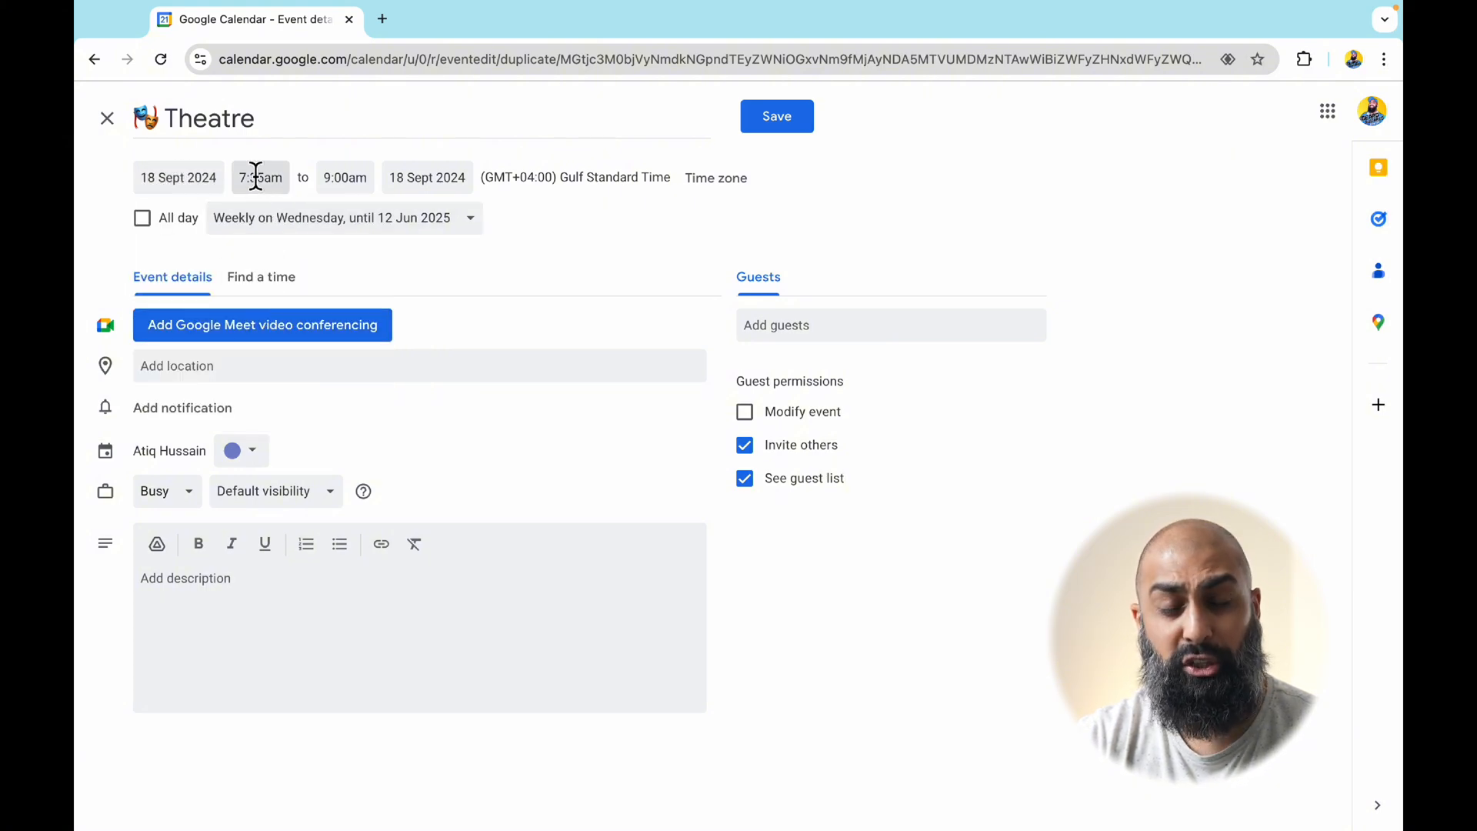
left_click(260, 177)
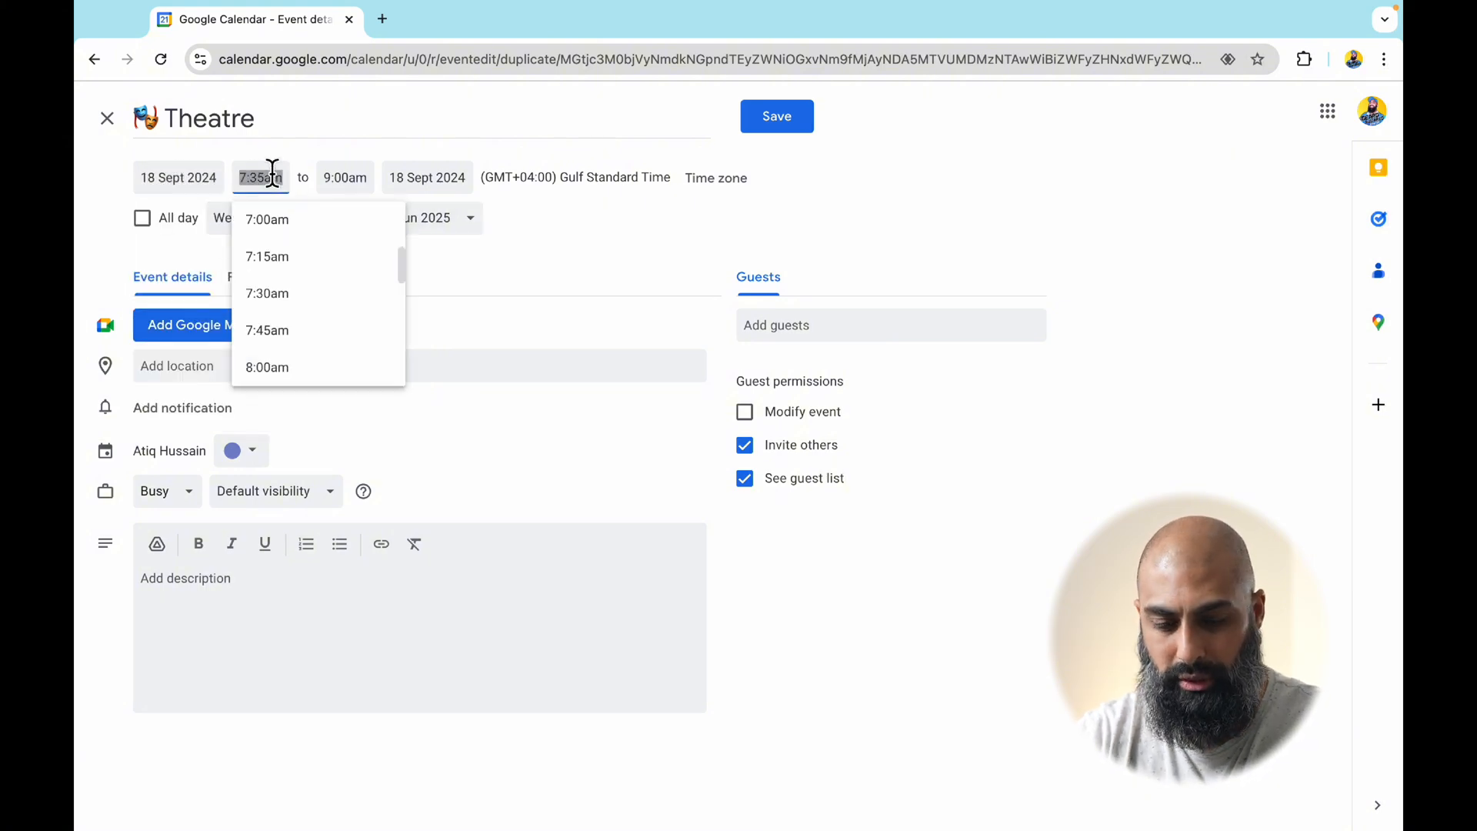
type("110pm")
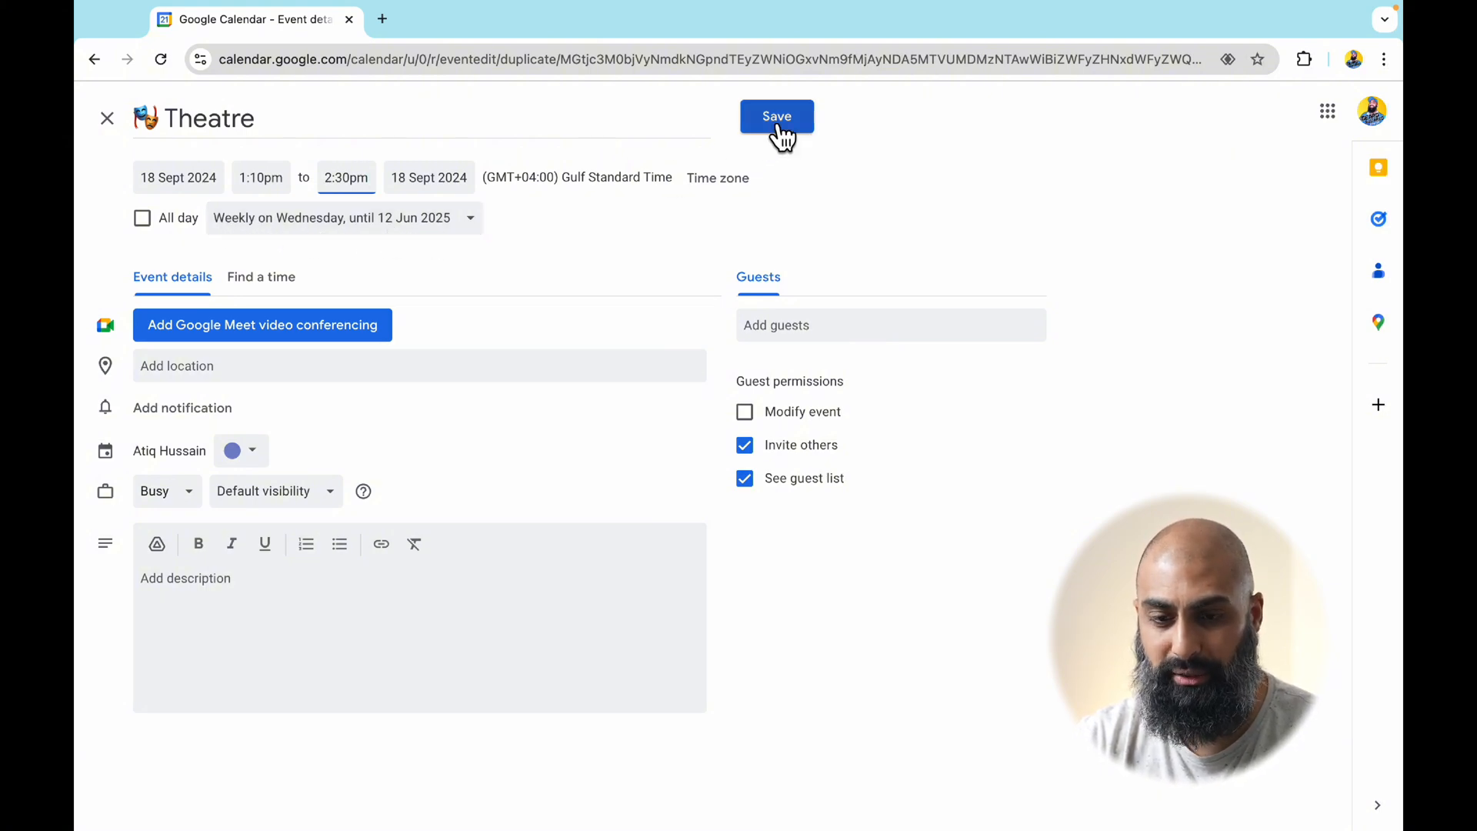
left_click(776, 117)
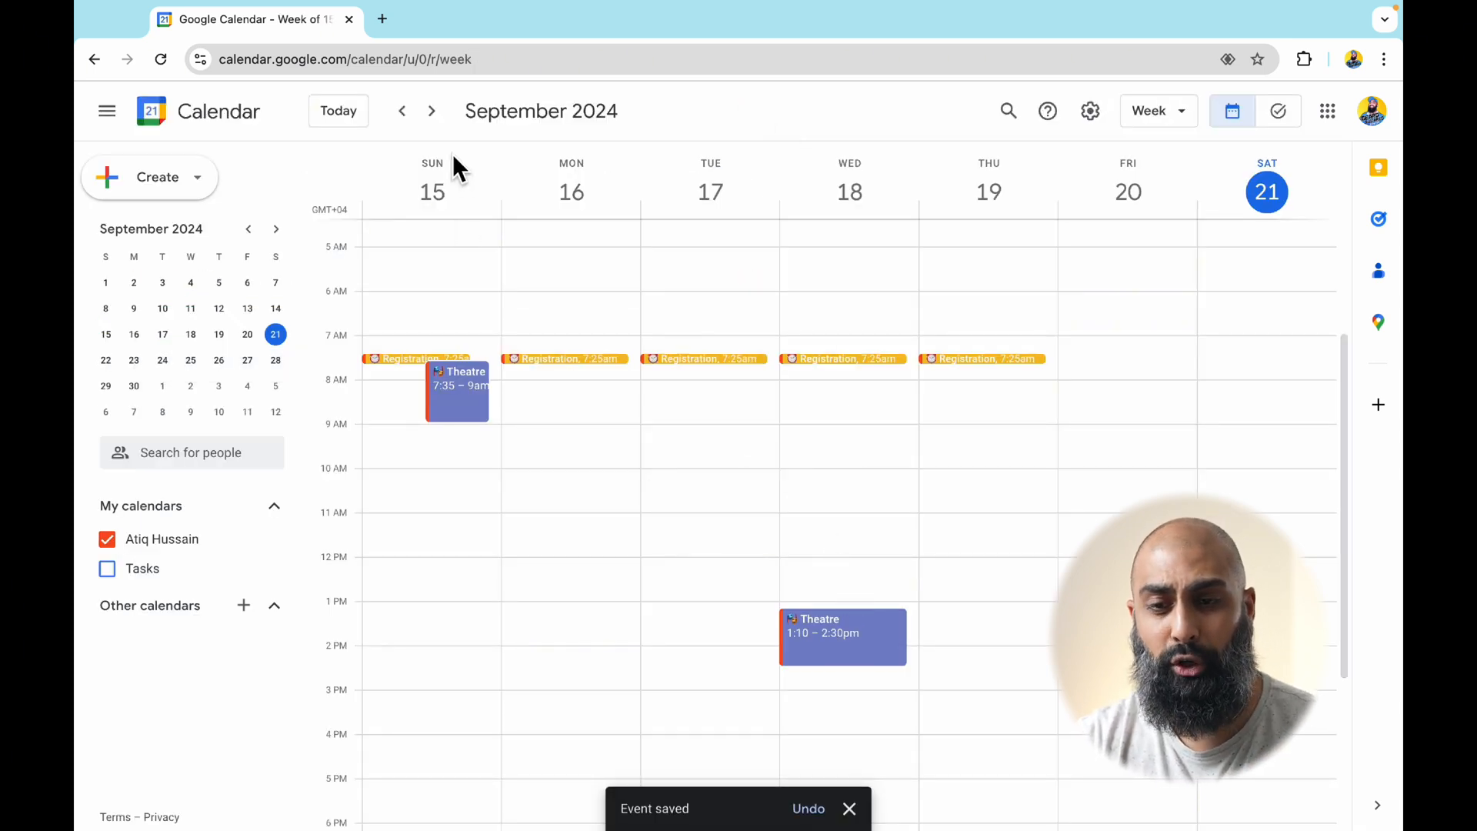
left_click(431, 110)
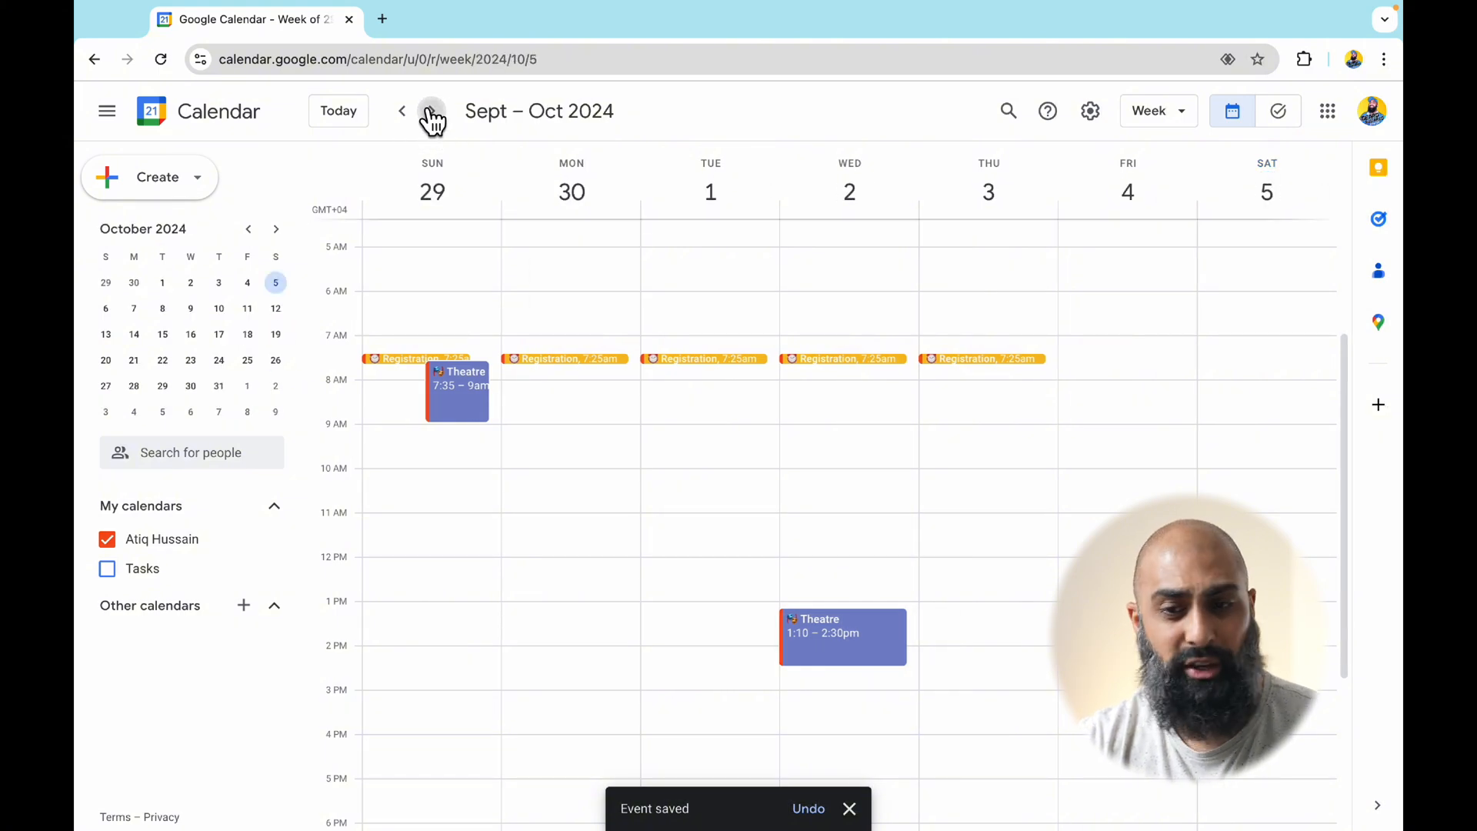
left_click(401, 111)
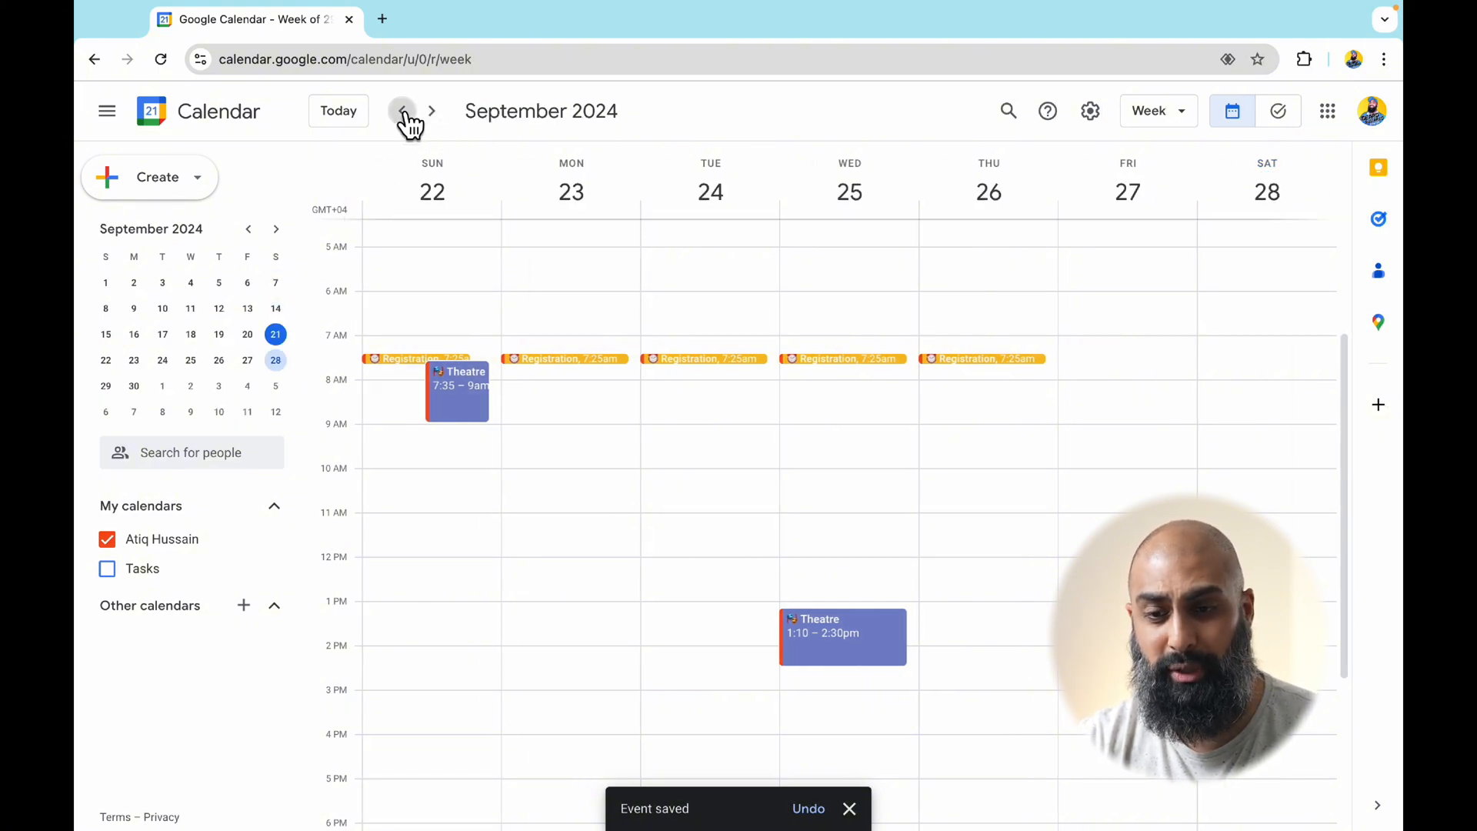
left_click(403, 110)
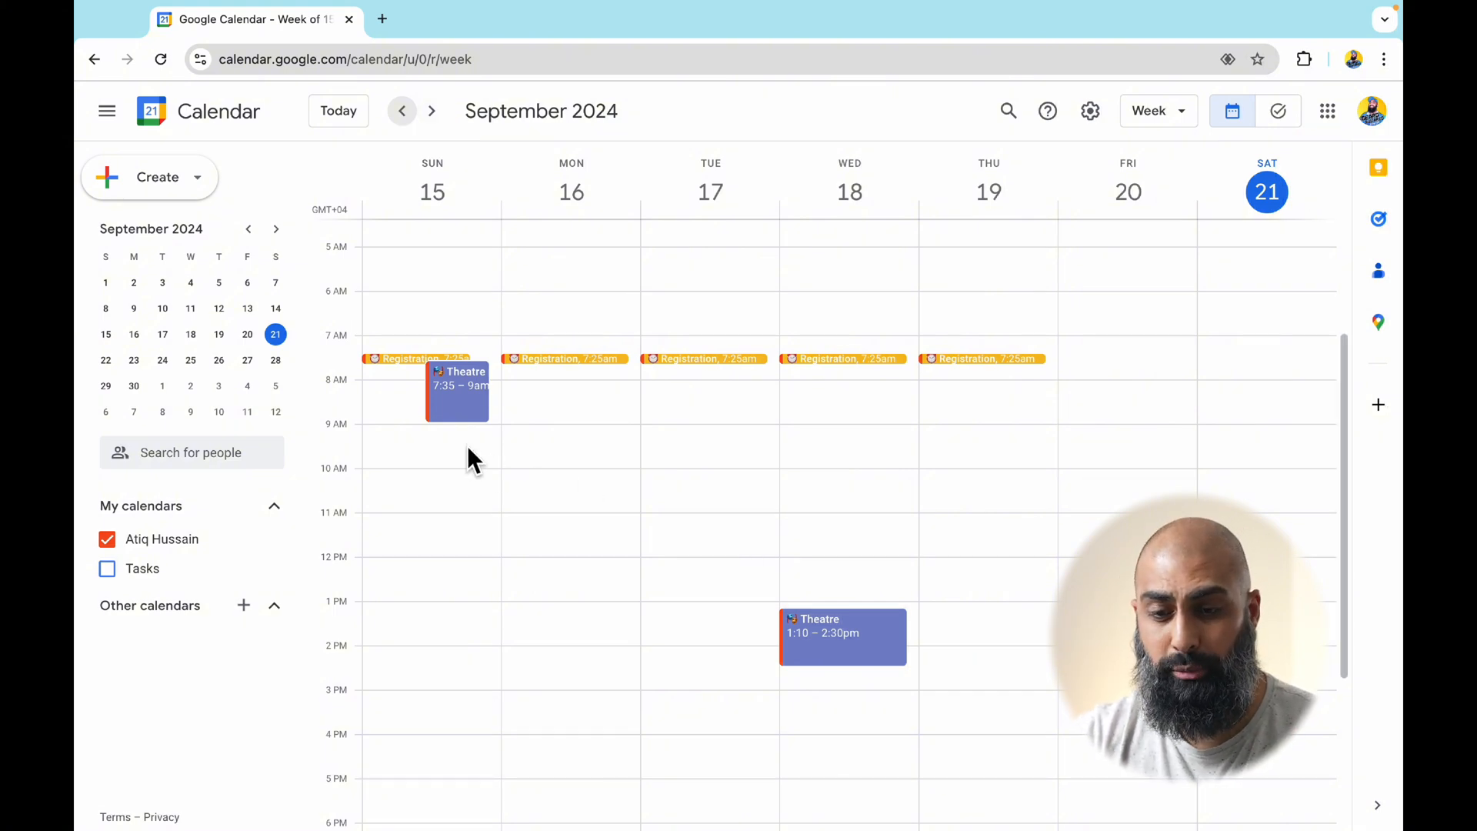
Create a Sunday 9am event titled 'Spanish' with the Spain flag emoji
left_click(424, 437)
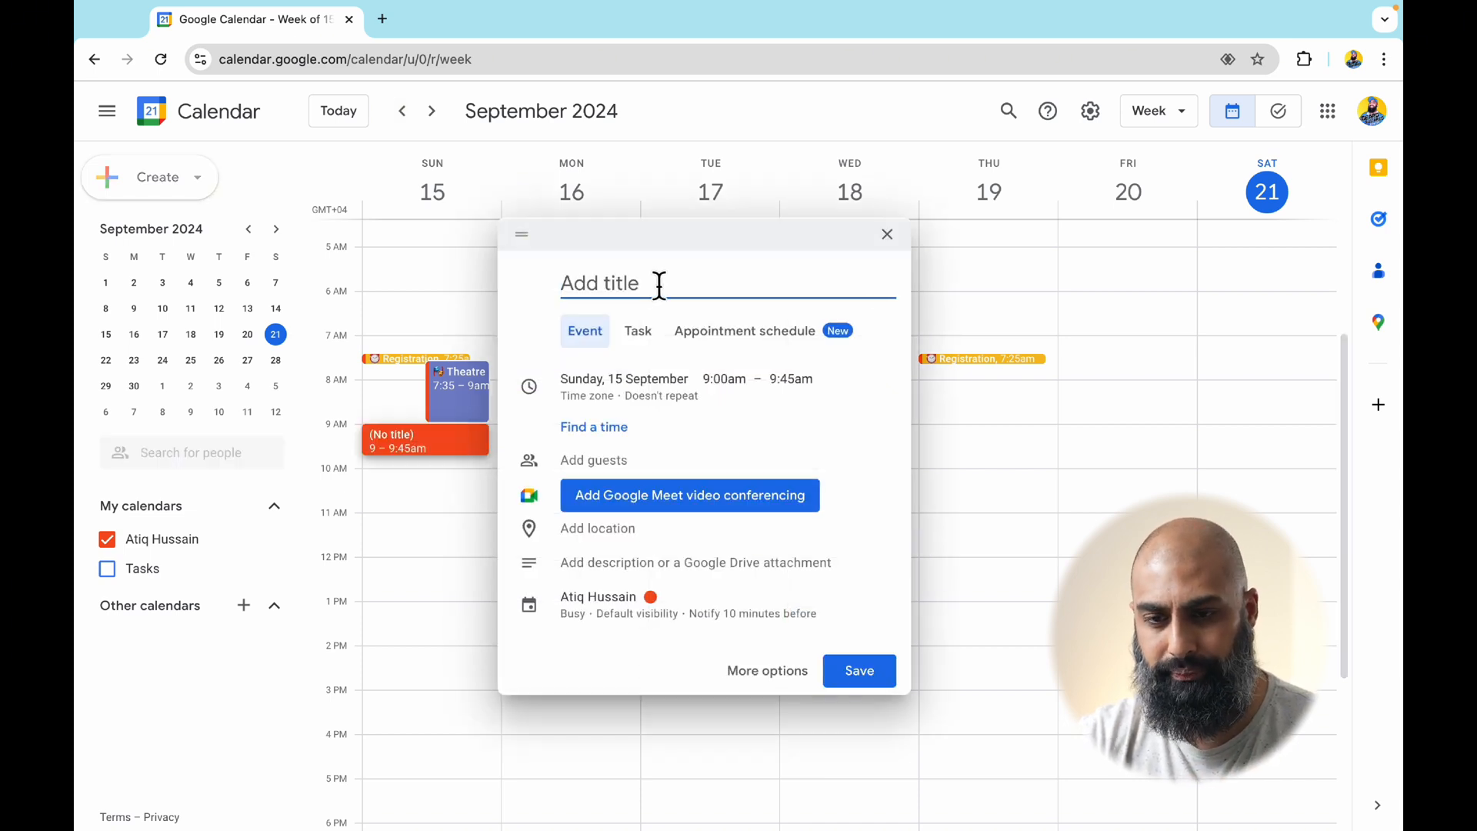
type("Spanish")
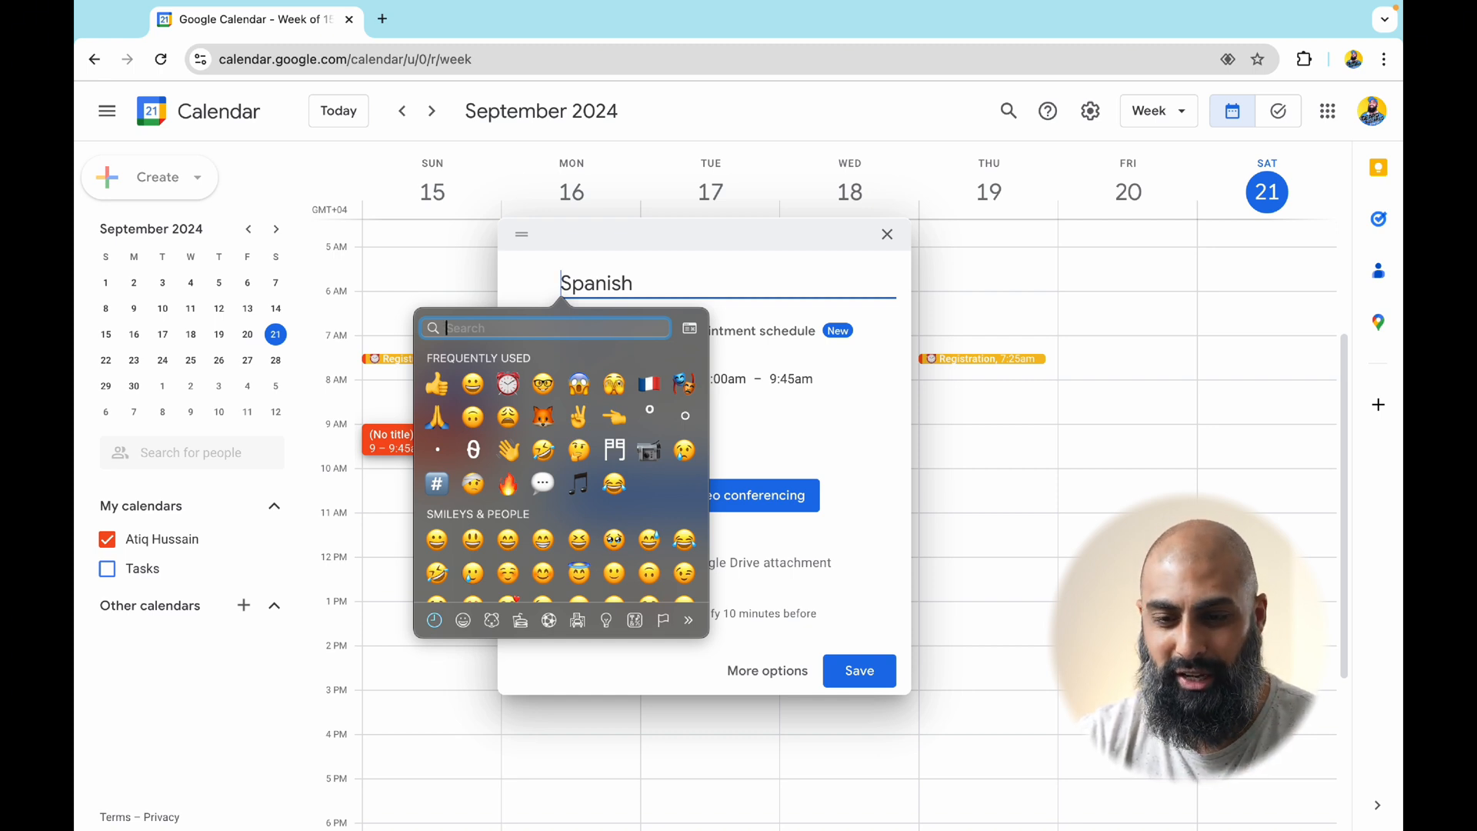
type("spanish")
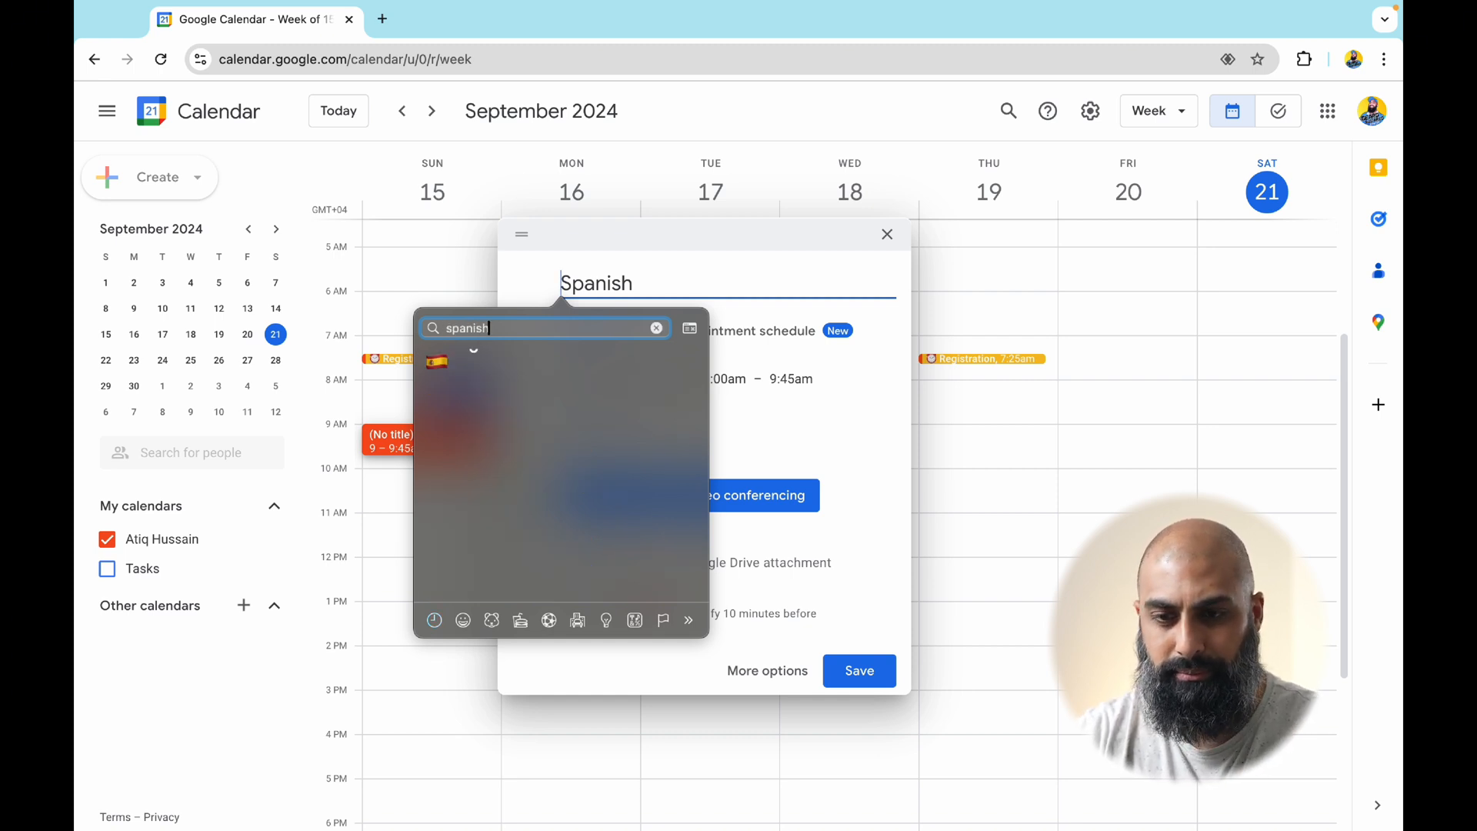
left_click(435, 361)
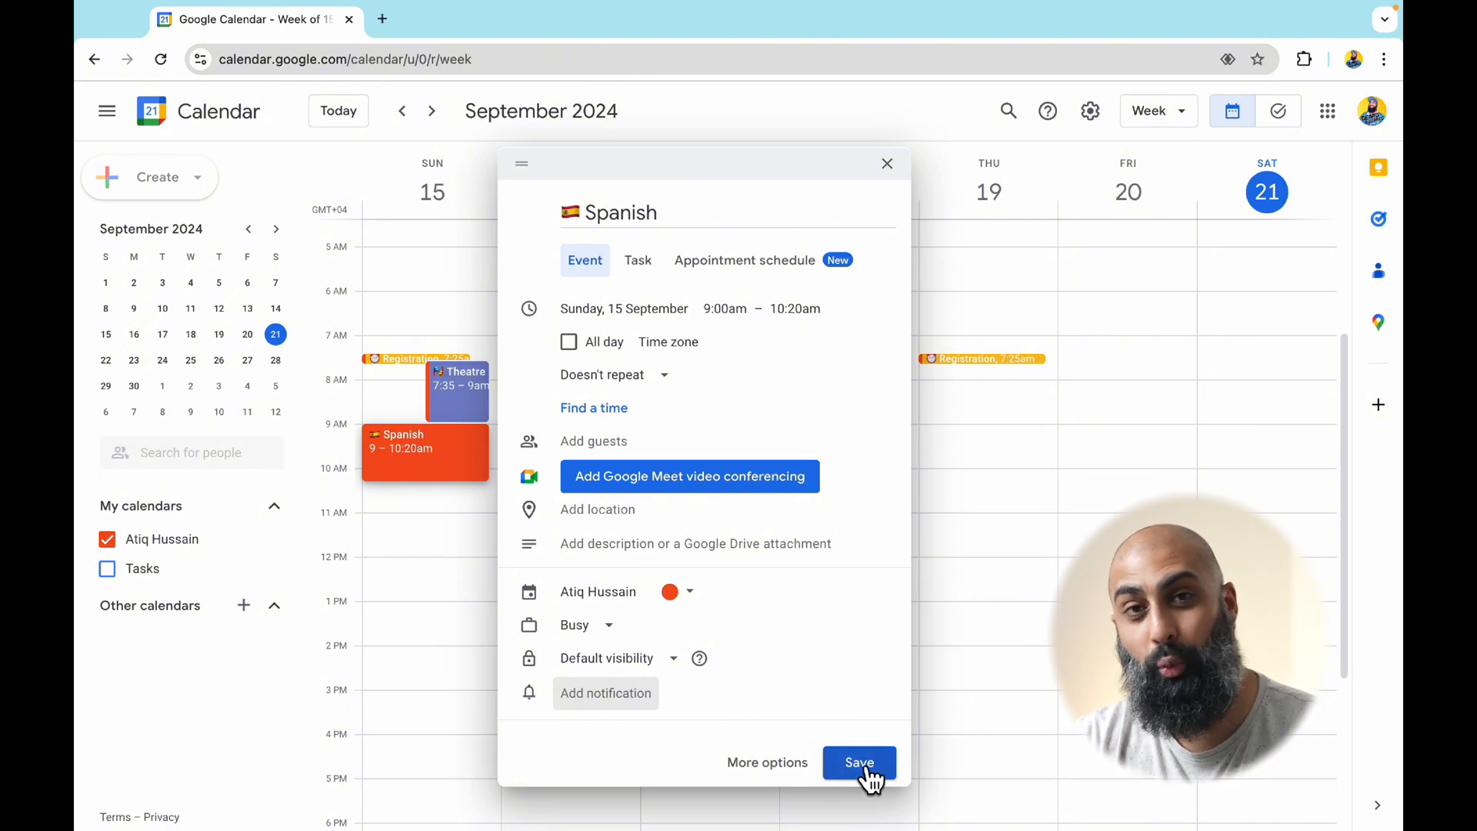
mouse_move(746, 504)
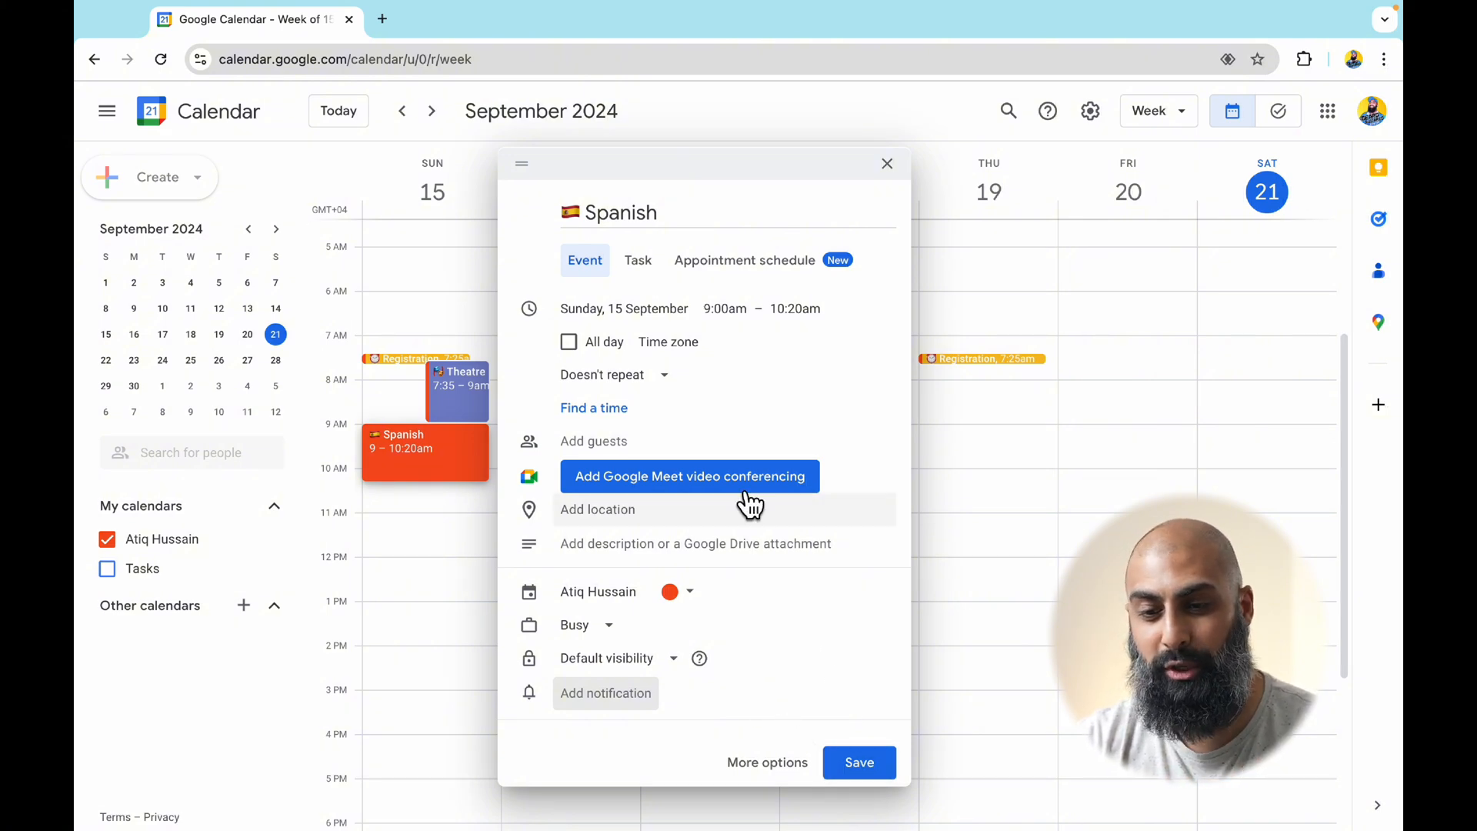
Repeat the Spanish lesson weekly on Sundays and Wednesdays until 6 Dec 2025, and save
left_click(613, 374)
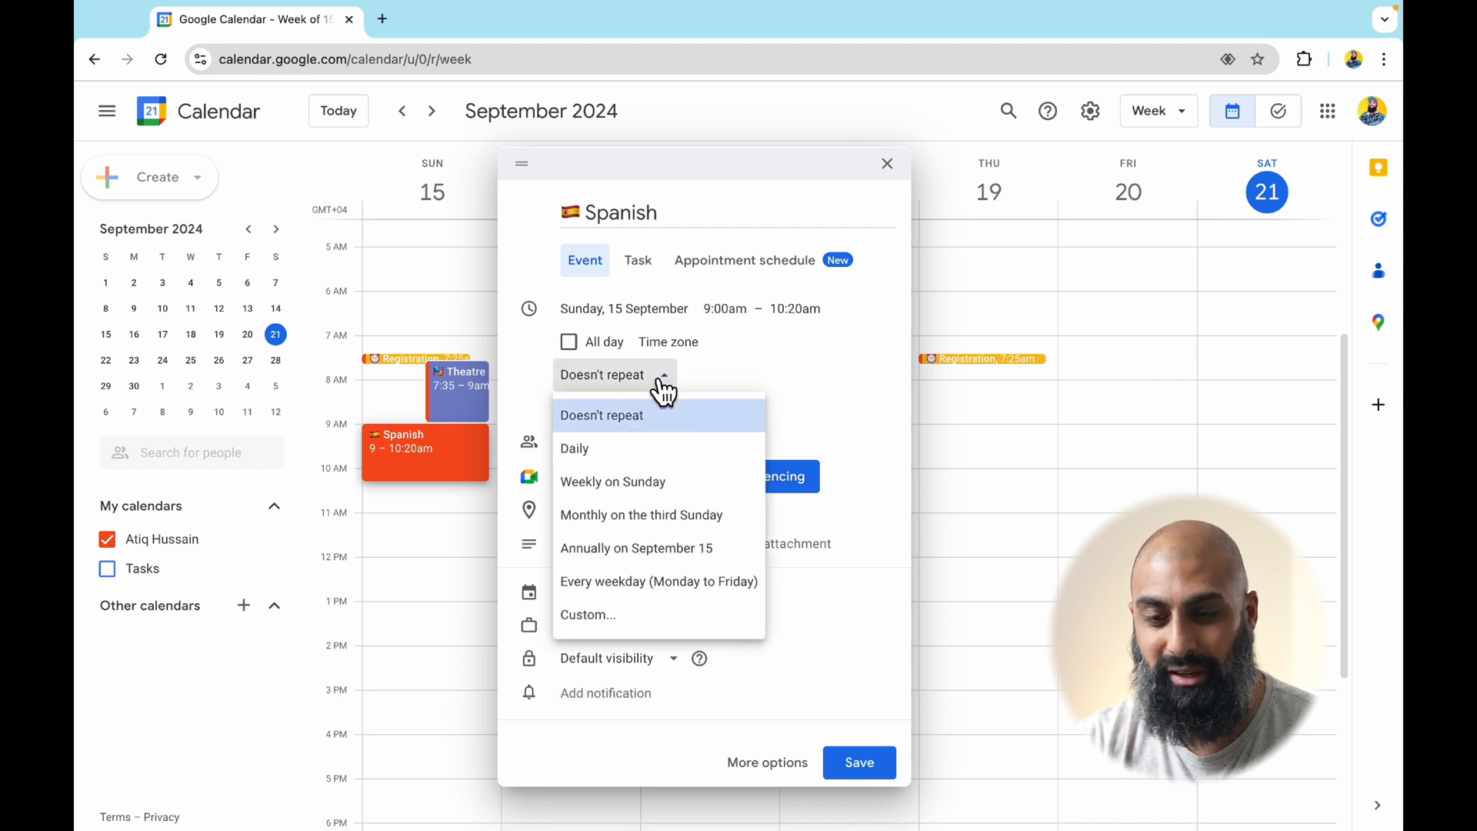
left_click(587, 614)
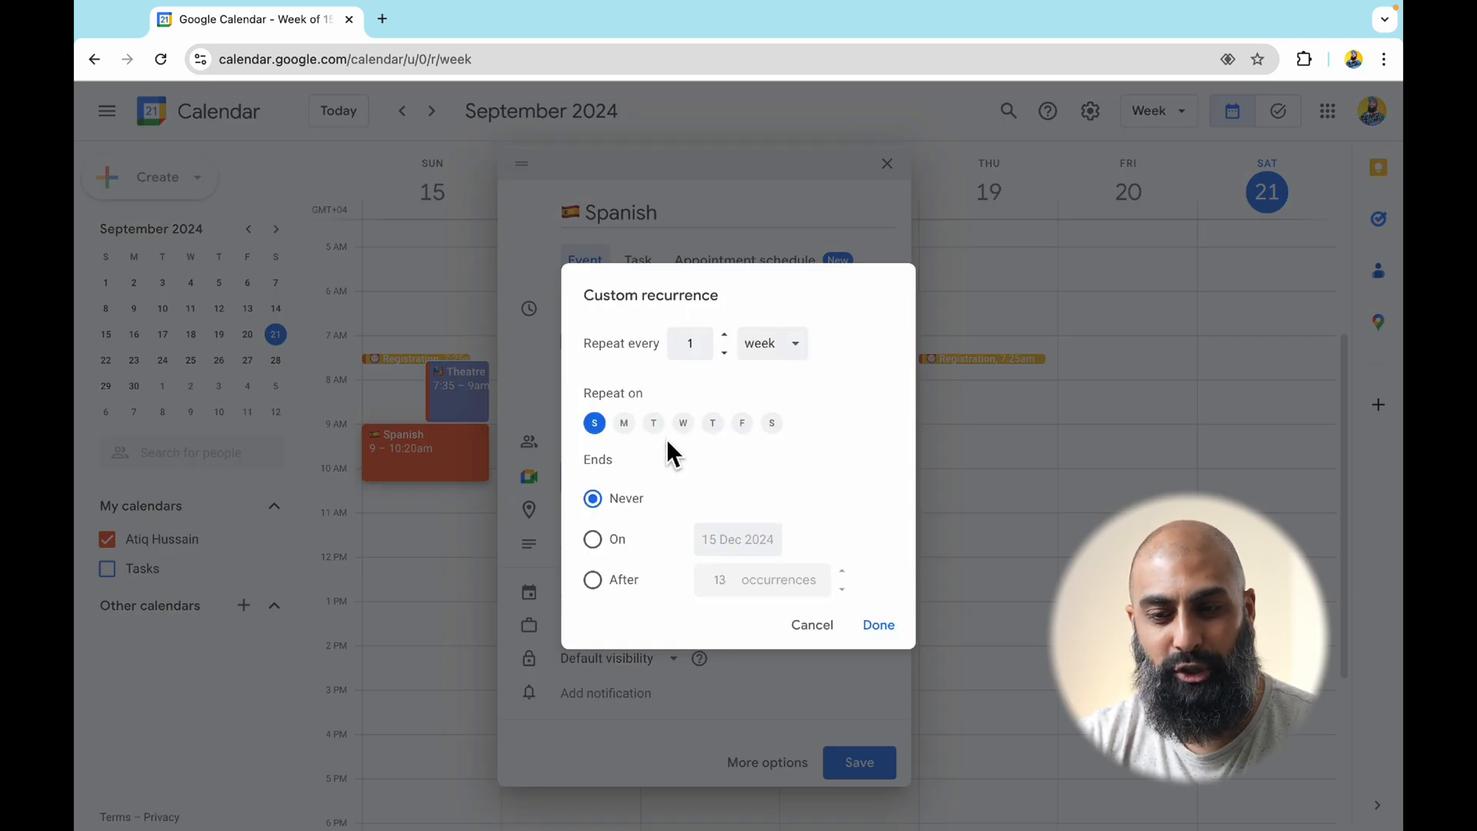
left_click(683, 422)
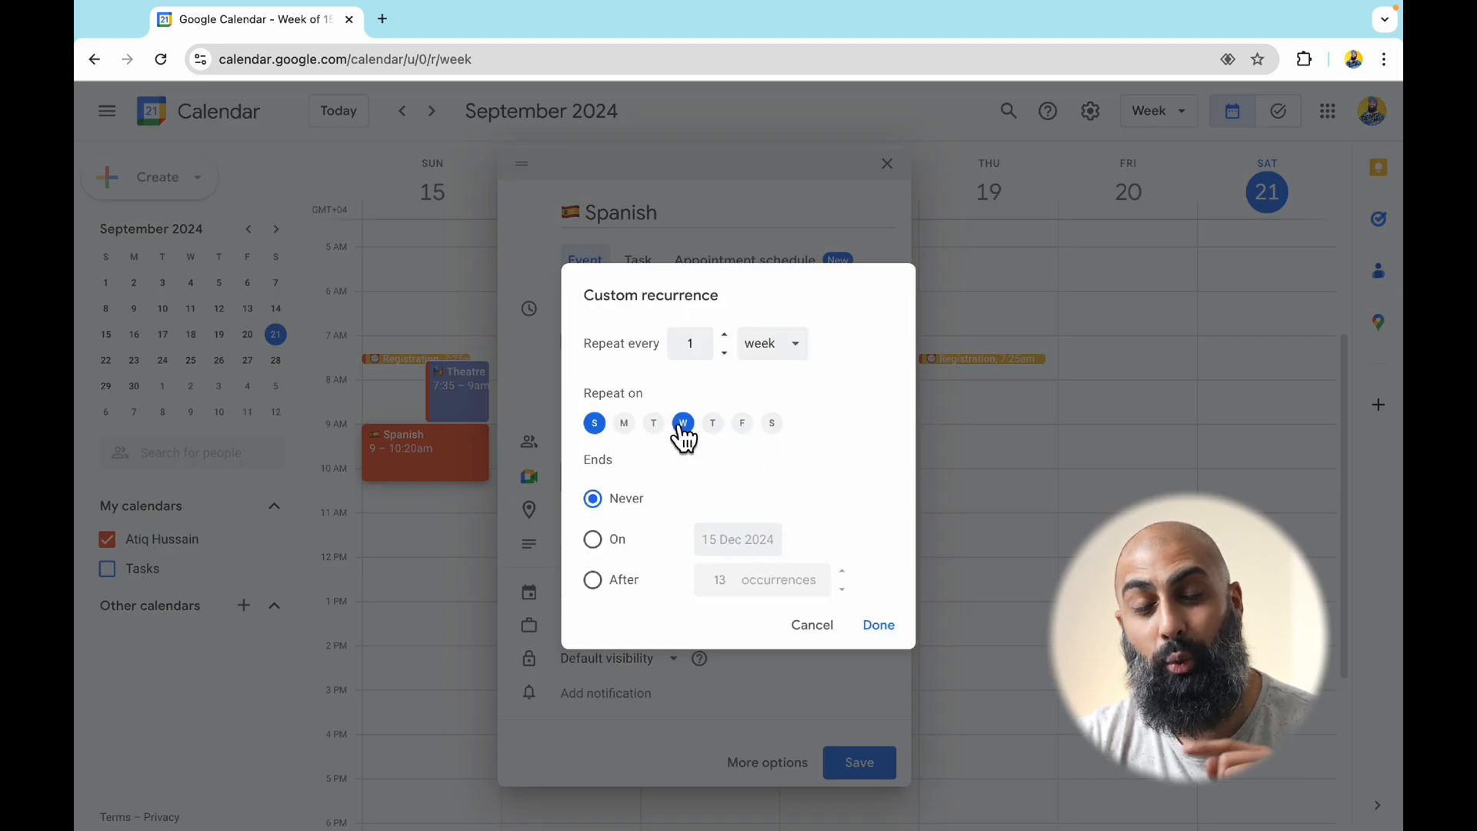
left_click(592, 538)
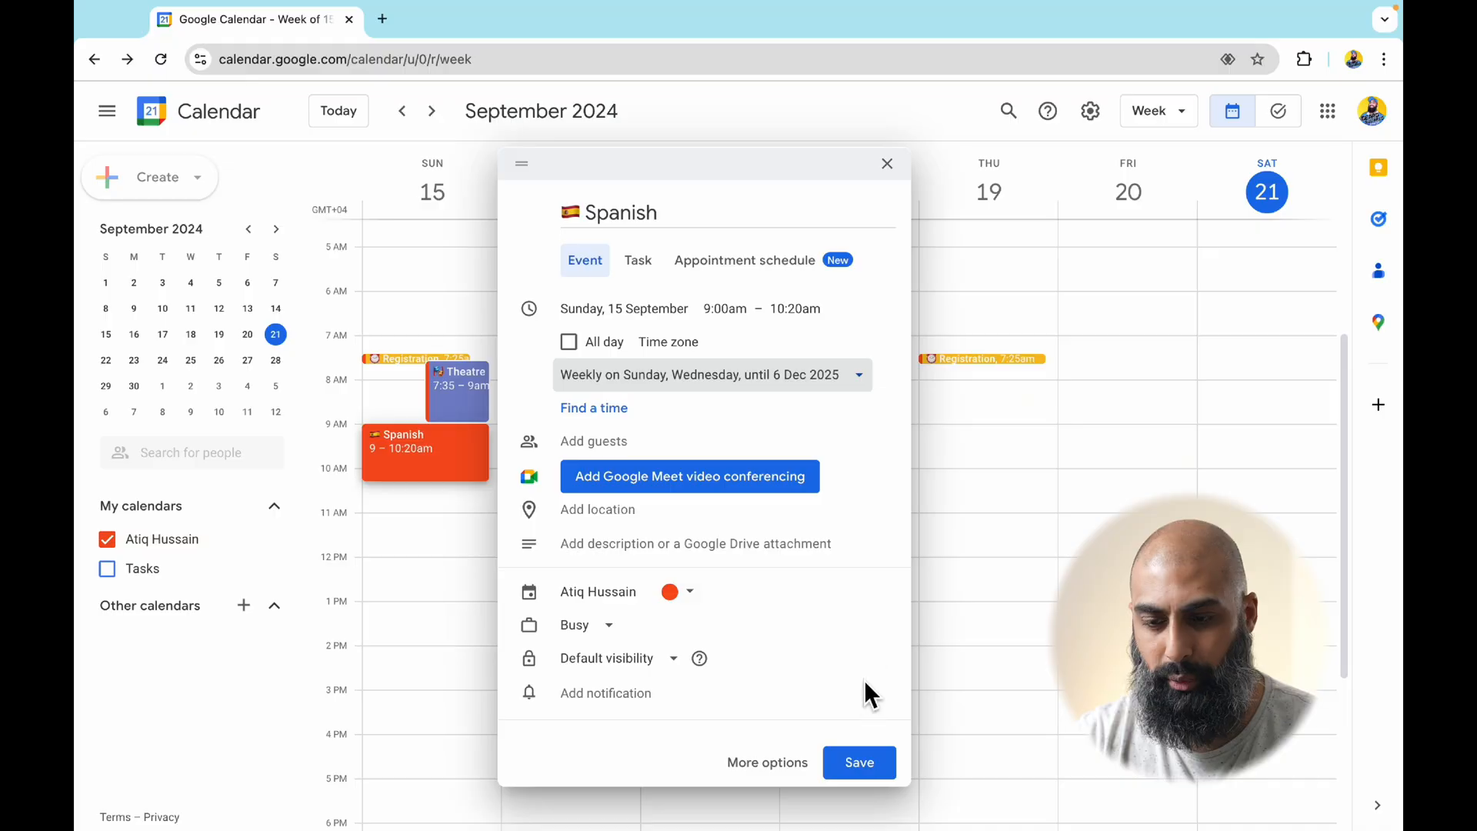
left_click(857, 763)
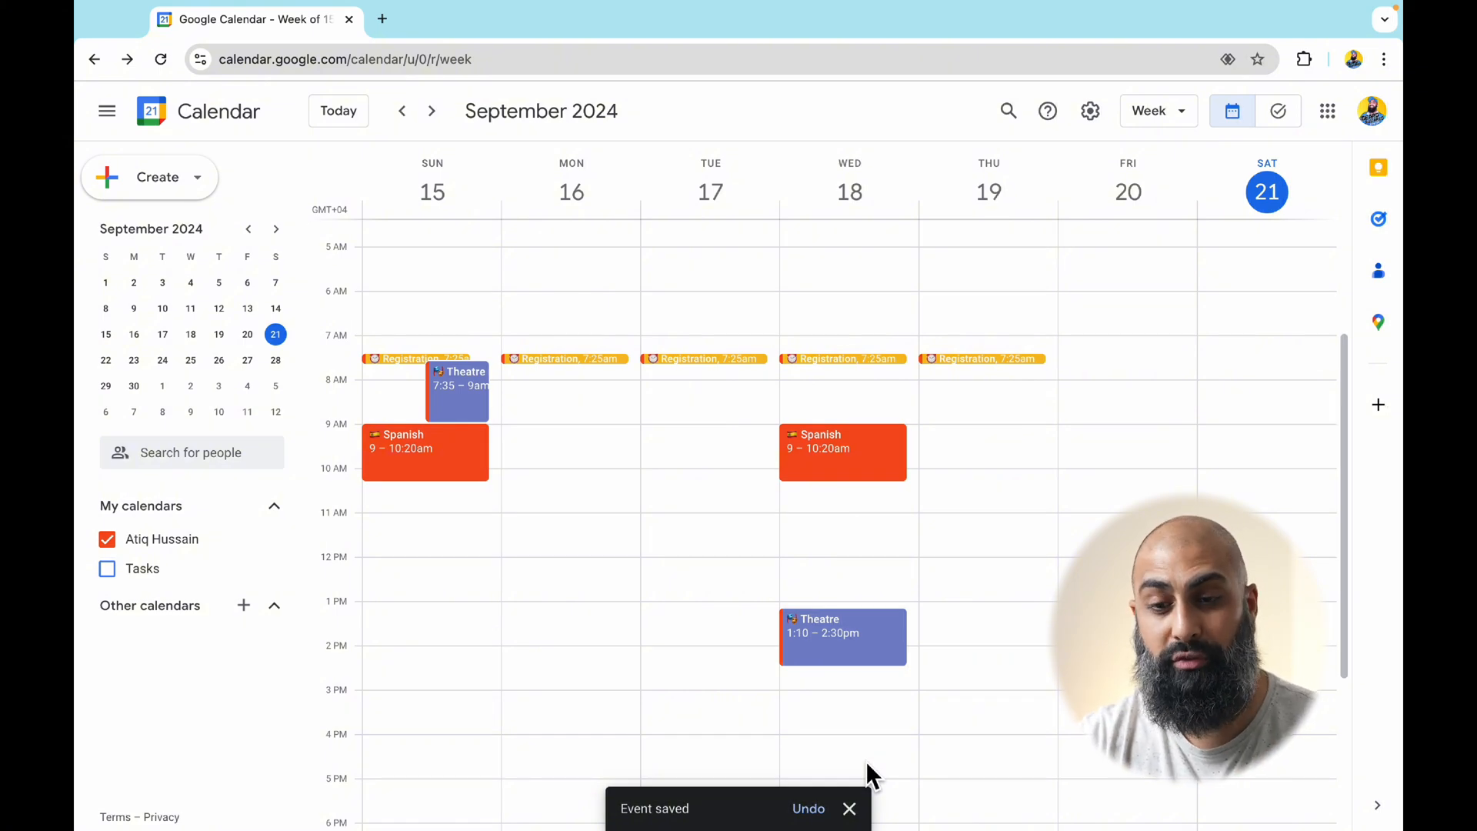
Check later weeks for the repeated Spanish lessons, then switch to the school calendar window
left_click(431, 111)
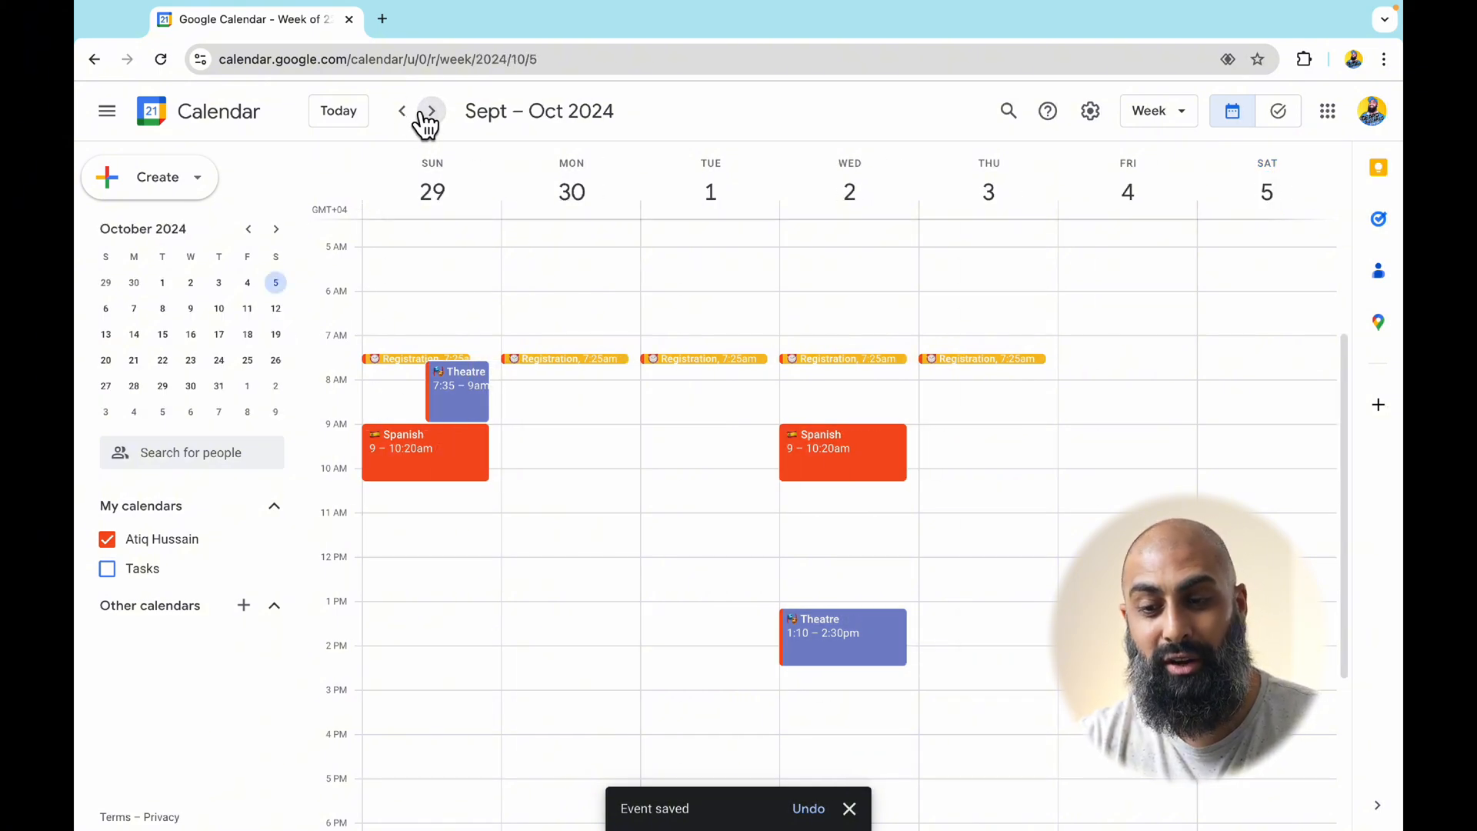
left_click(431, 110)
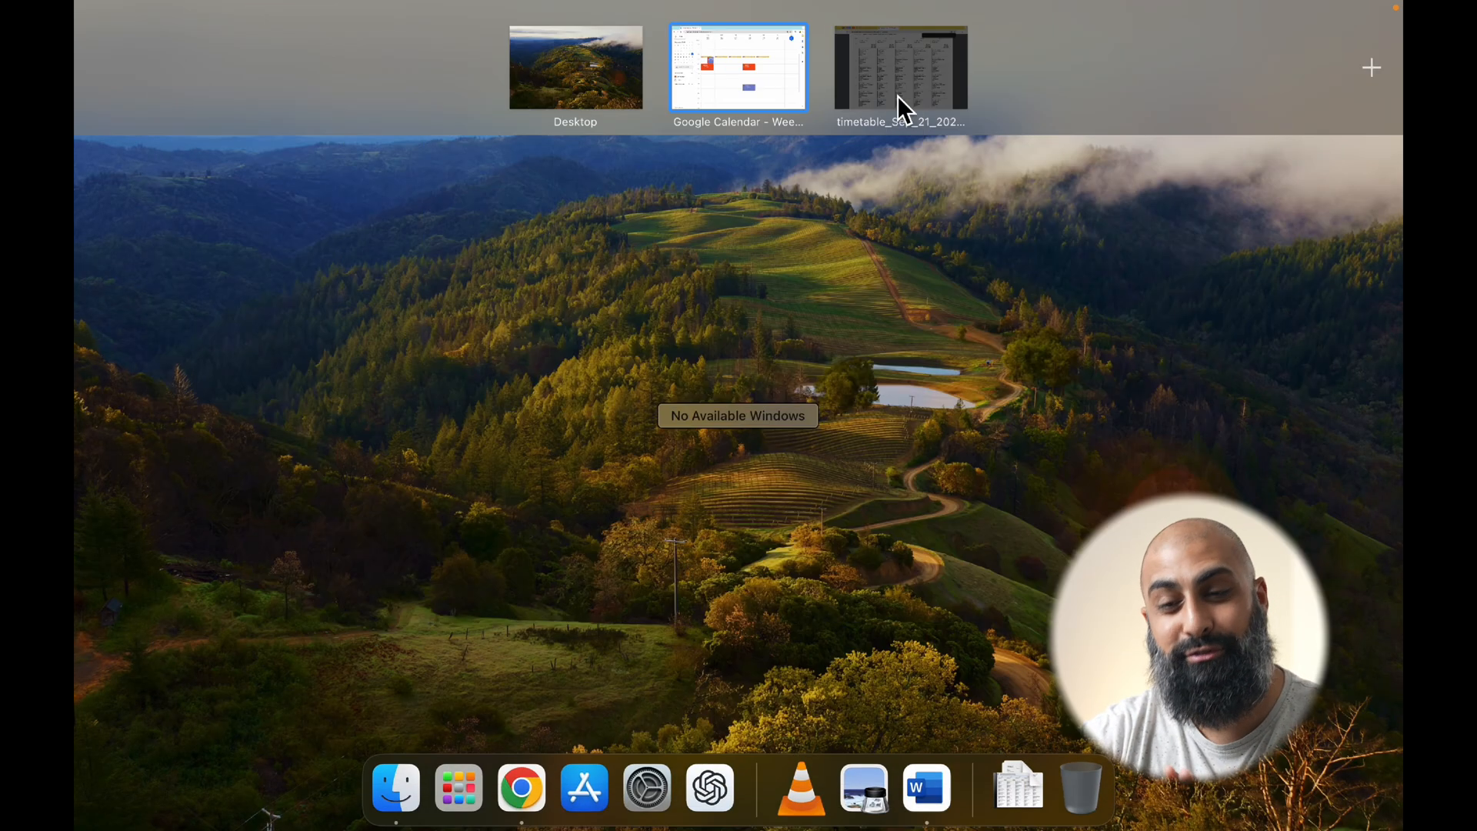
left_click(738, 67)
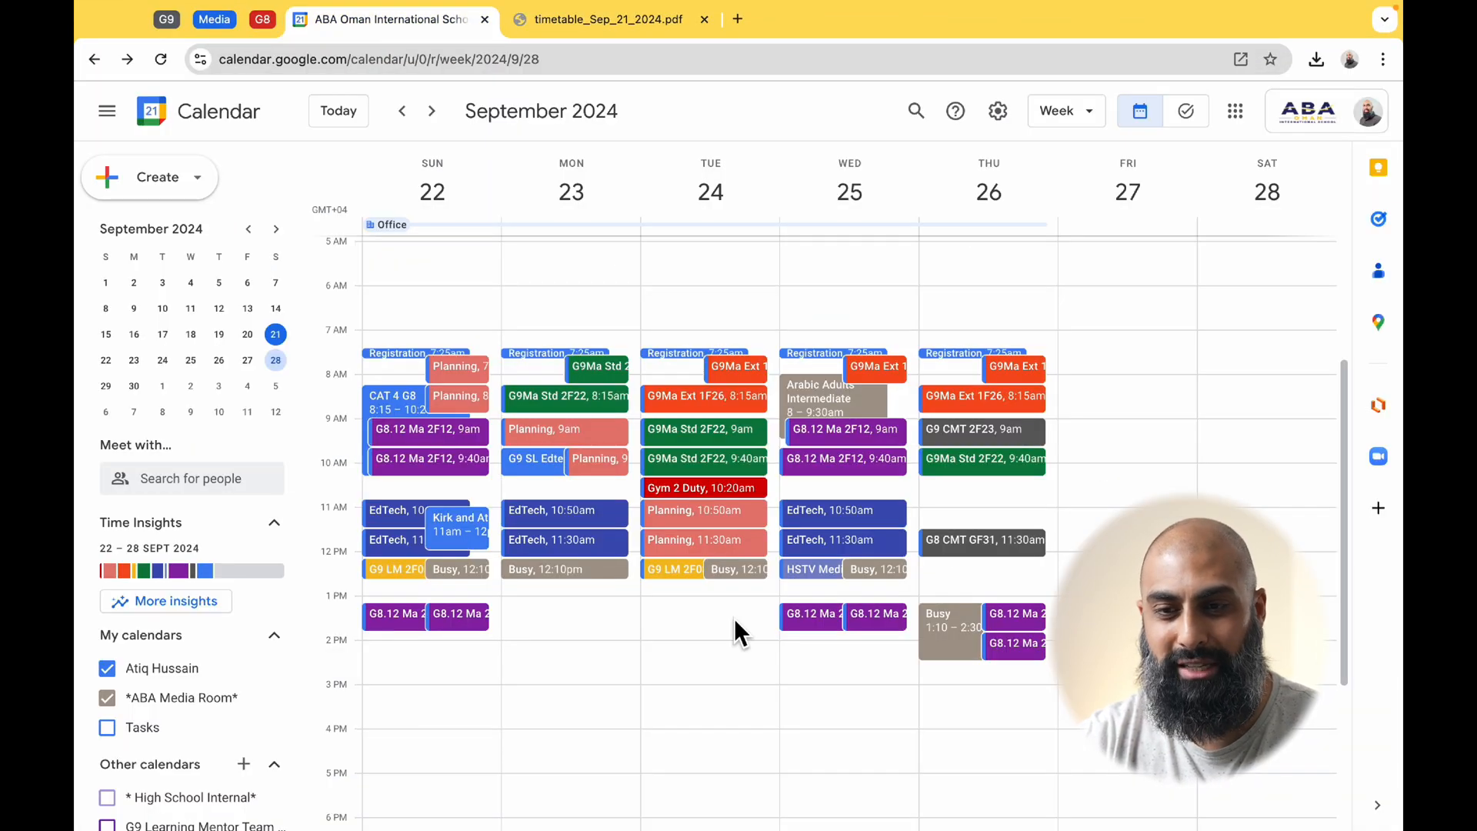